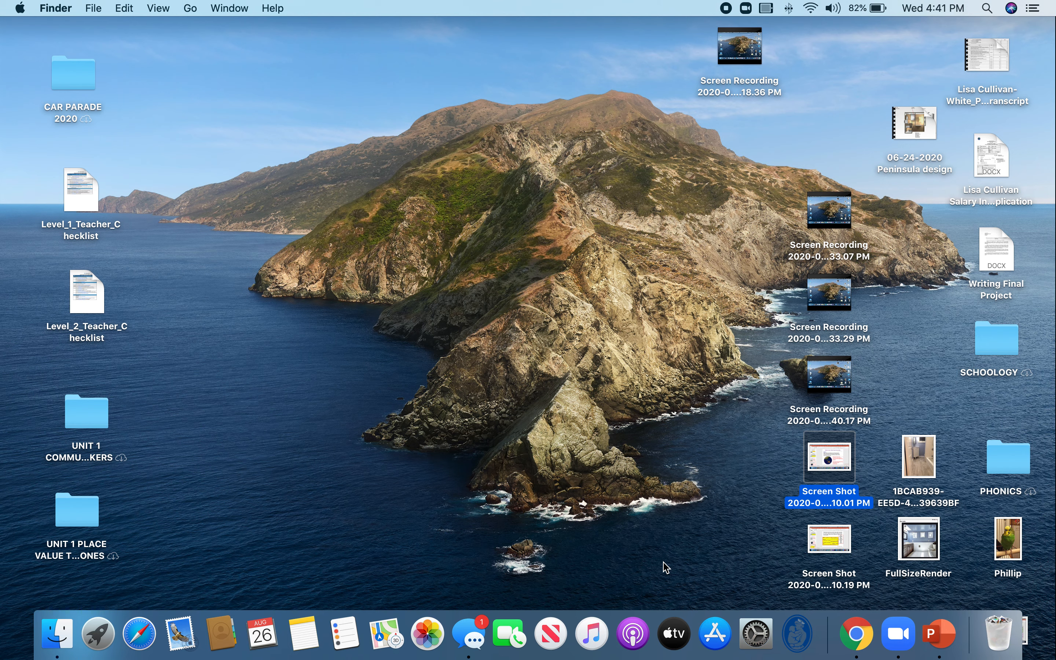
pyautogui.moveTo(850, 483)
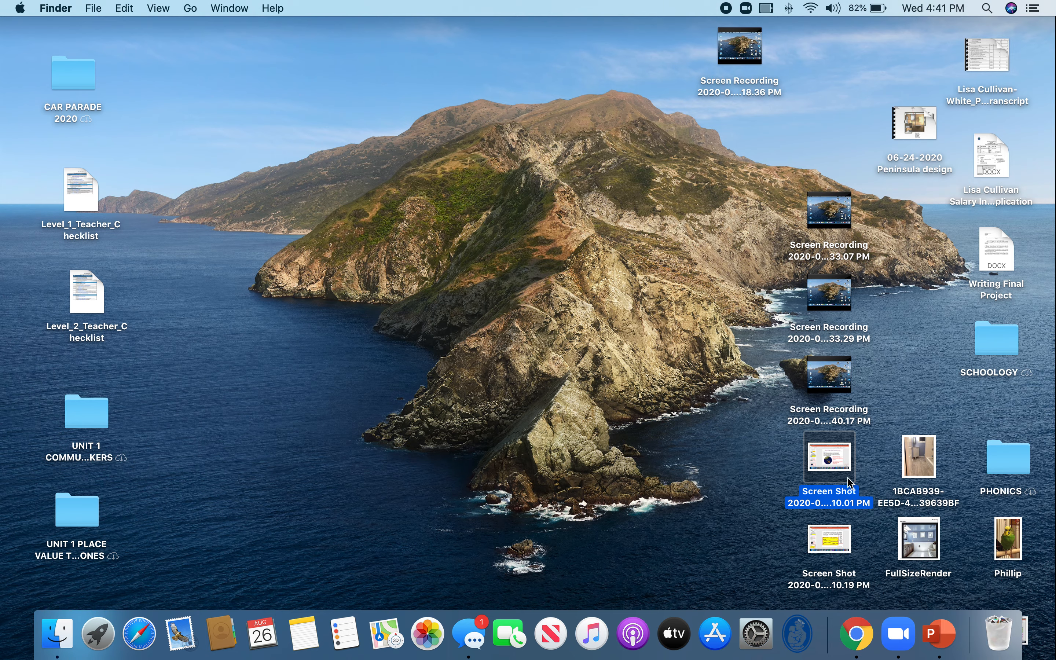
# Step: Open the desktop screenshot of the "Week 2, Day 4: Write About How to Help" slide in Preview
pyautogui.doubleClick(828, 457)
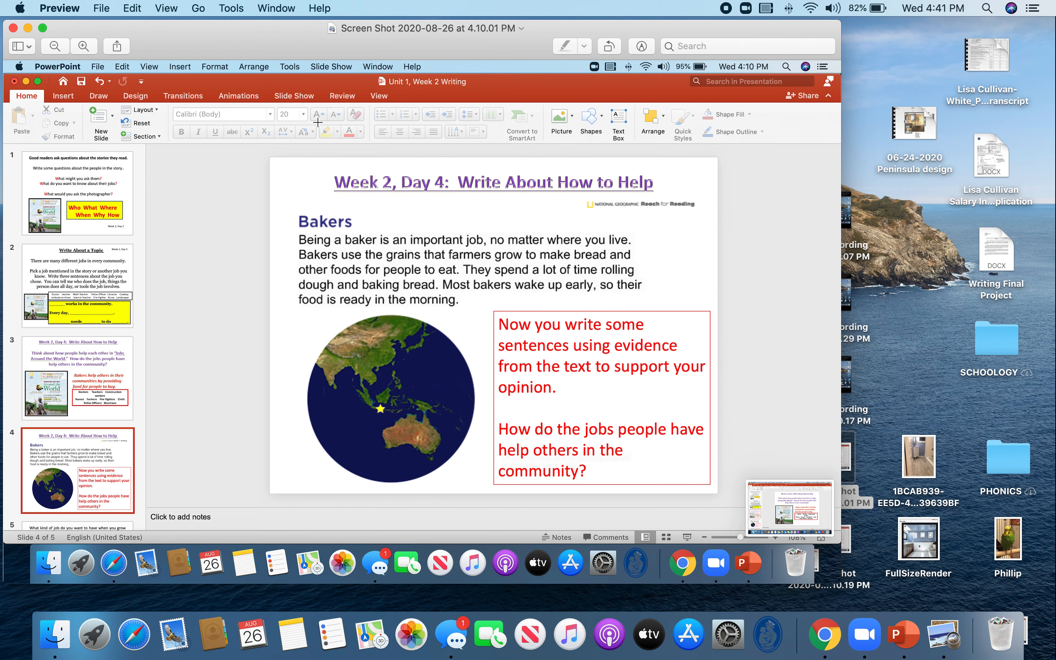
pyautogui.moveTo(781, 201)
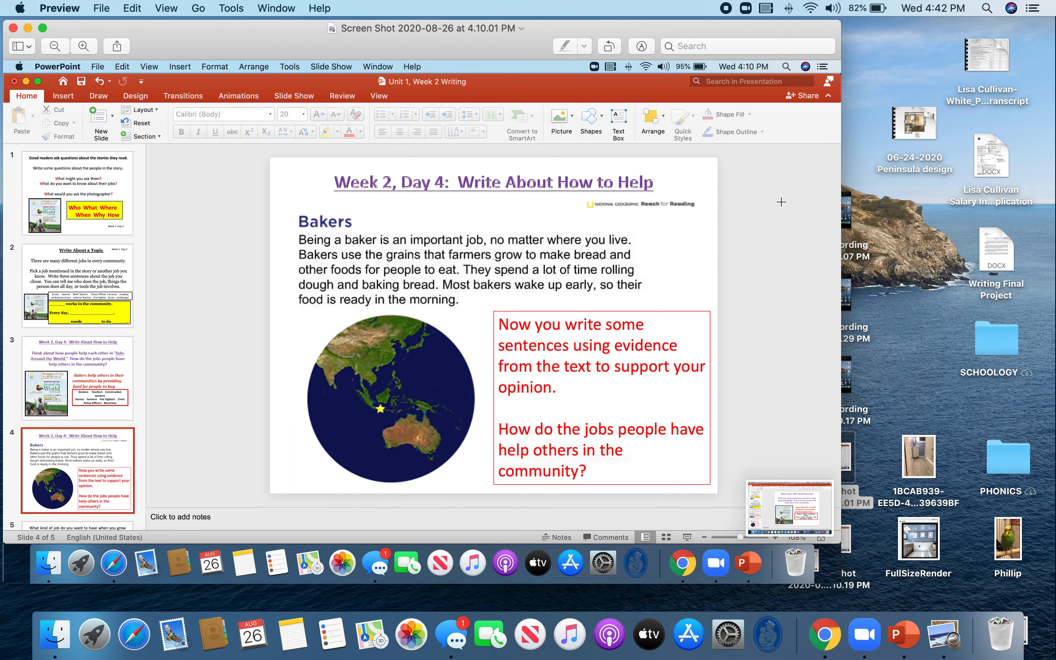
pyautogui.moveTo(220, 189)
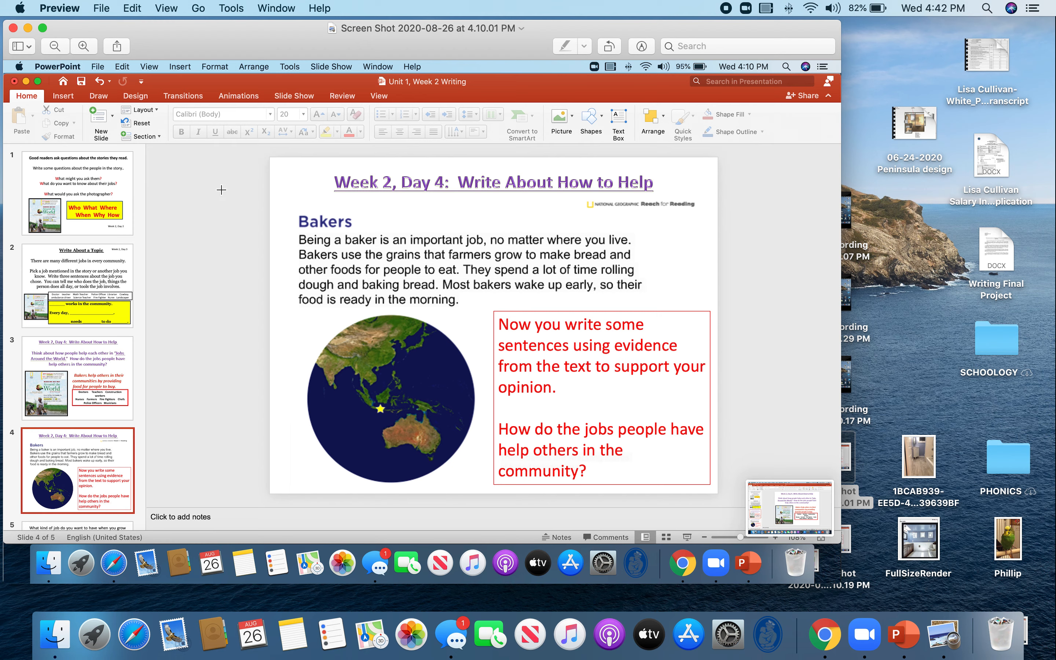
pyautogui.moveTo(132, 224)
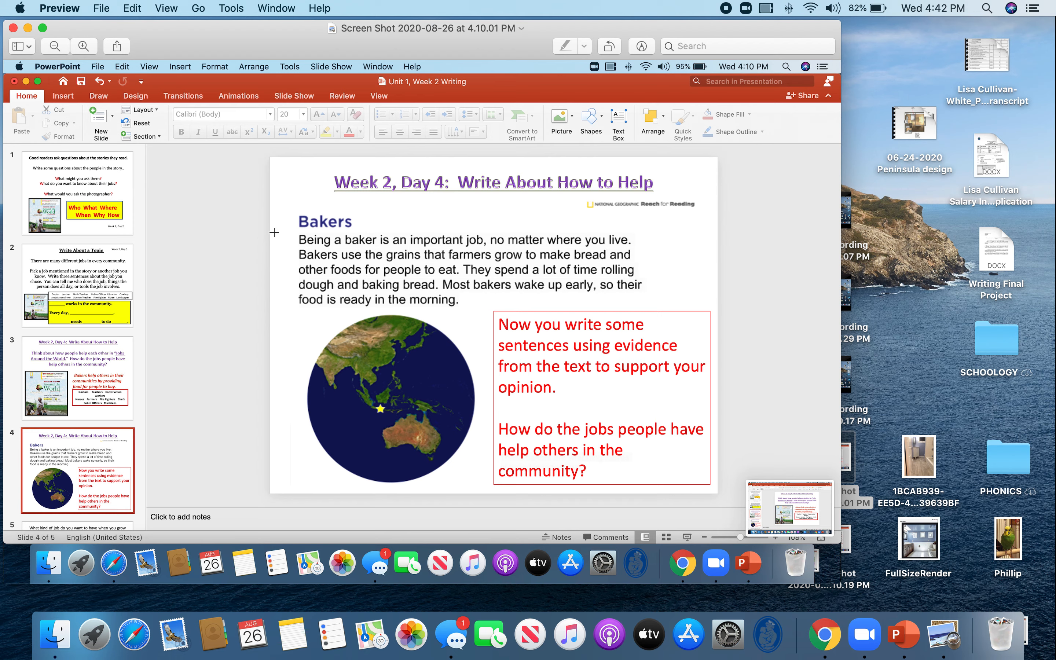
pyautogui.moveTo(258, 238)
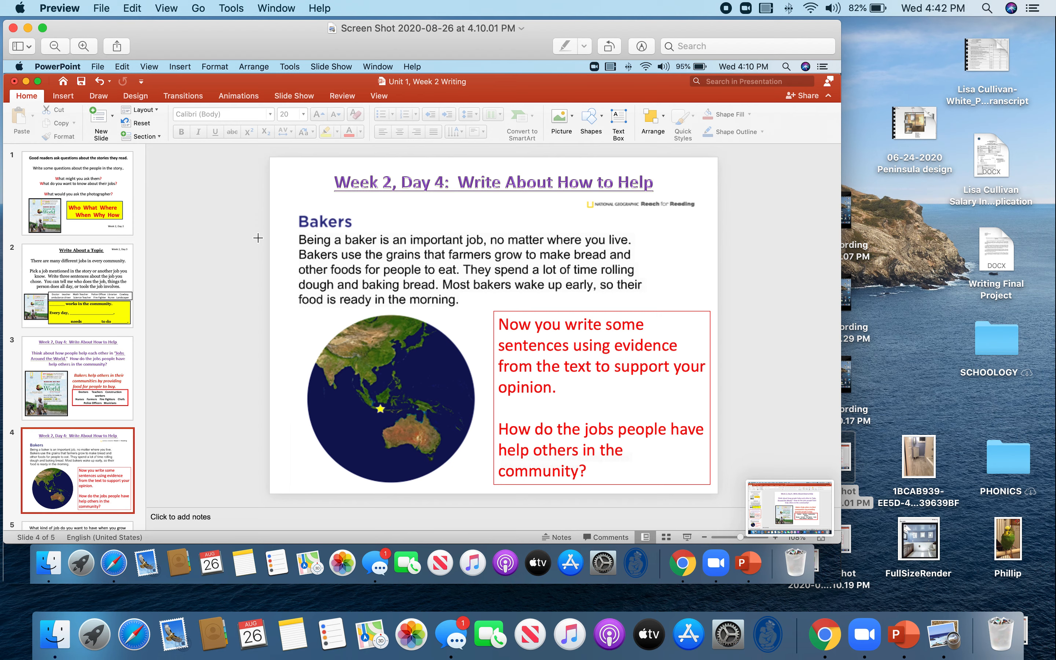
pyautogui.moveTo(611, 309)
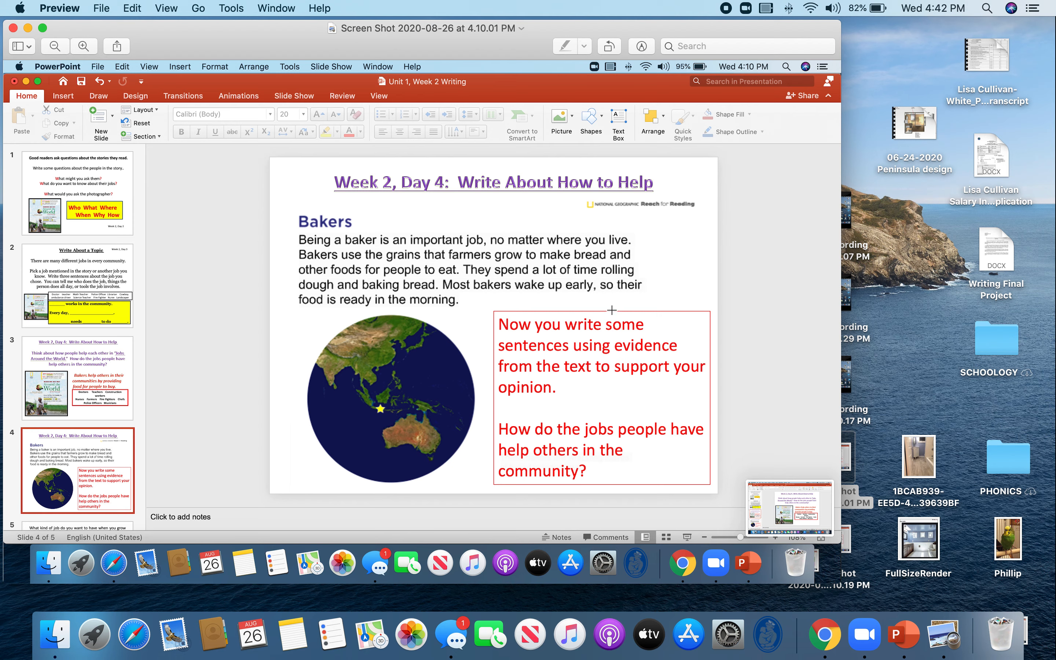
pyautogui.moveTo(753, 470)
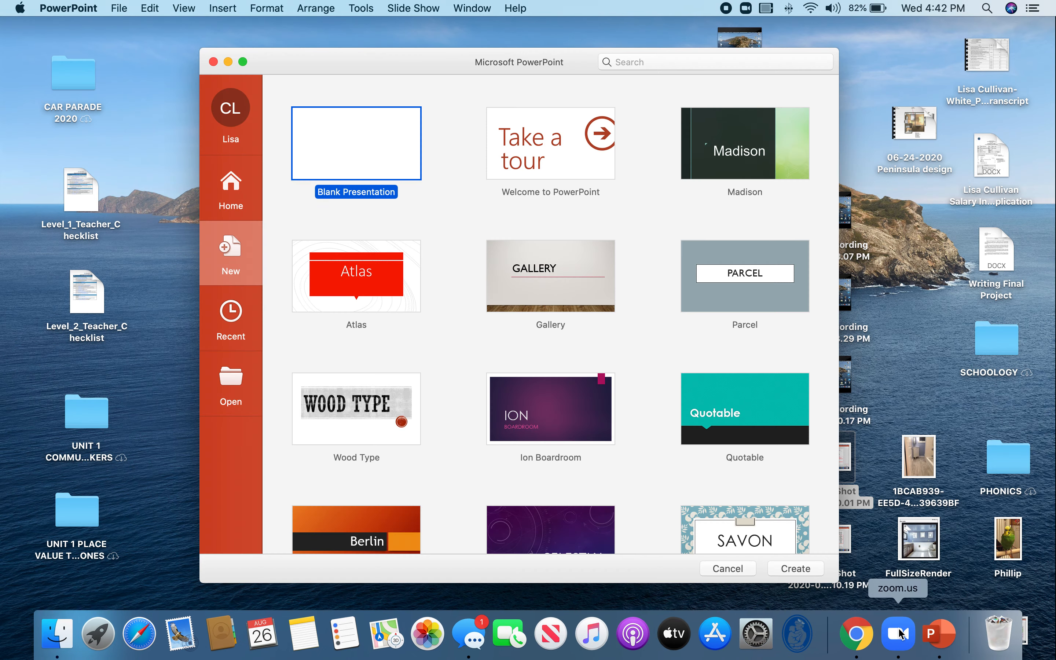
pyautogui.moveTo(404, 153)
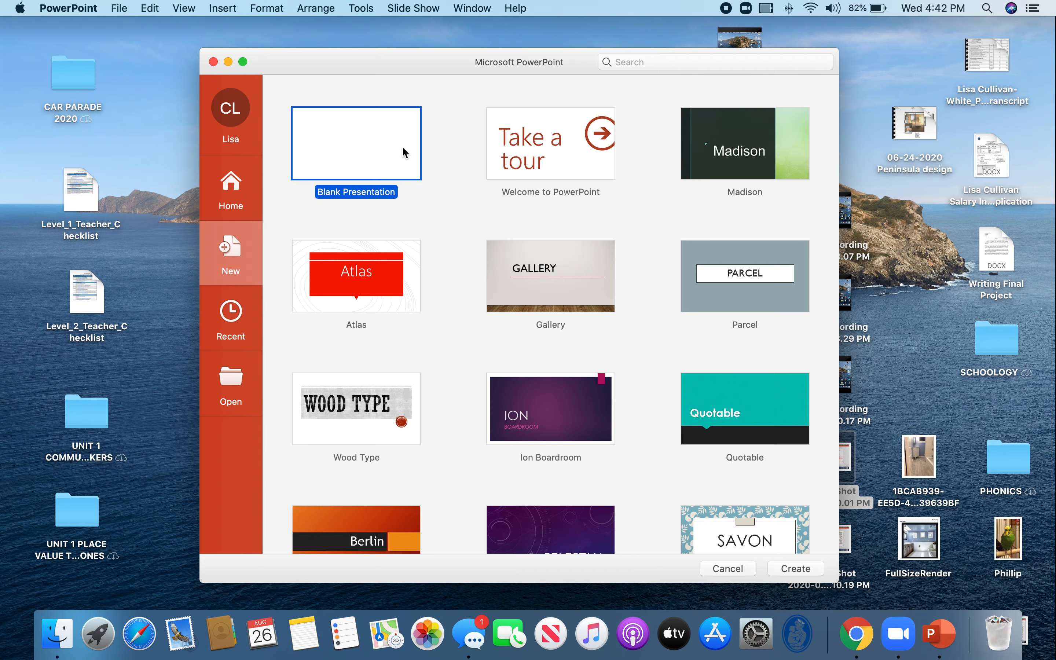
# Step: Create a blank presentation and set its page to 8.5 by 11 inches, scaling content up
pyautogui.click(795, 568)
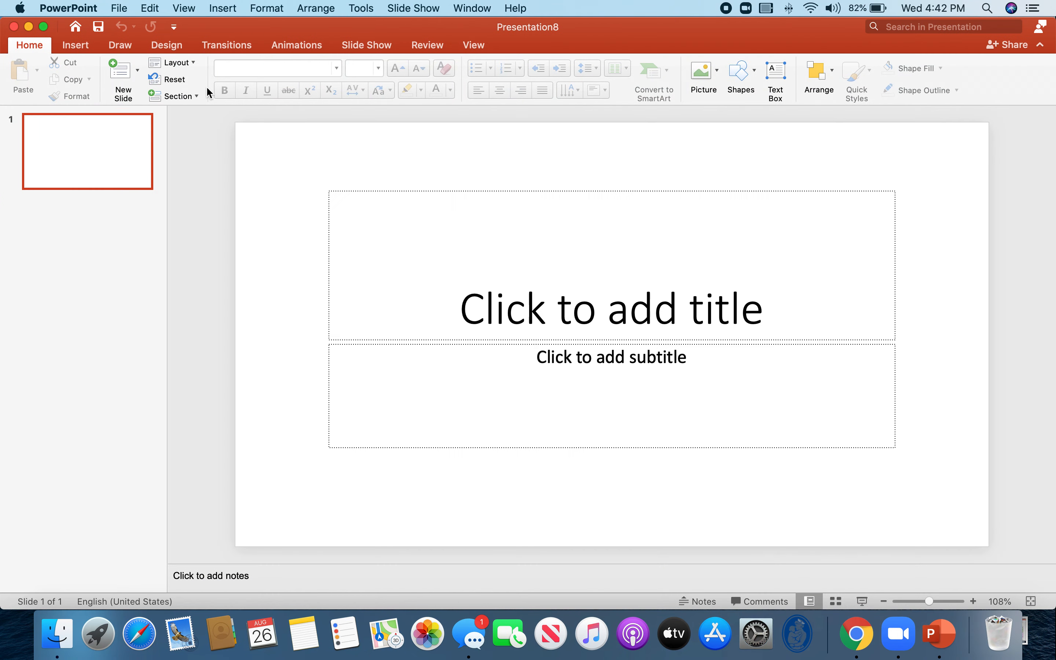
pyautogui.click(119, 8)
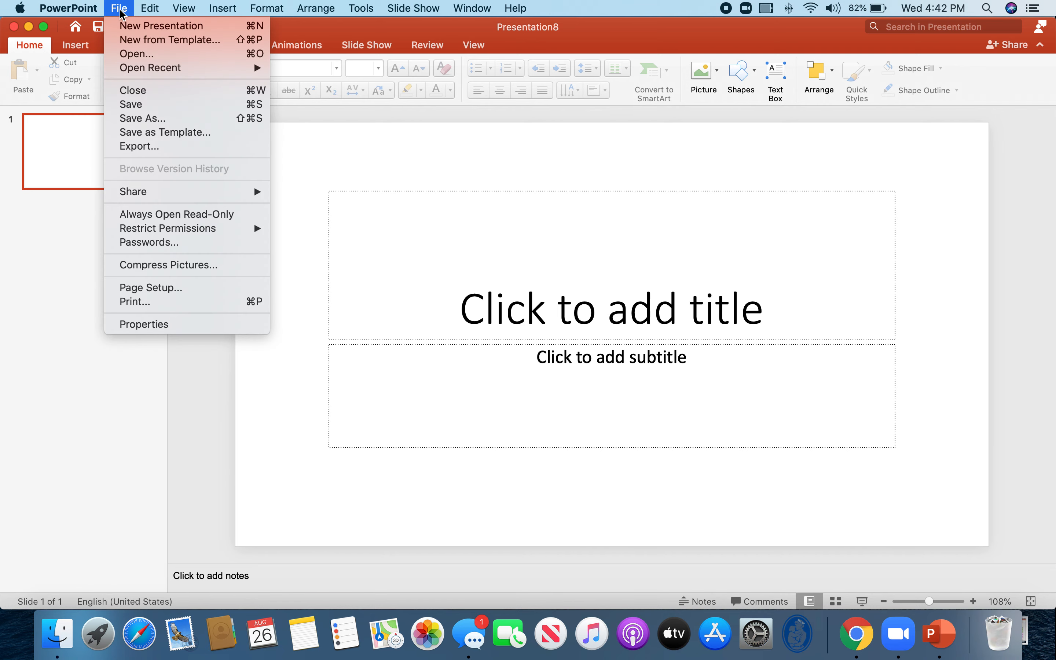
pyautogui.click(150, 287)
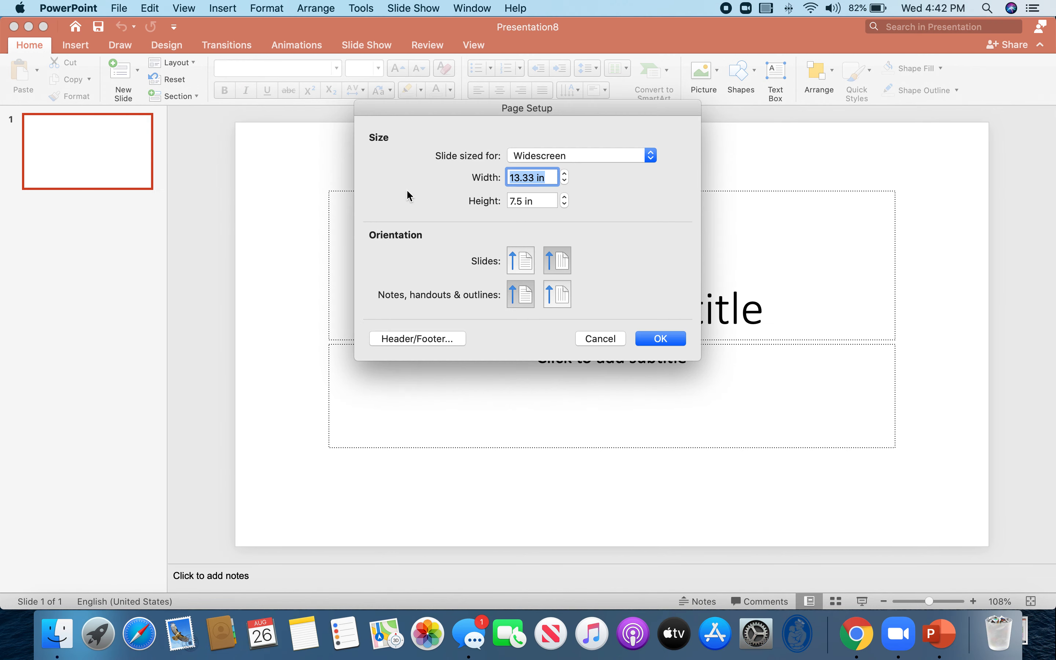
pyautogui.write('8.')
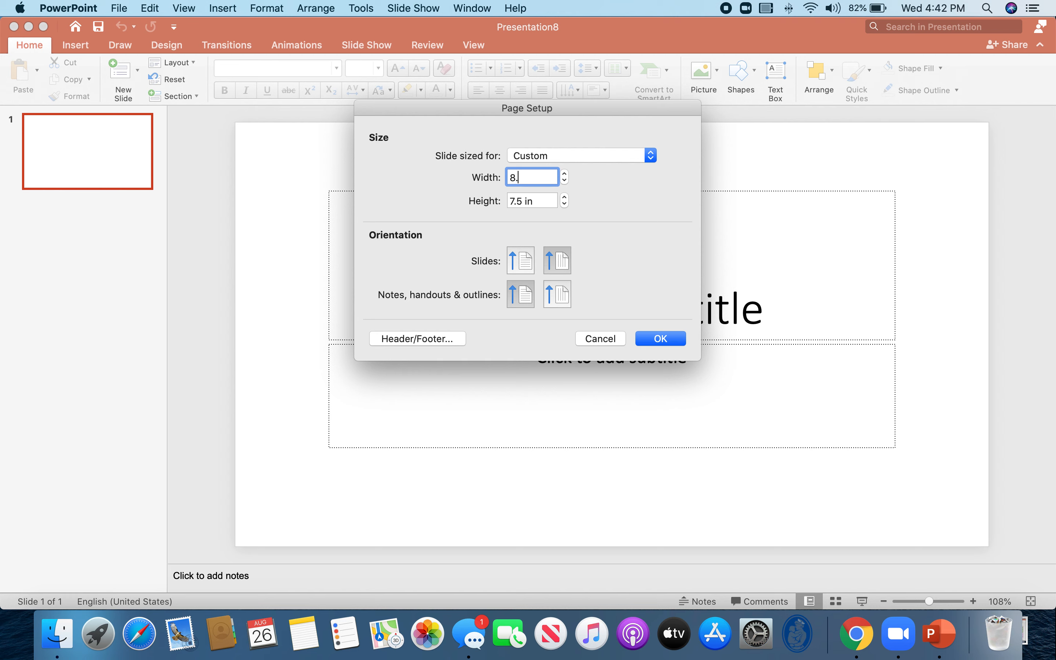
pyautogui.click(532, 200)
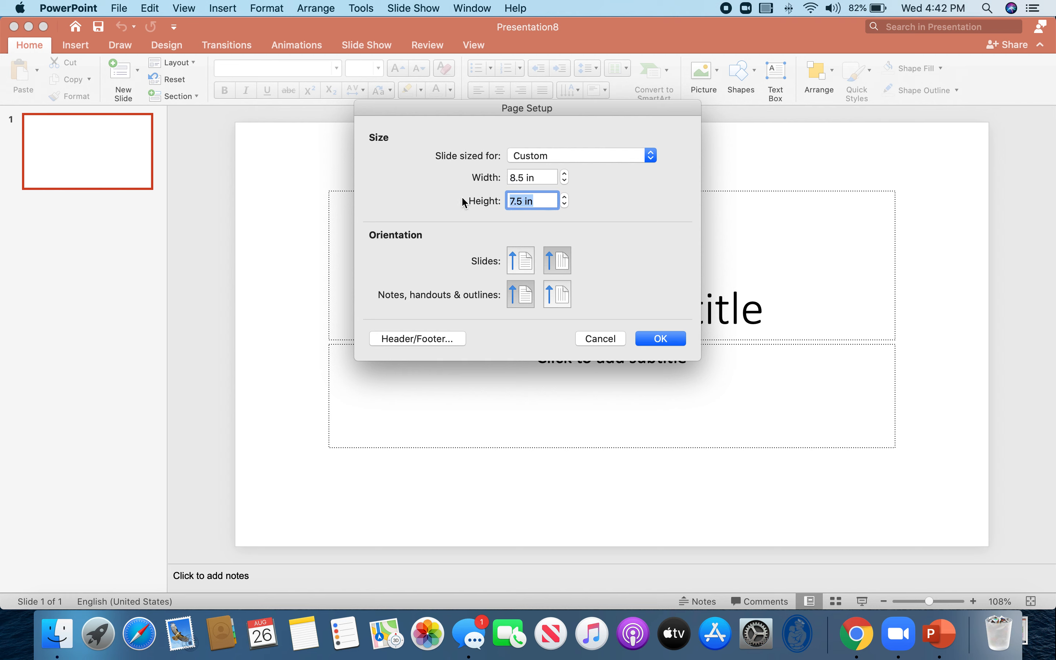
pyautogui.click(659, 338)
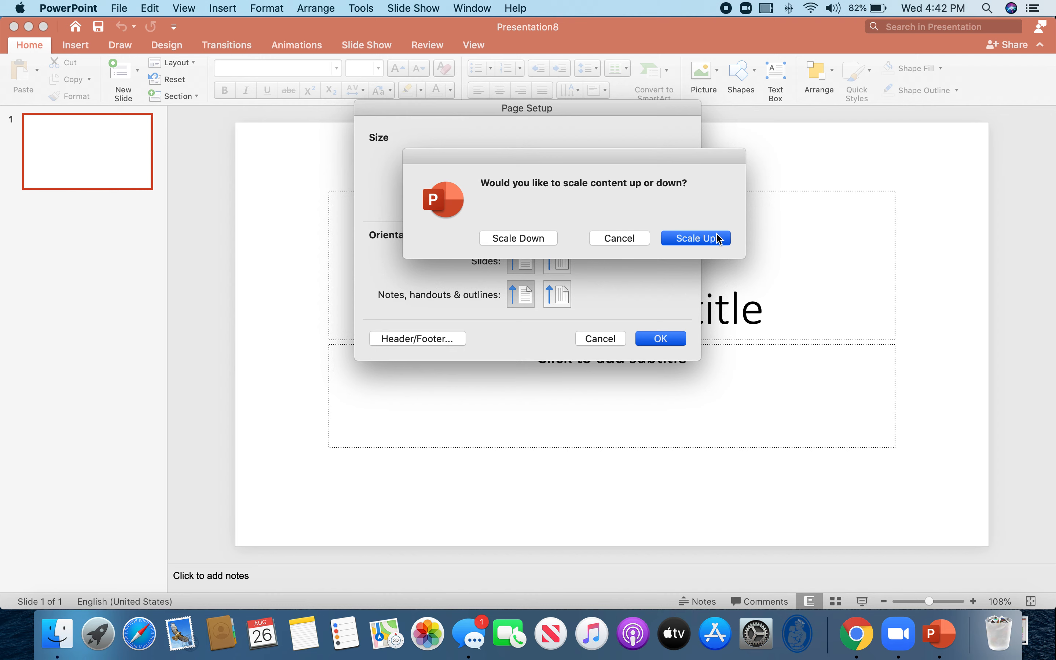
pyautogui.click(696, 237)
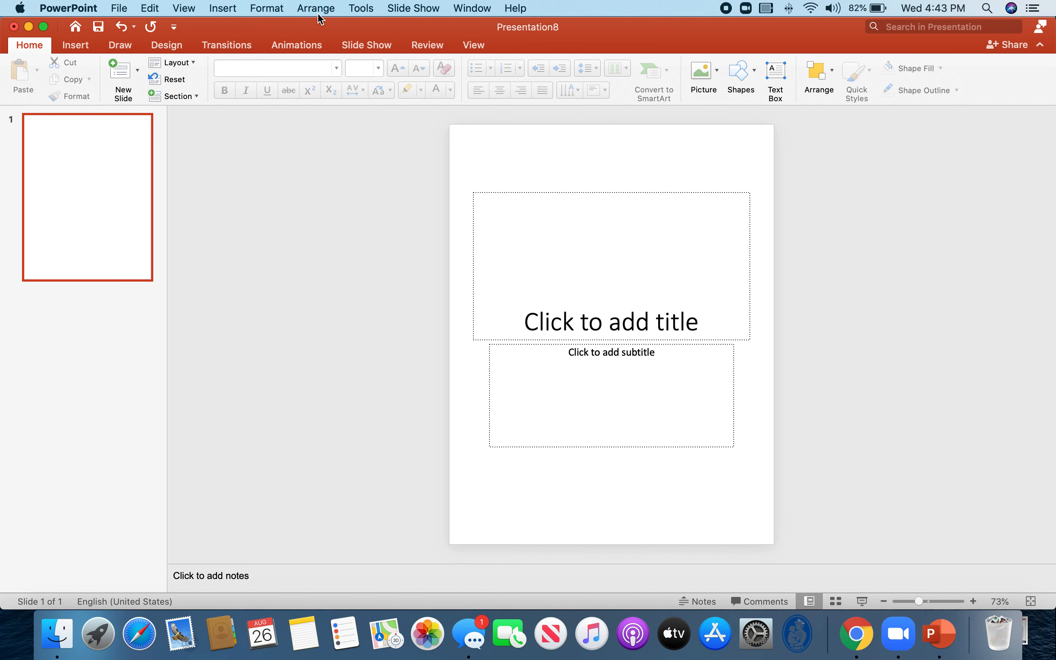
# Step: Reopen Page Setup to verify the 8.5 by 11 inch slide size and confirm it
pyautogui.click(120, 8)
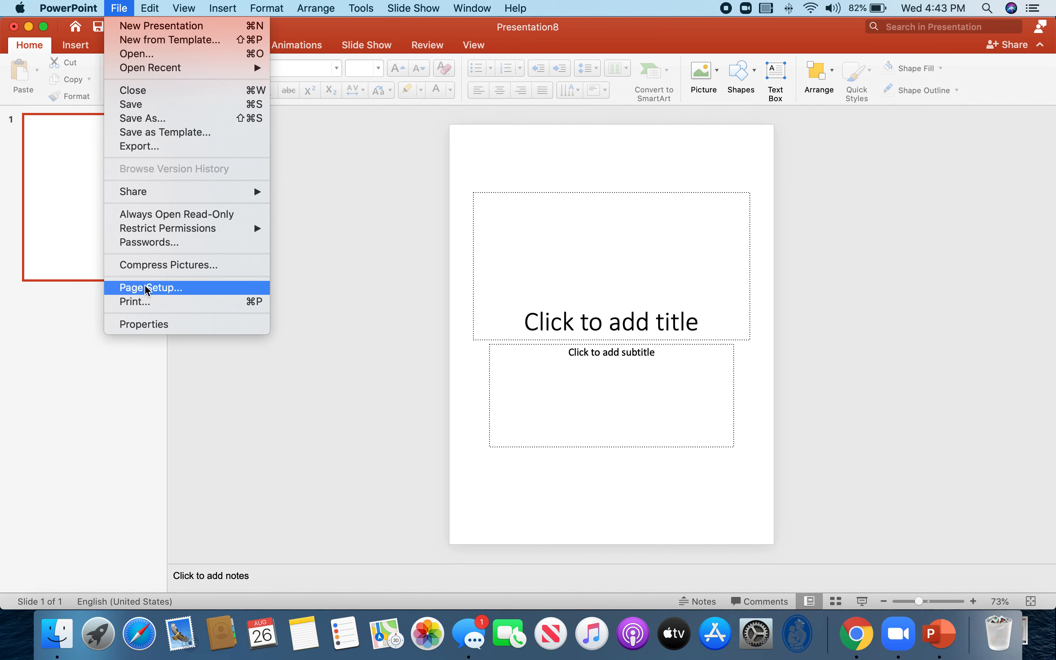
pyautogui.click(149, 287)
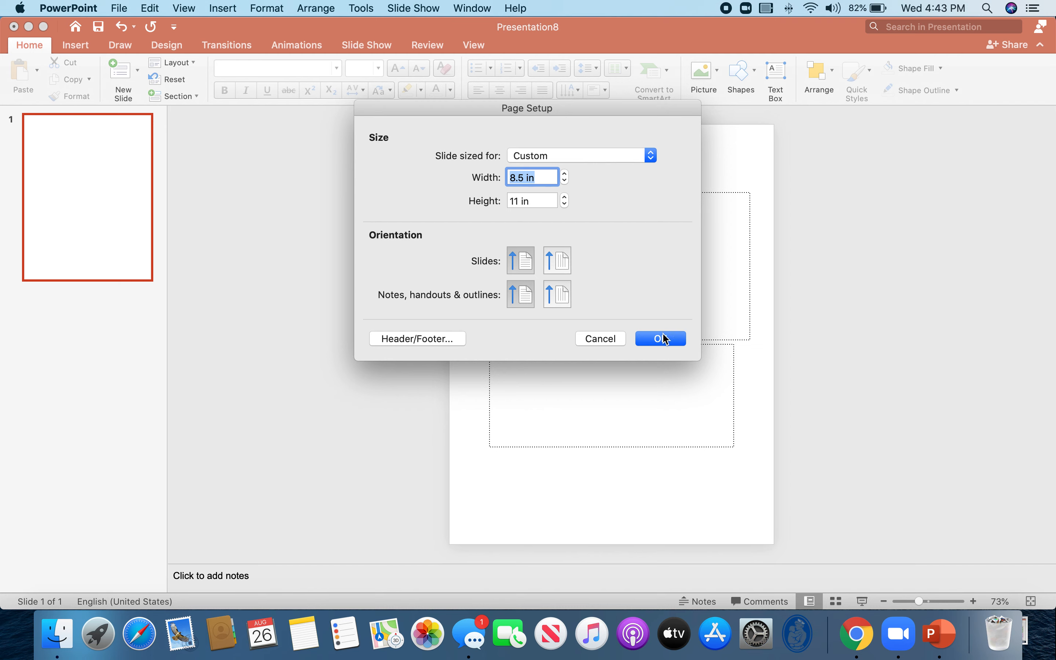
pyautogui.click(659, 338)
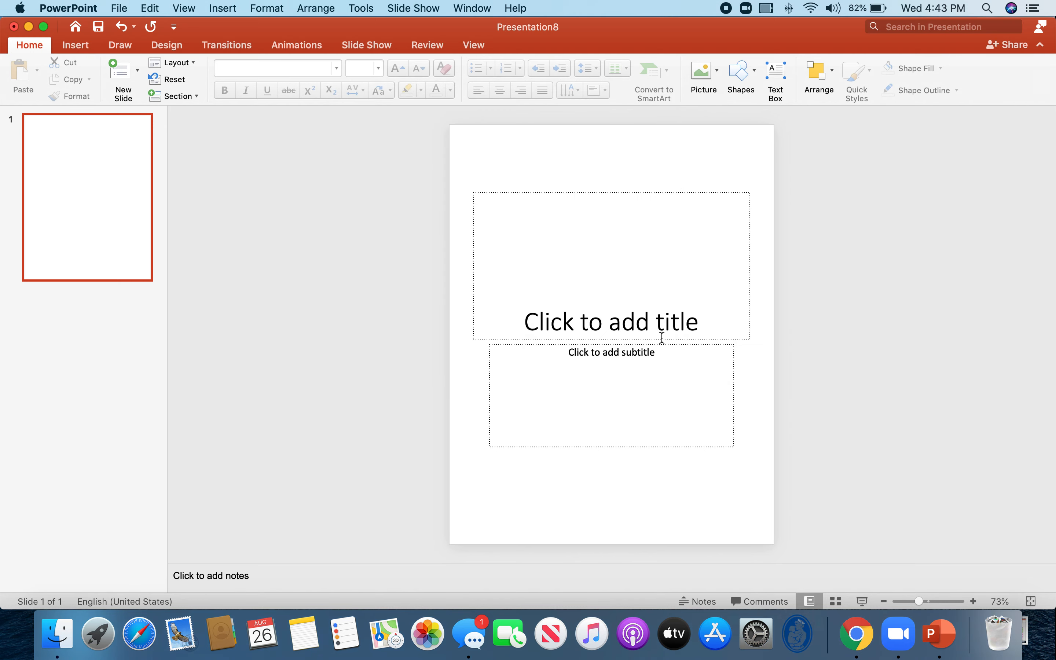
pyautogui.moveTo(456, 217)
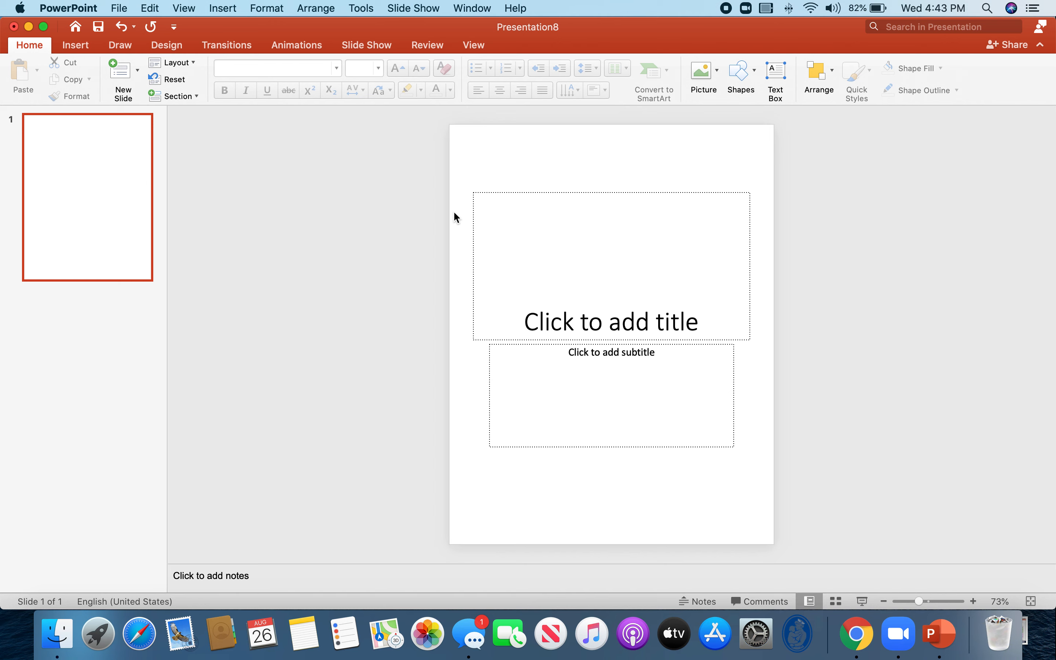
pyautogui.moveTo(576, 221)
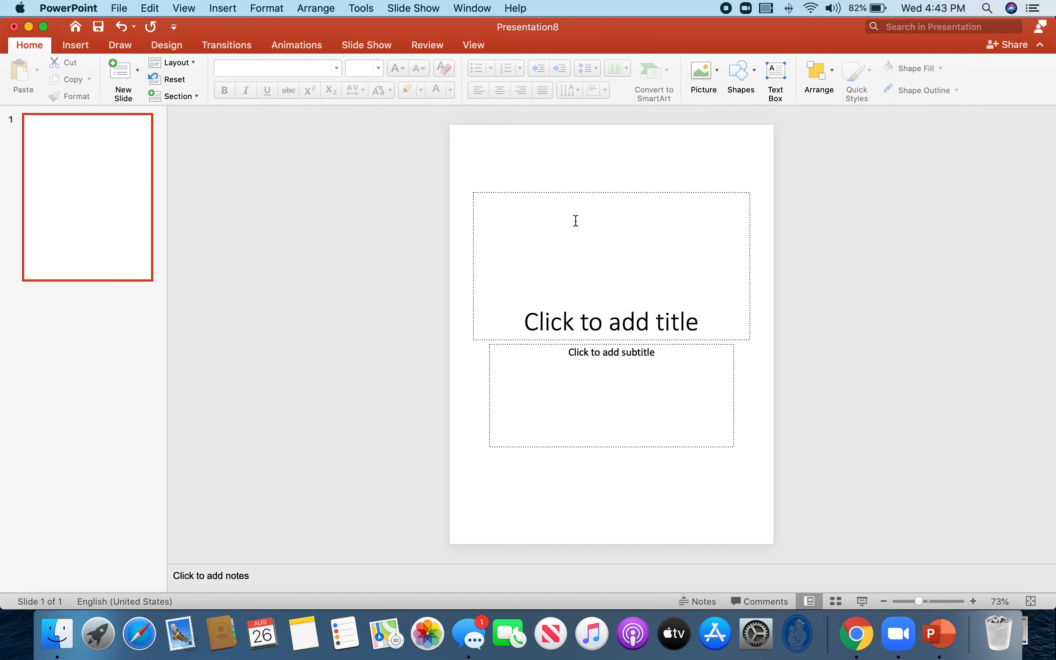
pyautogui.moveTo(568, 145)
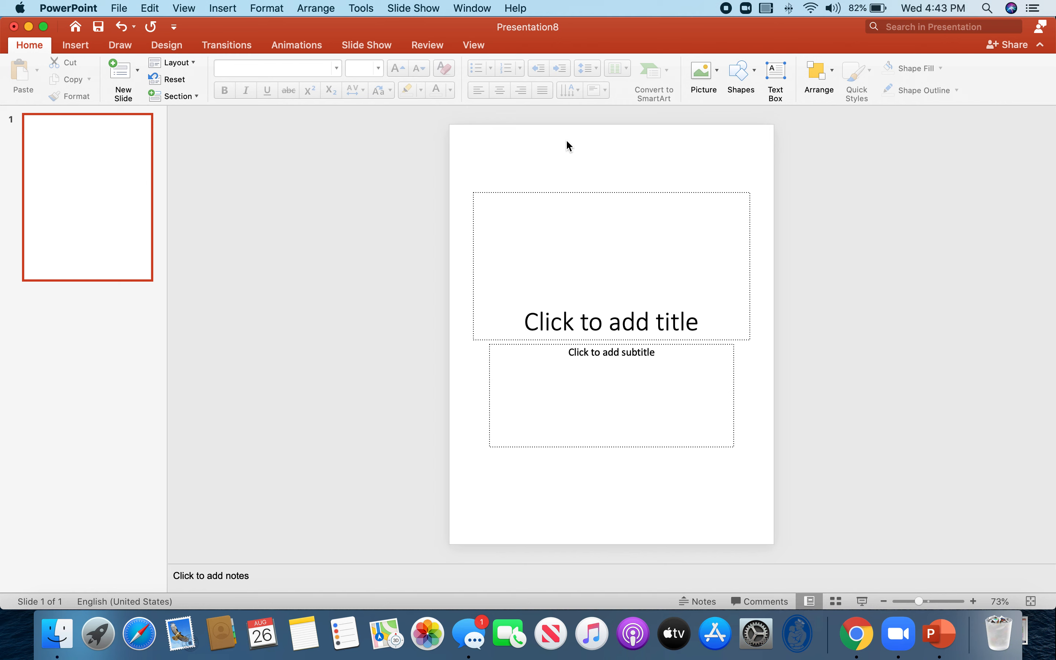
pyautogui.moveTo(368, 179)
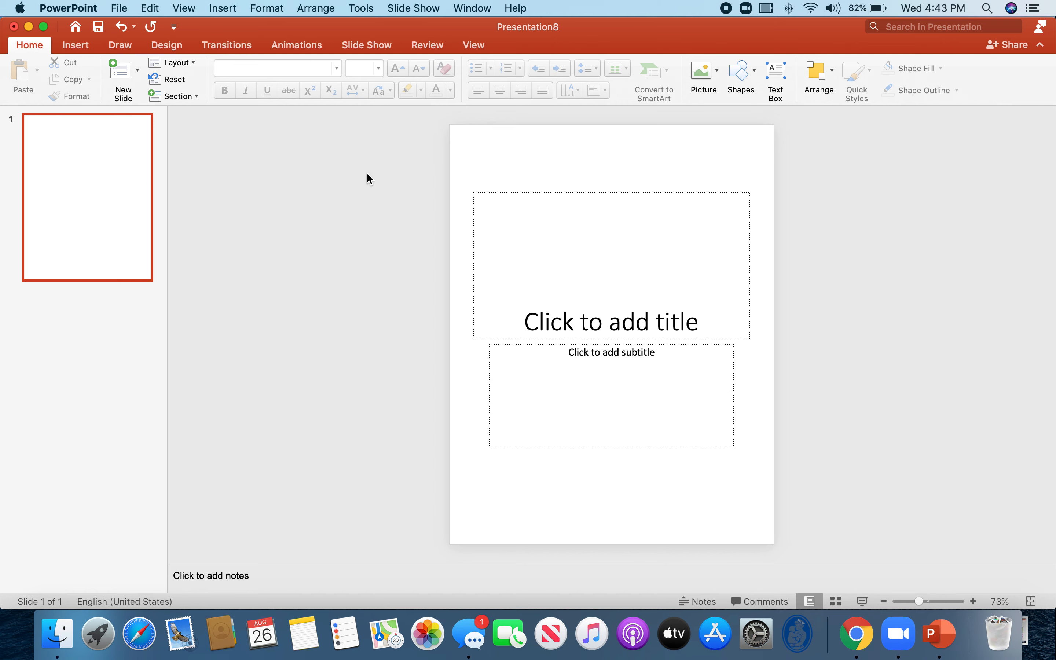
pyautogui.moveTo(478, 53)
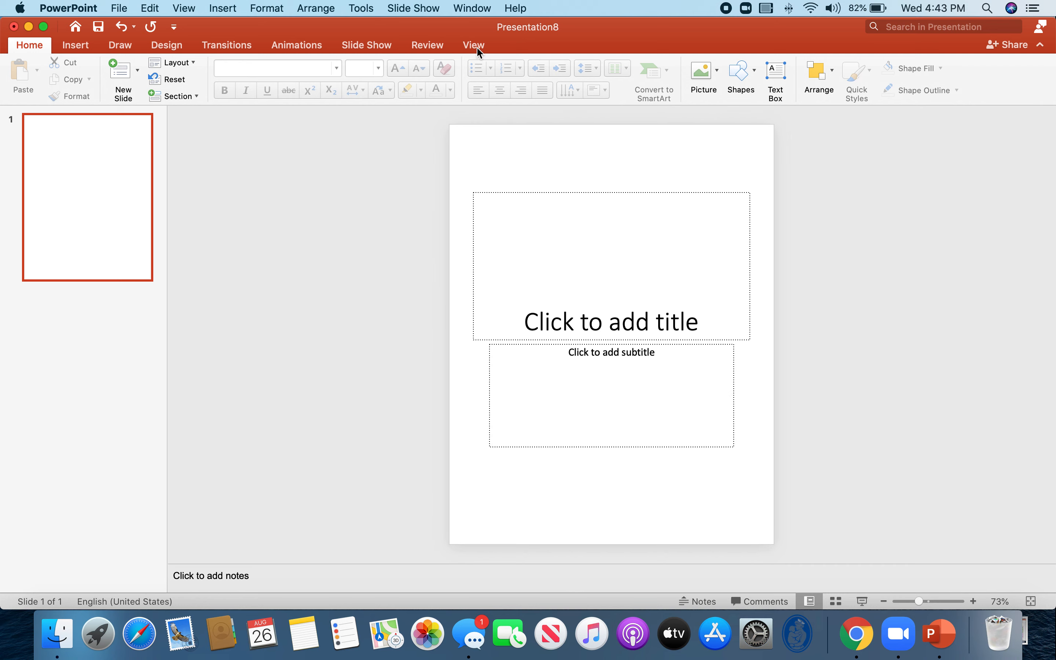
# Step: Show the presentation view options on the ribbon
pyautogui.click(473, 45)
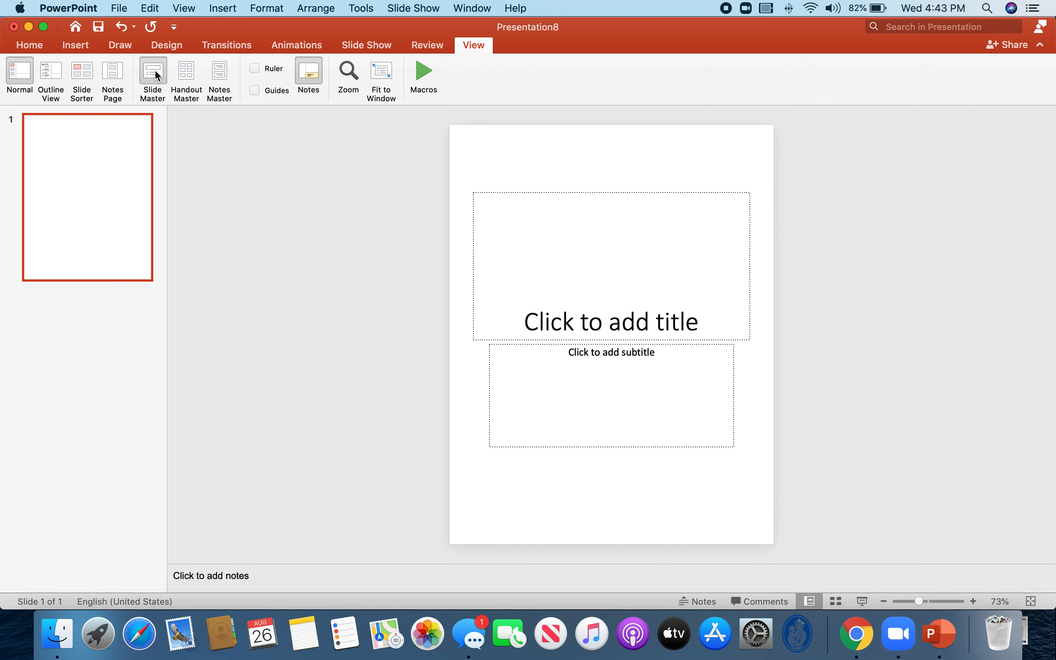
# Step: In the slide master, crop the screenshot to the weekend prompt and move it to the top left
pyautogui.click(151, 77)
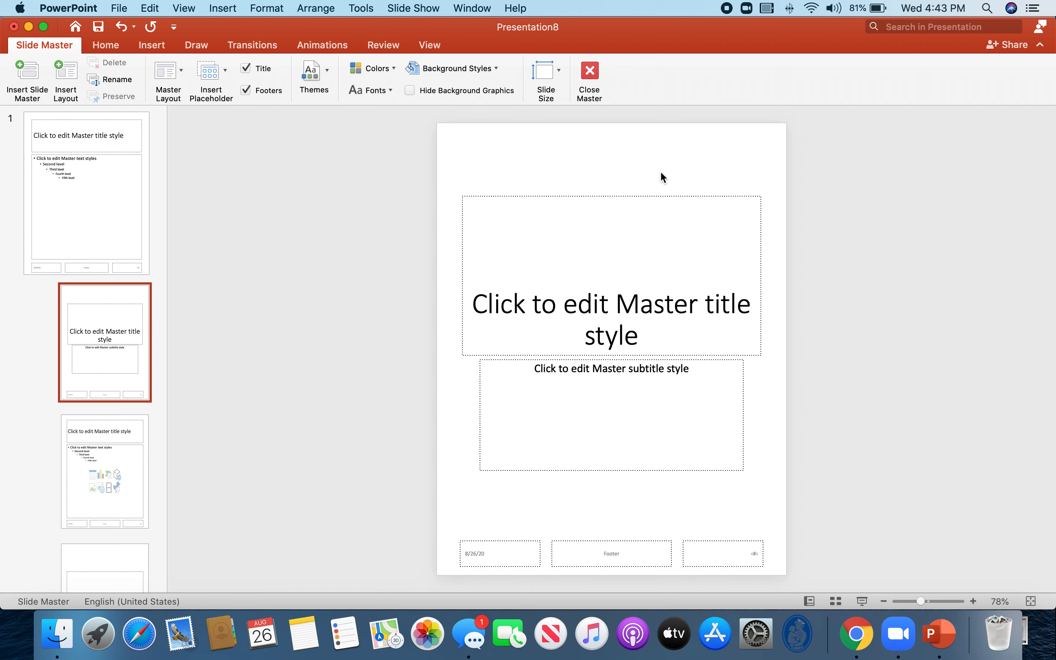
pyautogui.moveTo(548, 224)
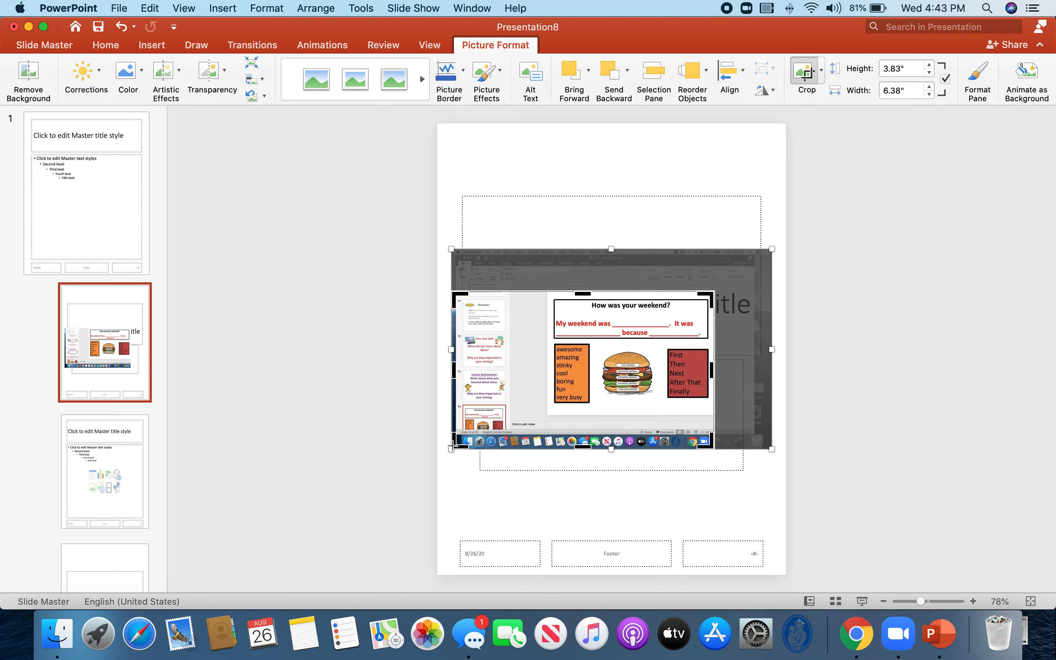
pyautogui.moveTo(454, 451); pyautogui.dragTo(546, 415)
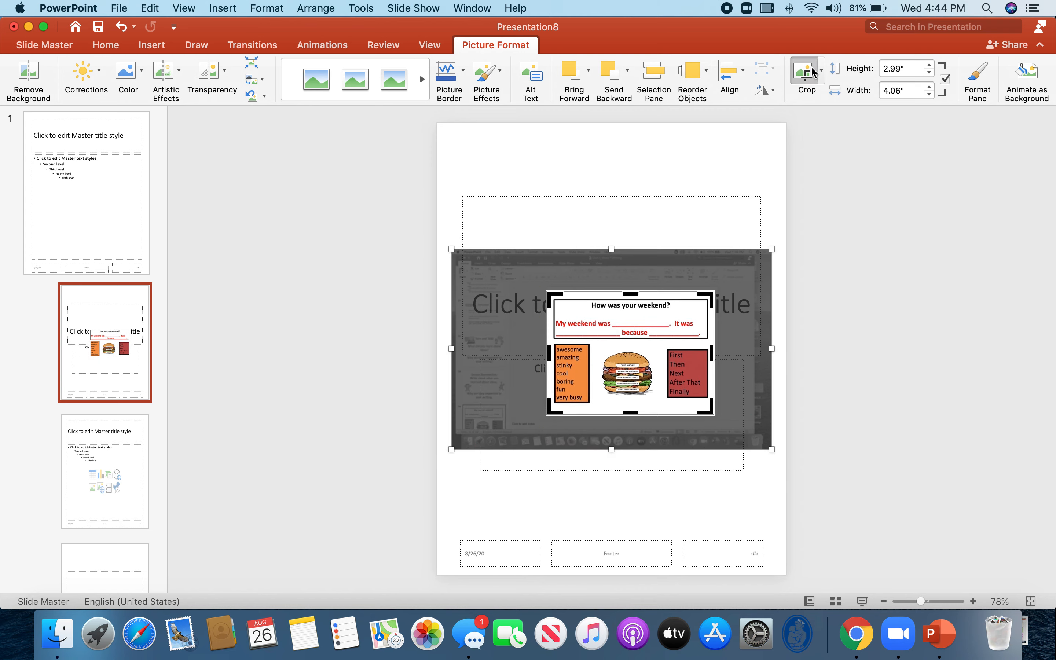
pyautogui.moveTo(609, 353); pyautogui.dragTo(538, 182)
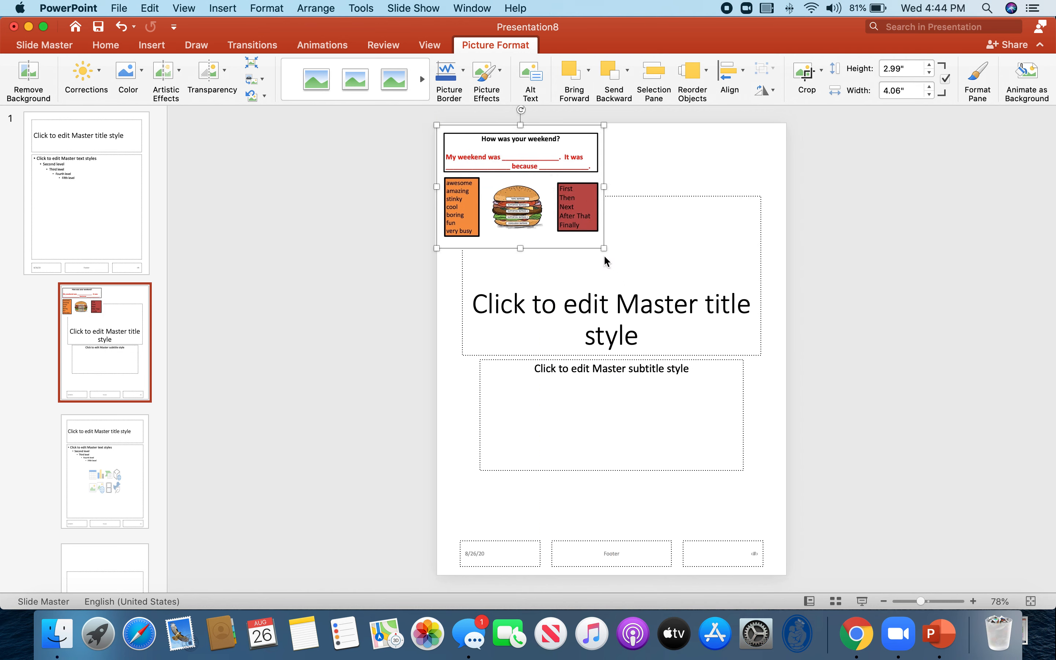
# Step: Enlarge the worksheet picture across the layout and tighten the crop under the word banks
pyautogui.moveTo(603, 248); pyautogui.dragTo(751, 357)
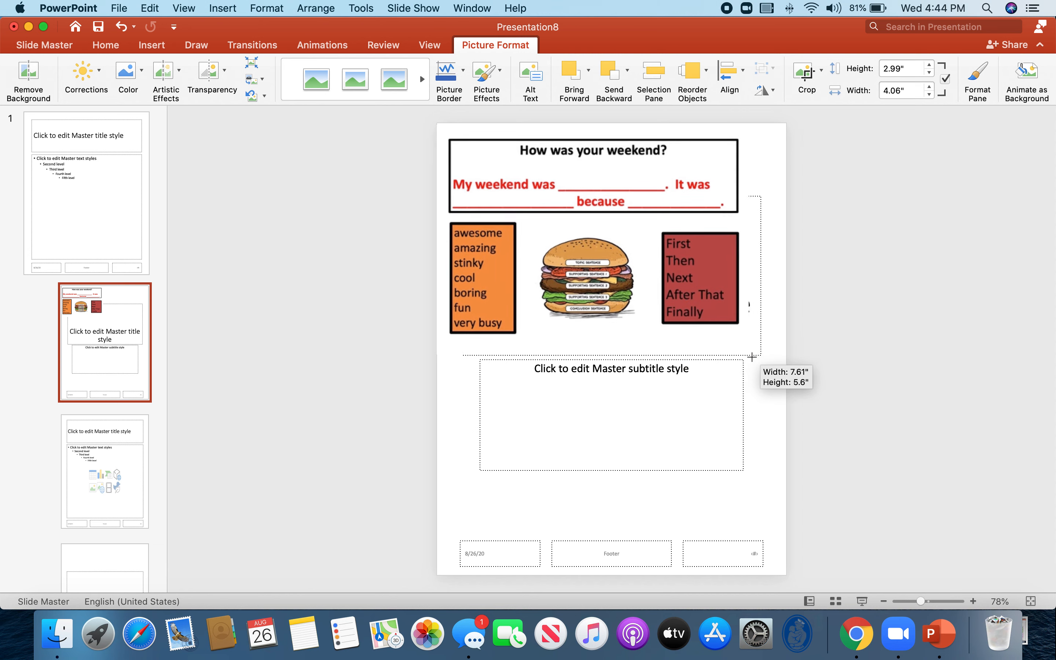
pyautogui.moveTo(749, 357); pyautogui.dragTo(784, 380)
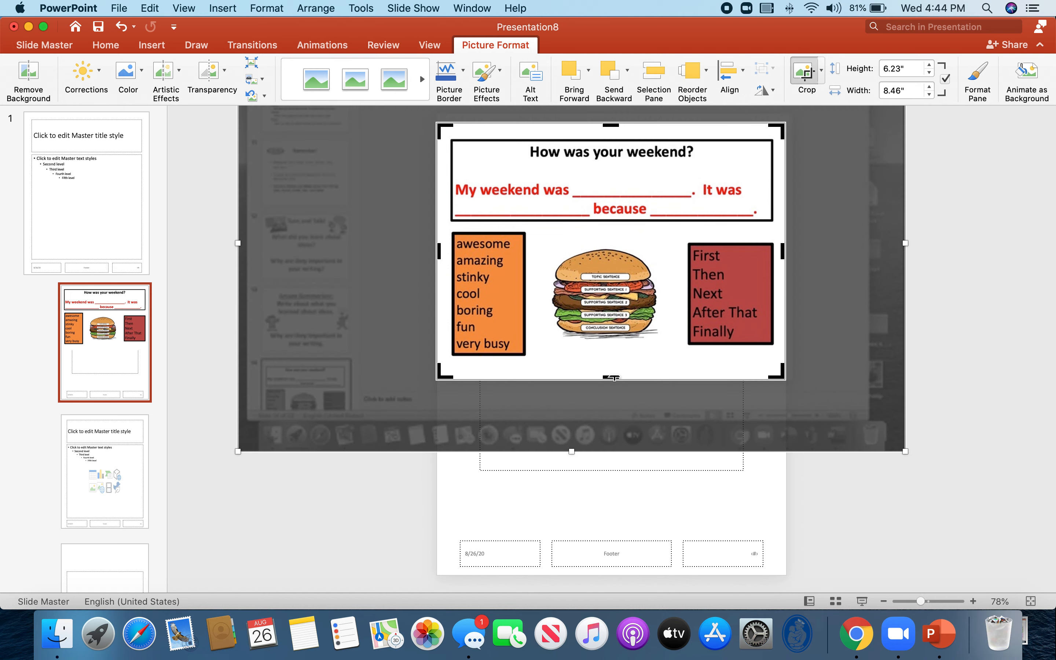
pyautogui.moveTo(612, 377); pyautogui.dragTo(612, 371)
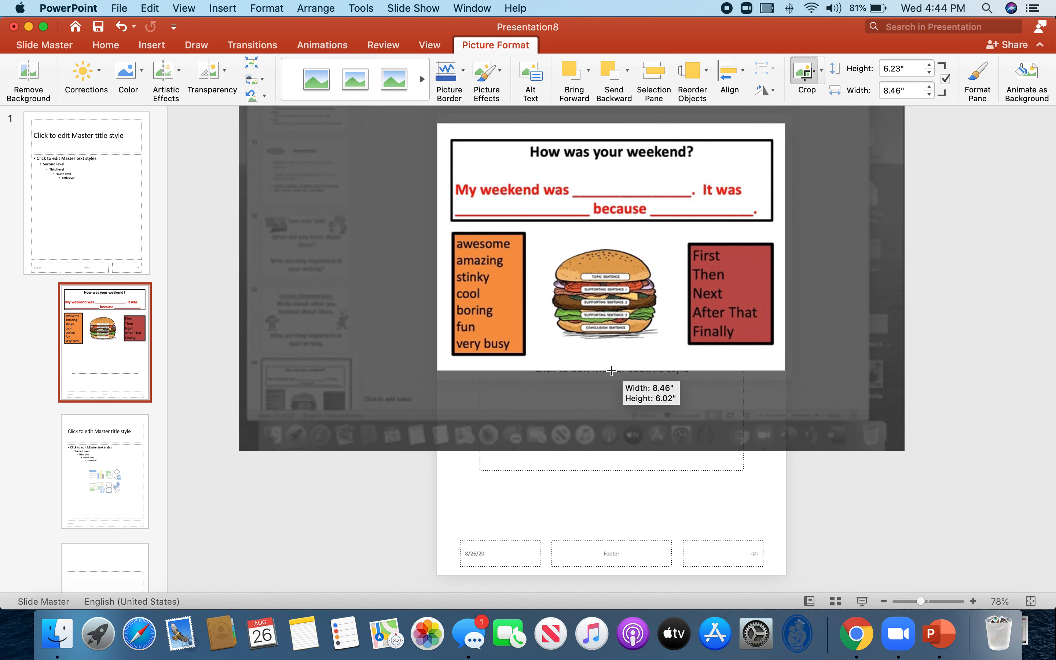
pyautogui.moveTo(610, 373); pyautogui.dragTo(611, 363)
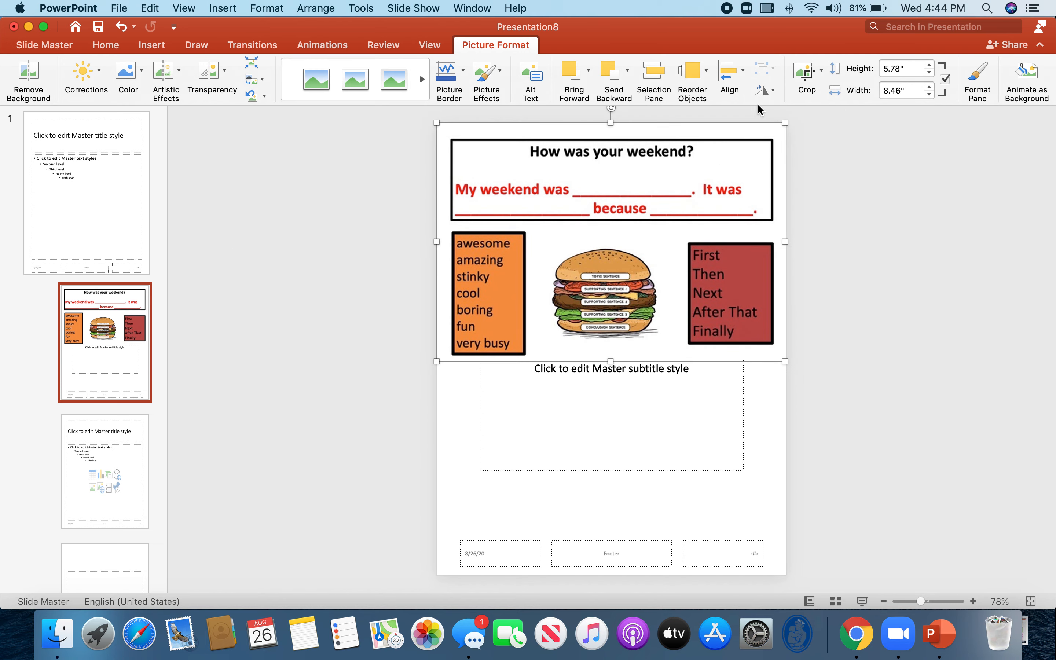
pyautogui.moveTo(697, 413)
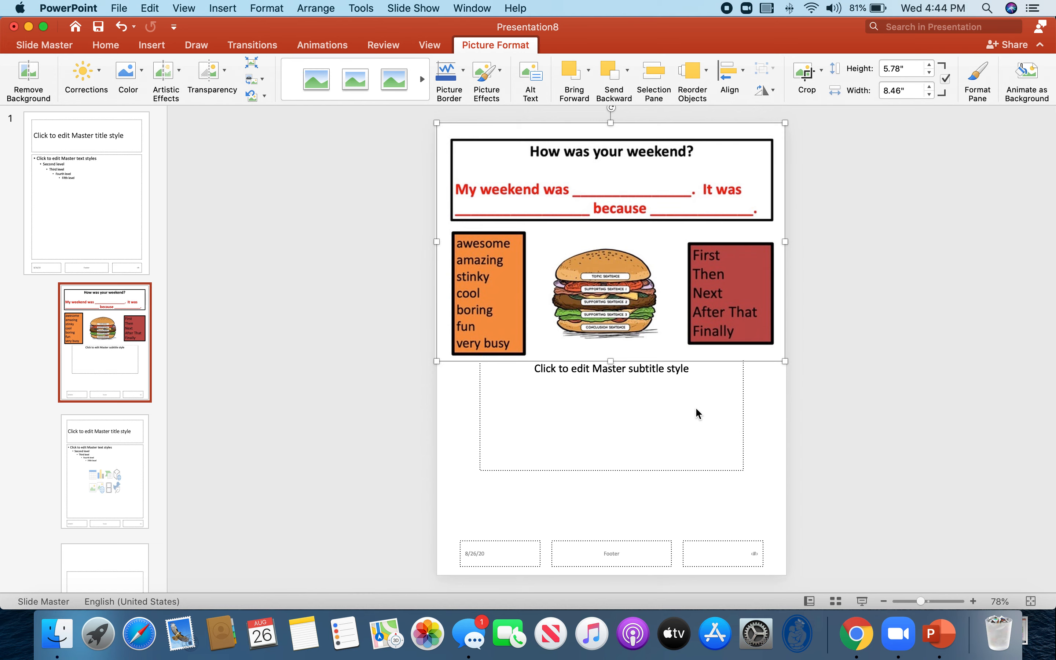
pyautogui.moveTo(814, 246)
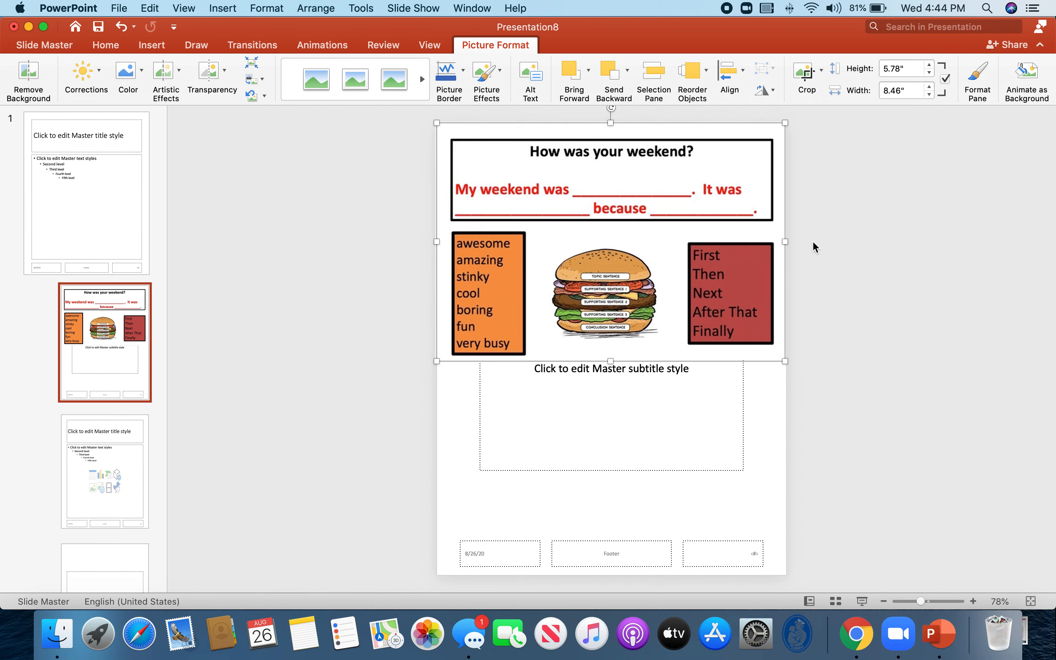
# Step: Close the master view and select the leftover title placeholder for deletion
pyautogui.click(44, 45)
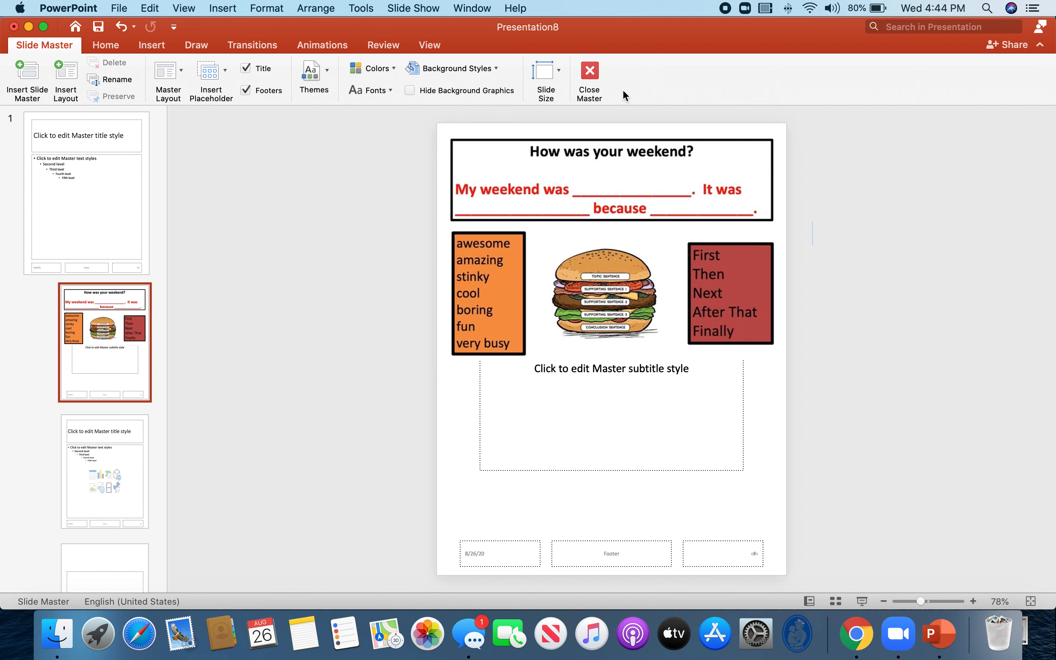
pyautogui.moveTo(755, 184)
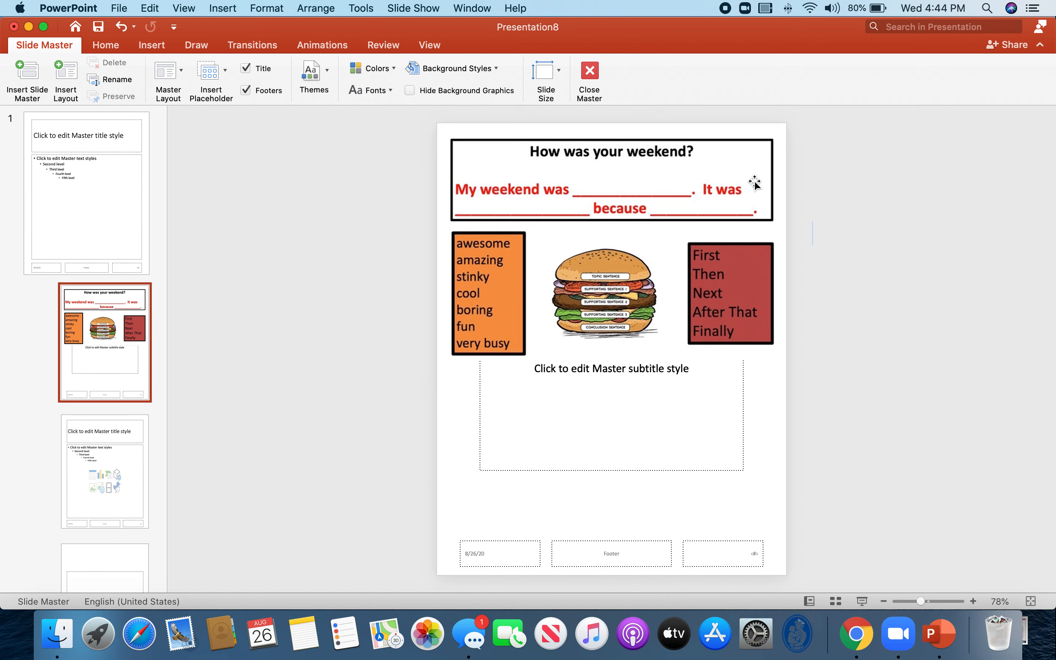
pyautogui.click(589, 75)
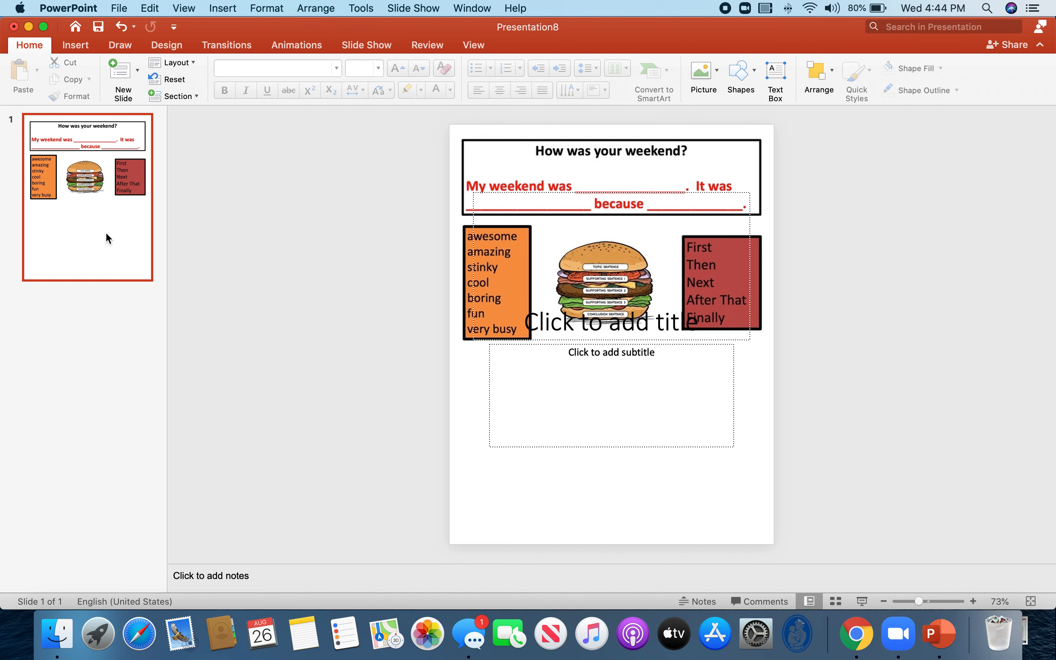
pyautogui.moveTo(108, 220)
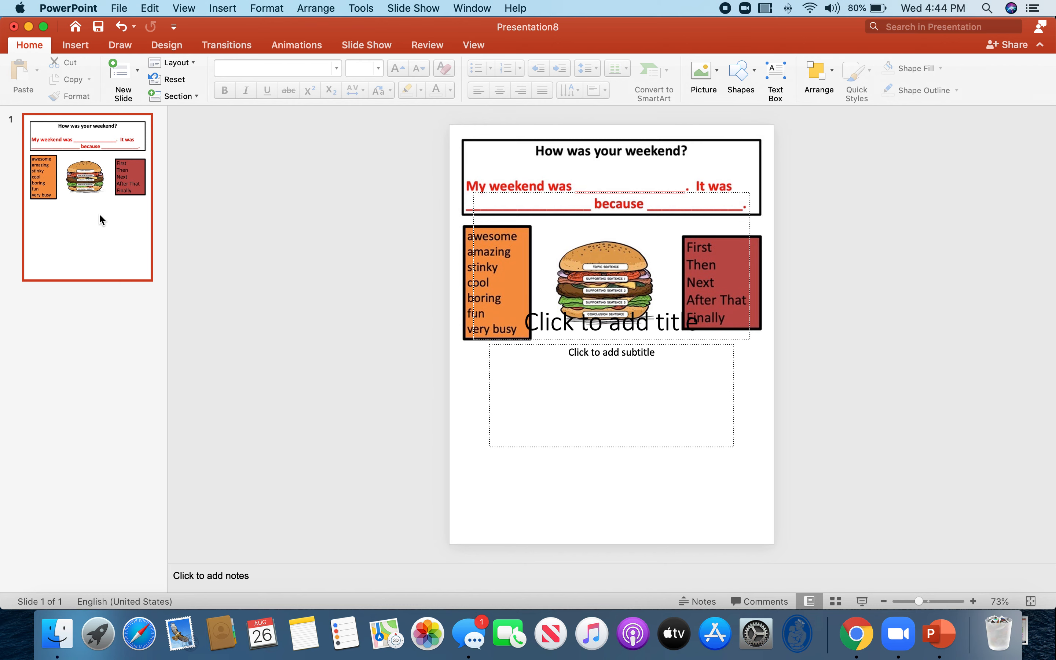
pyautogui.moveTo(101, 219)
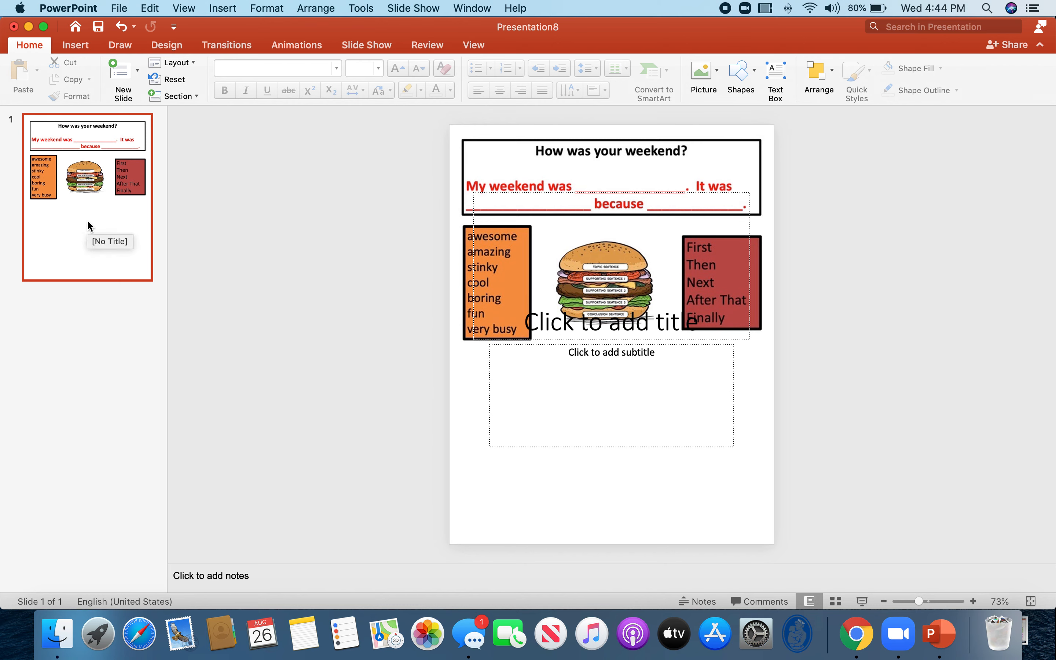
pyautogui.click(611, 395)
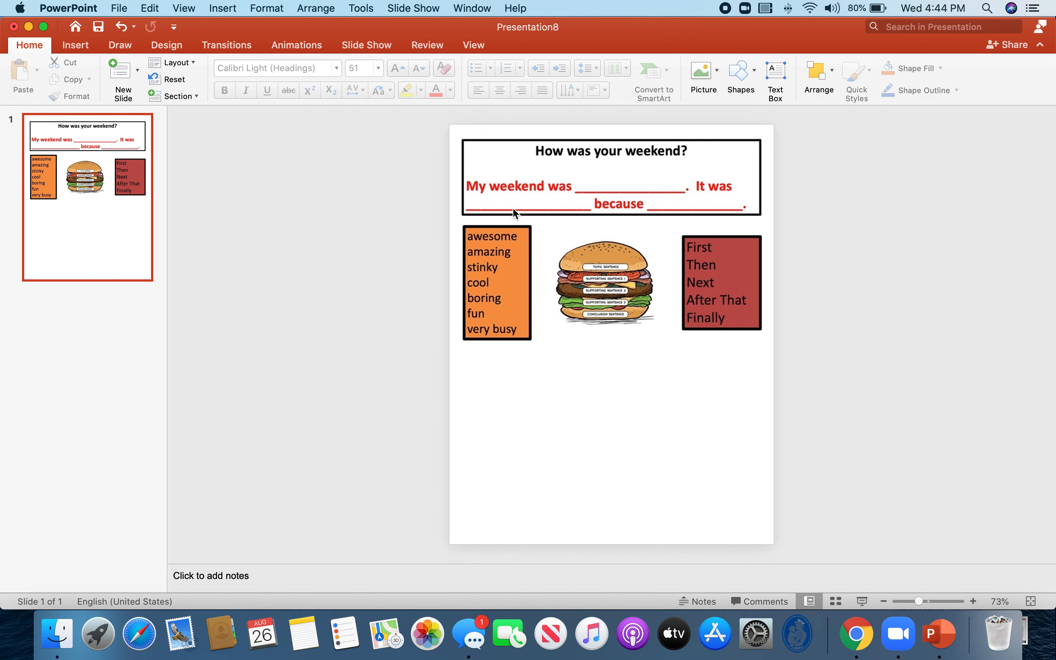
pyautogui.moveTo(709, 243)
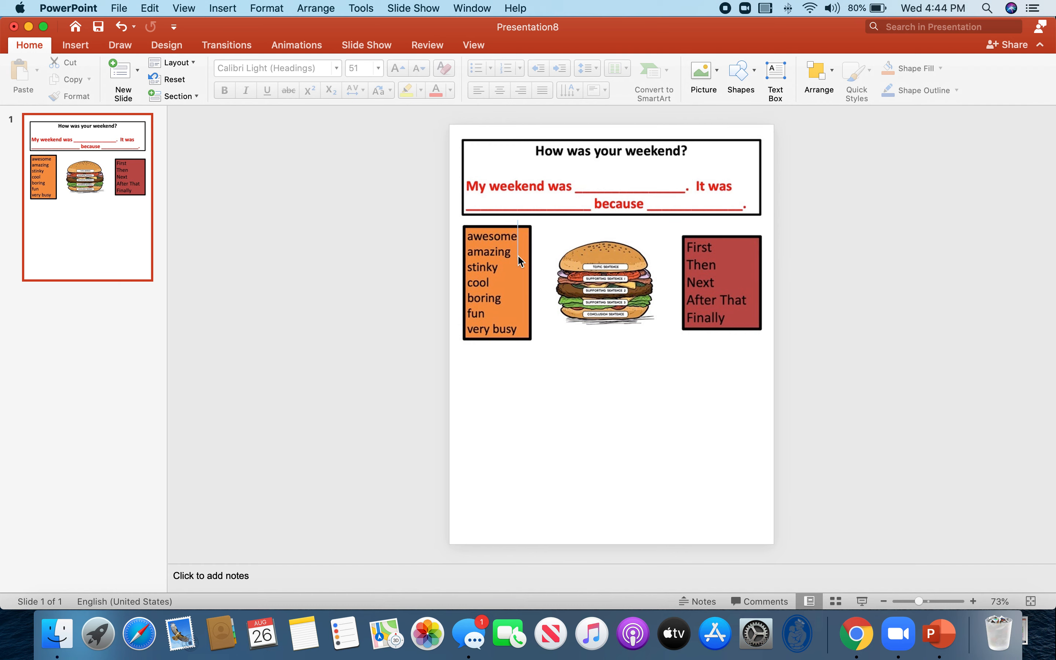
pyautogui.moveTo(411, 186)
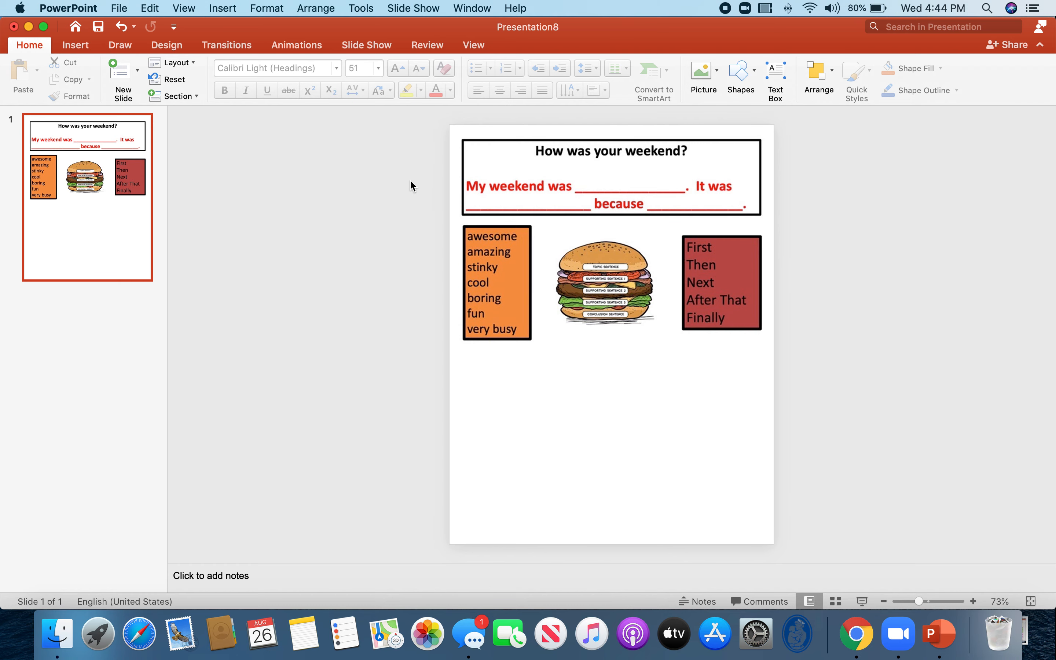
# Step: Draw a text box below the worksheet reading "Click here and type your response."
pyautogui.click(74, 45)
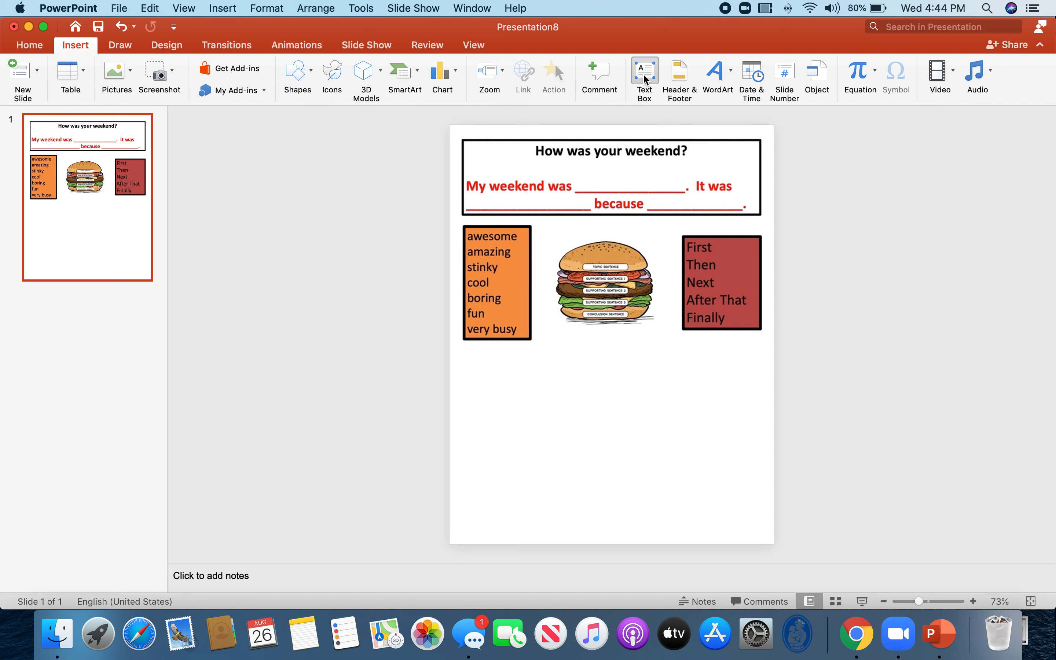
pyautogui.moveTo(468, 355); pyautogui.dragTo(650, 511)
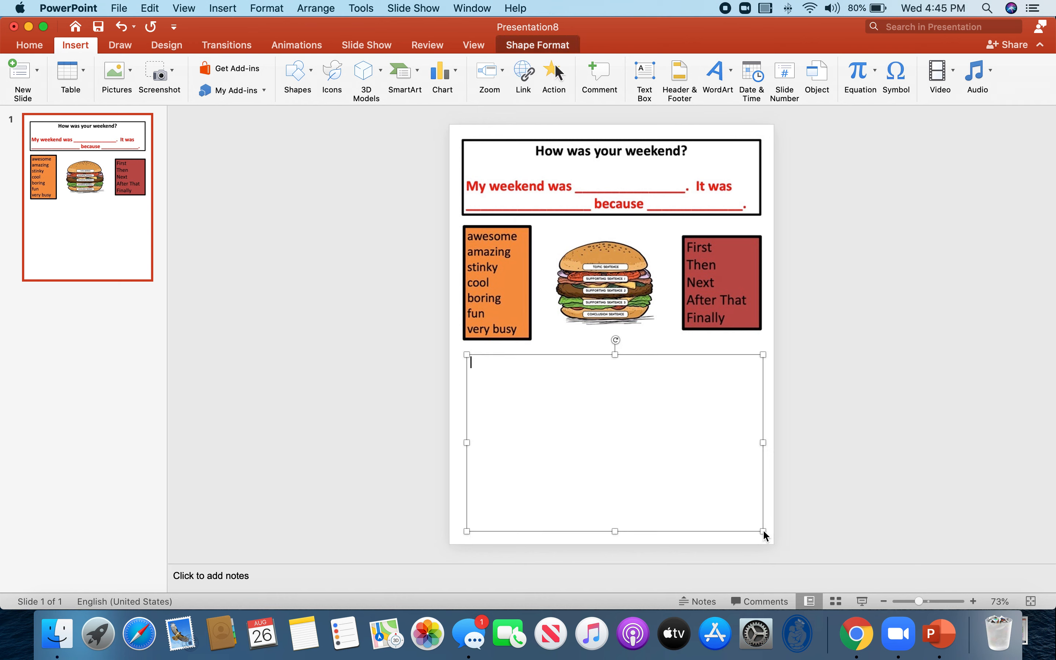
pyautogui.write('Click h')
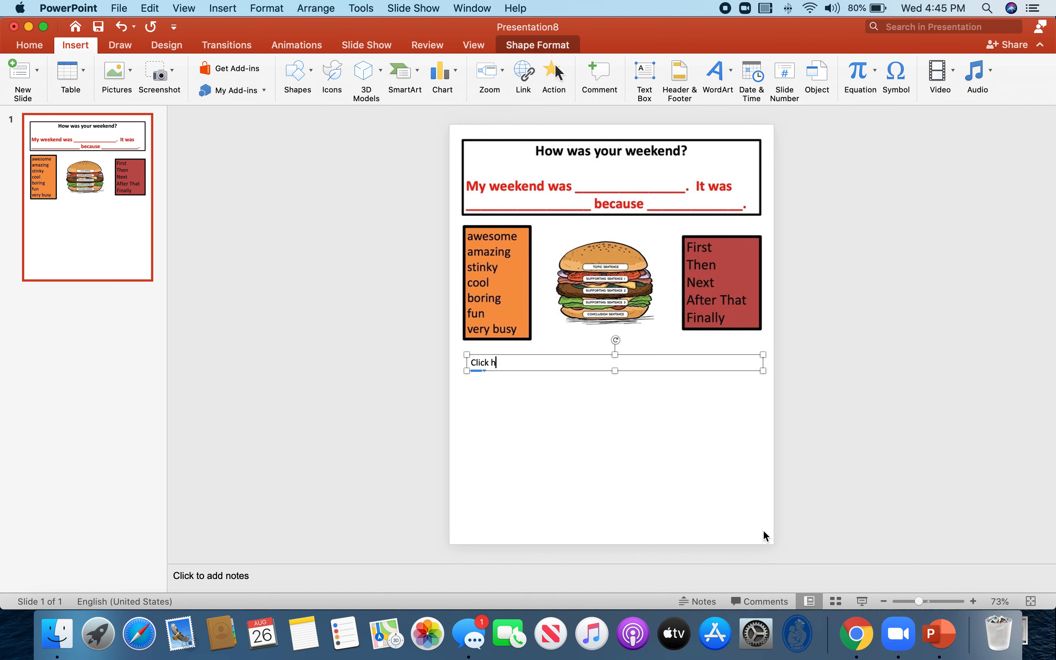
pyautogui.write('ere and type your respo')
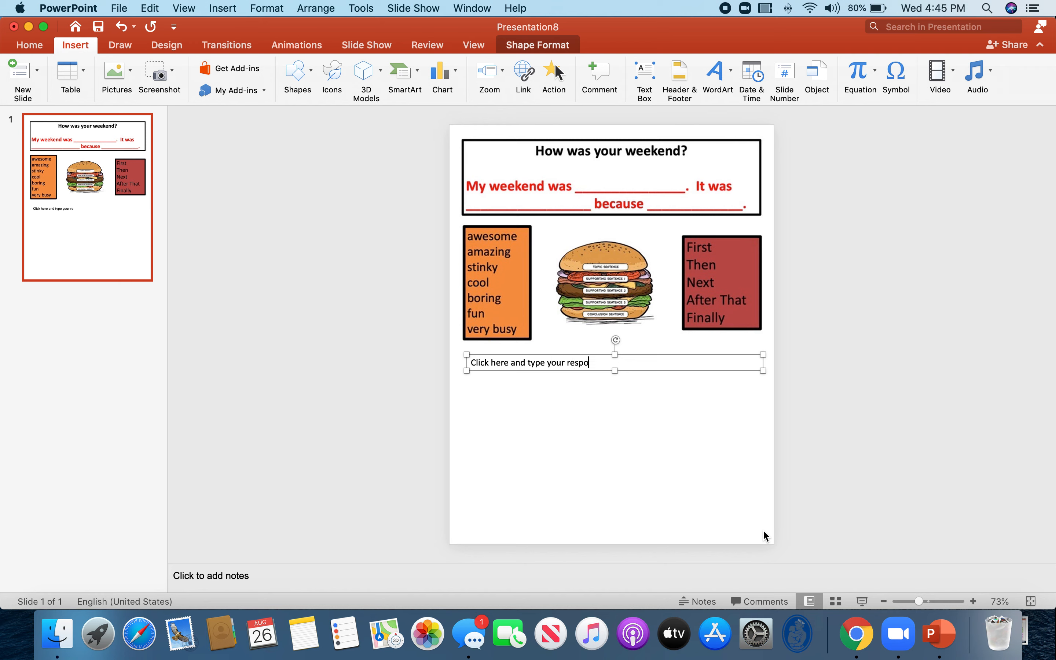
pyautogui.write('nse.')
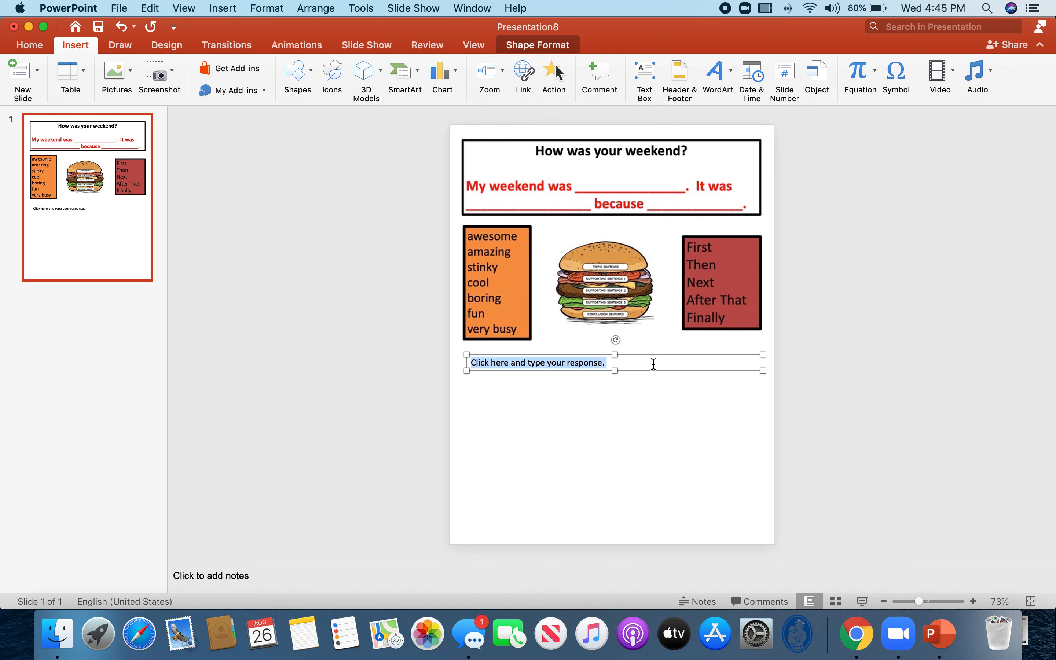
# Step: Format the response line in Chalkboard SE at size 24 with yellow highlight
pyautogui.click(29, 44)
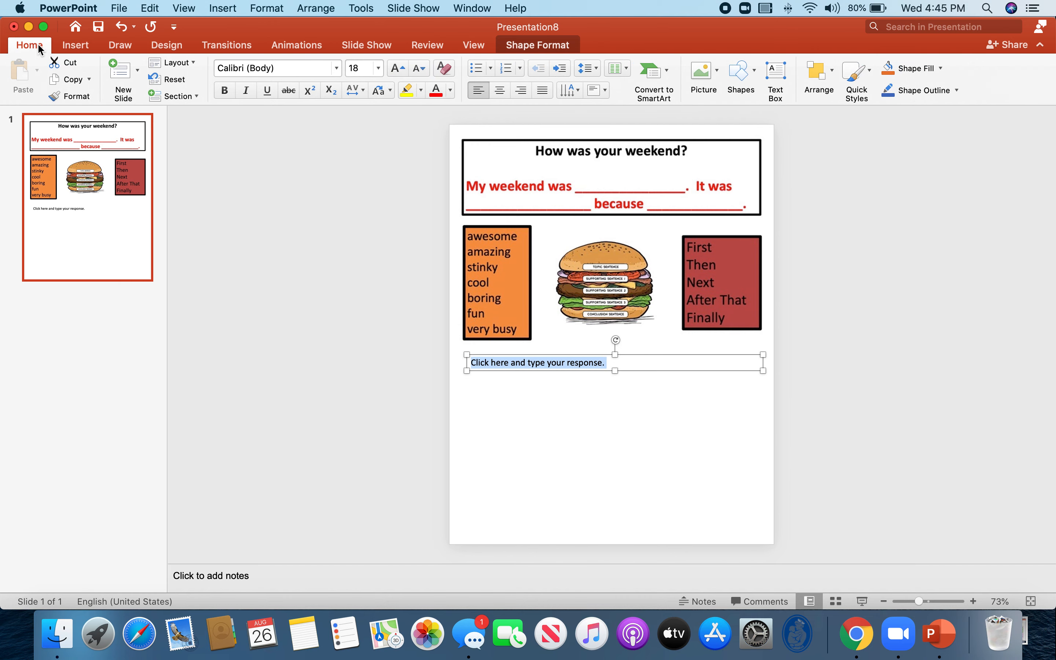
pyautogui.click(335, 68)
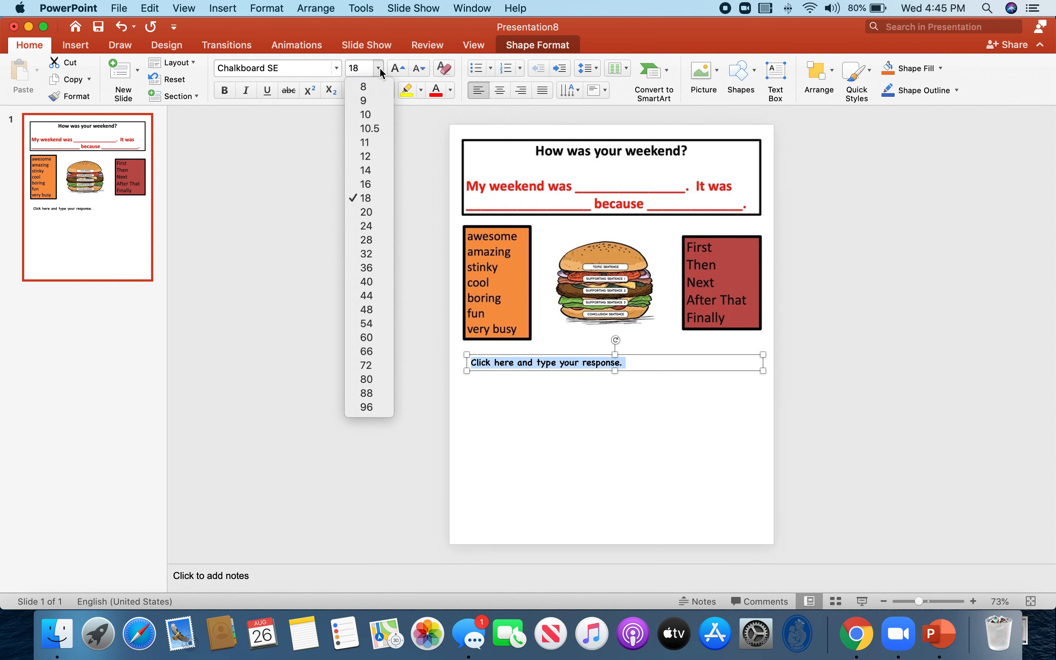
pyautogui.click(366, 212)
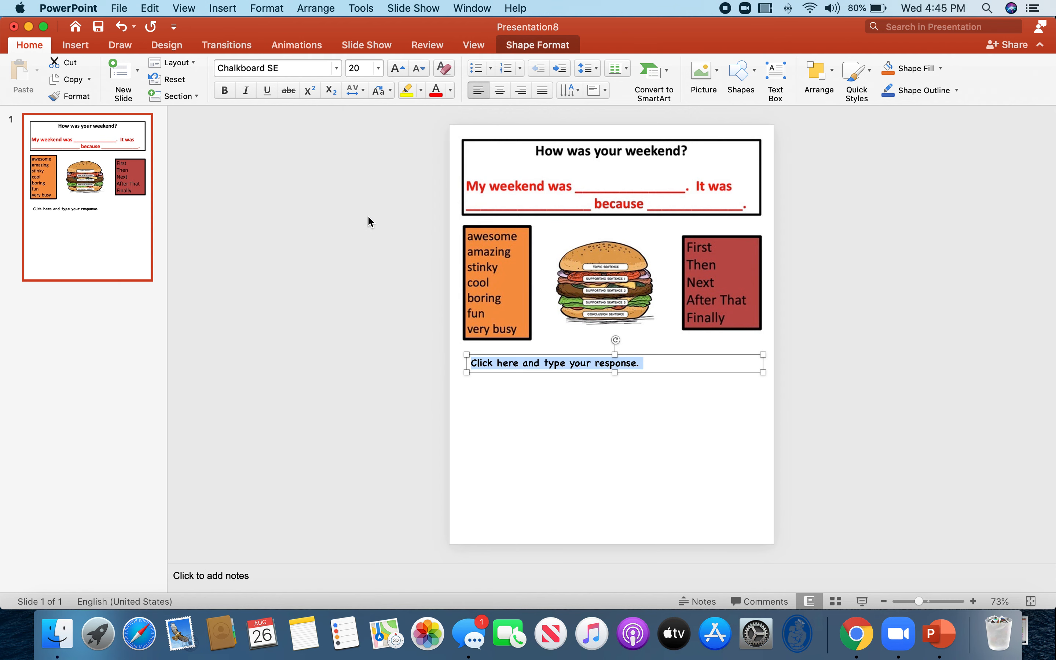
pyautogui.click(377, 68)
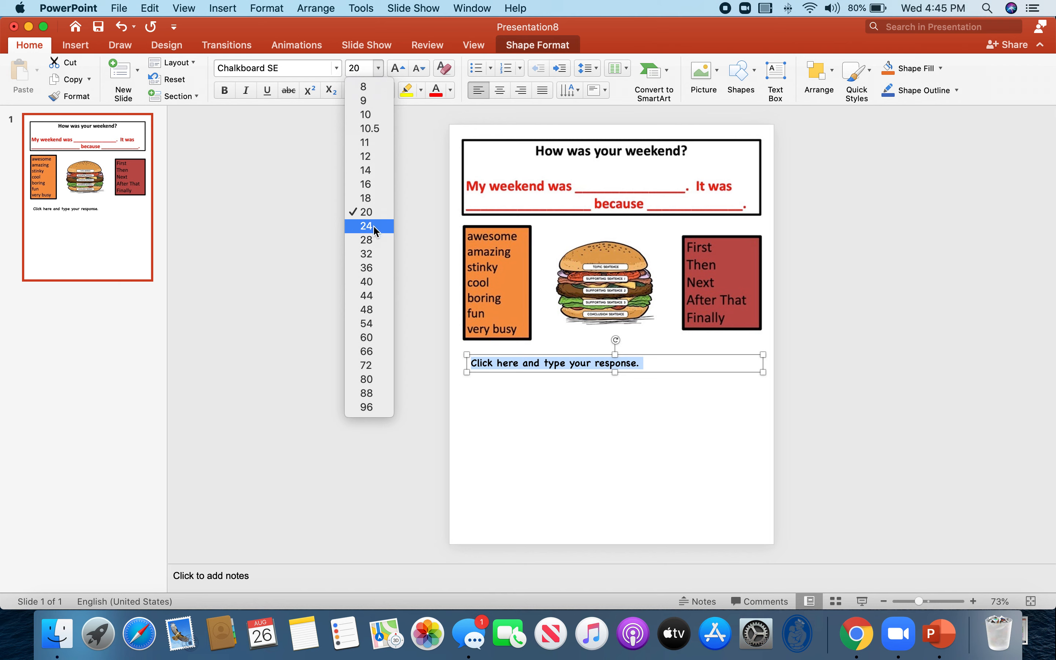
pyautogui.click(366, 225)
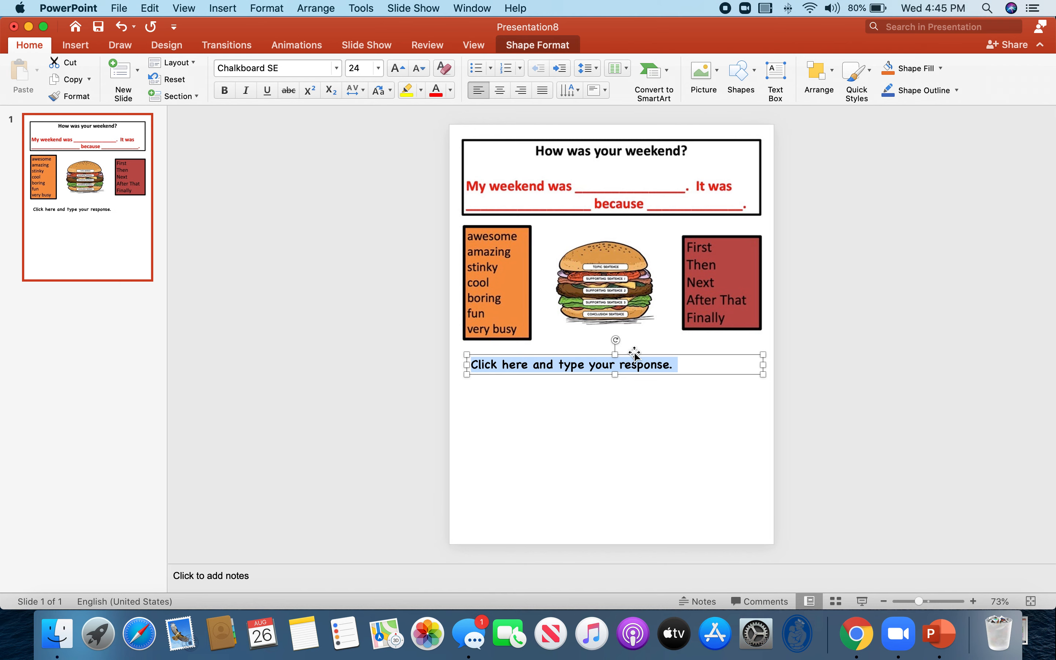
pyautogui.click(407, 89)
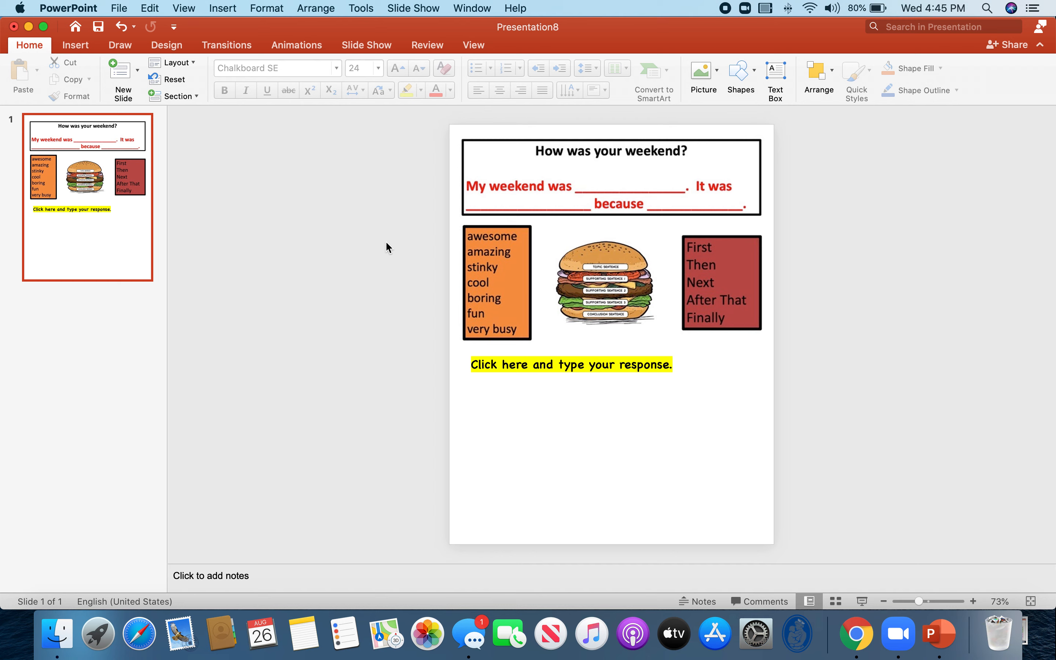
pyautogui.moveTo(156, 19)
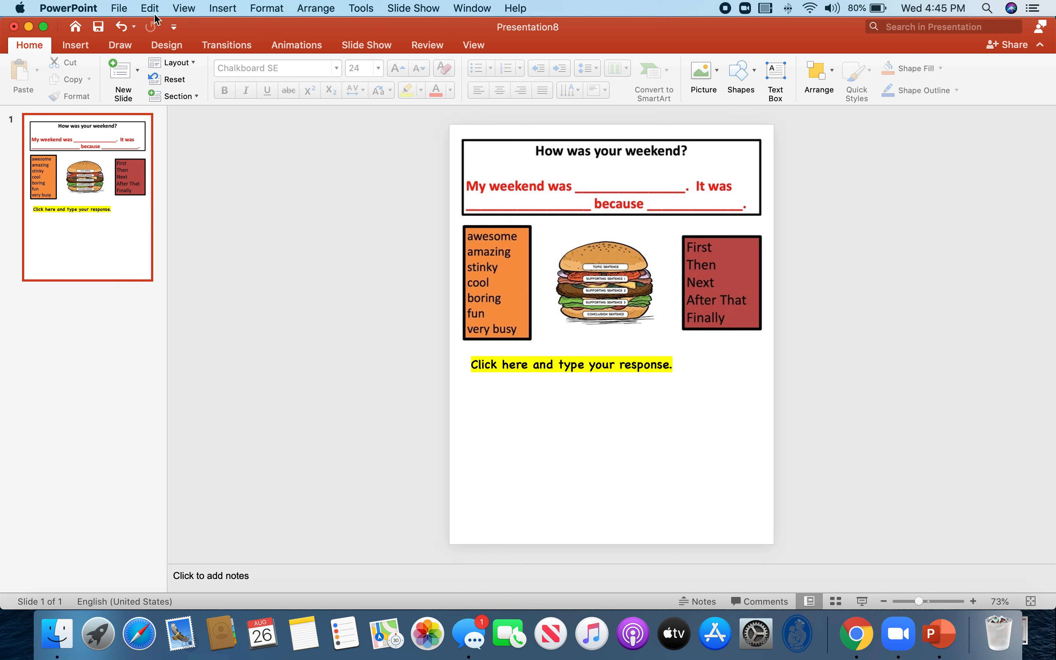
# Step: Save a copy to the school OneDrive named "Weekend Journal Prompt"
pyautogui.click(119, 8)
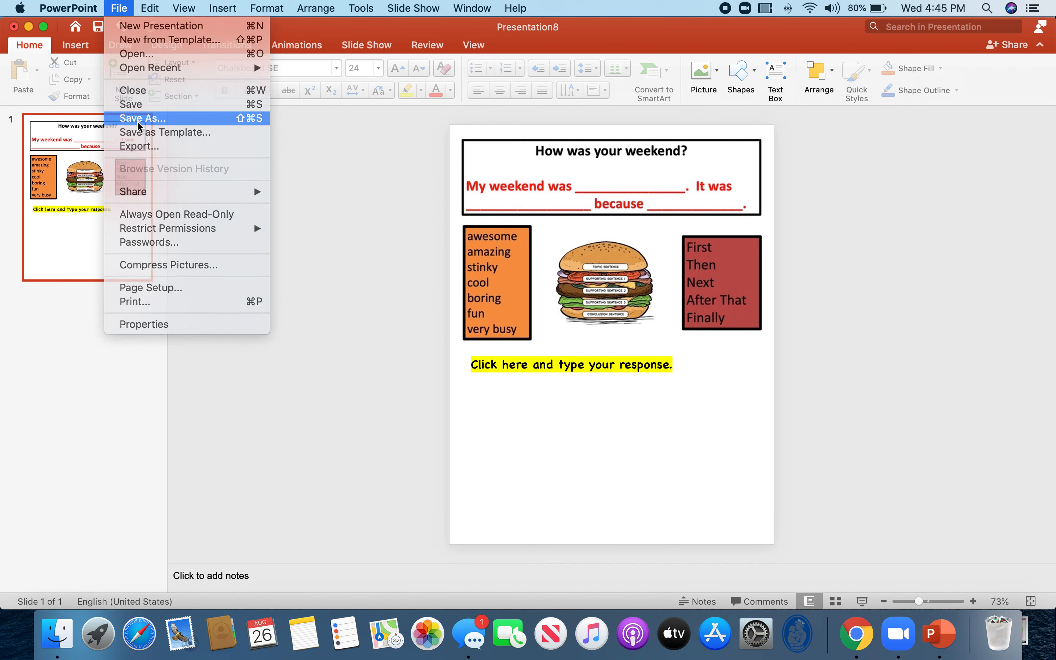
pyautogui.click(141, 118)
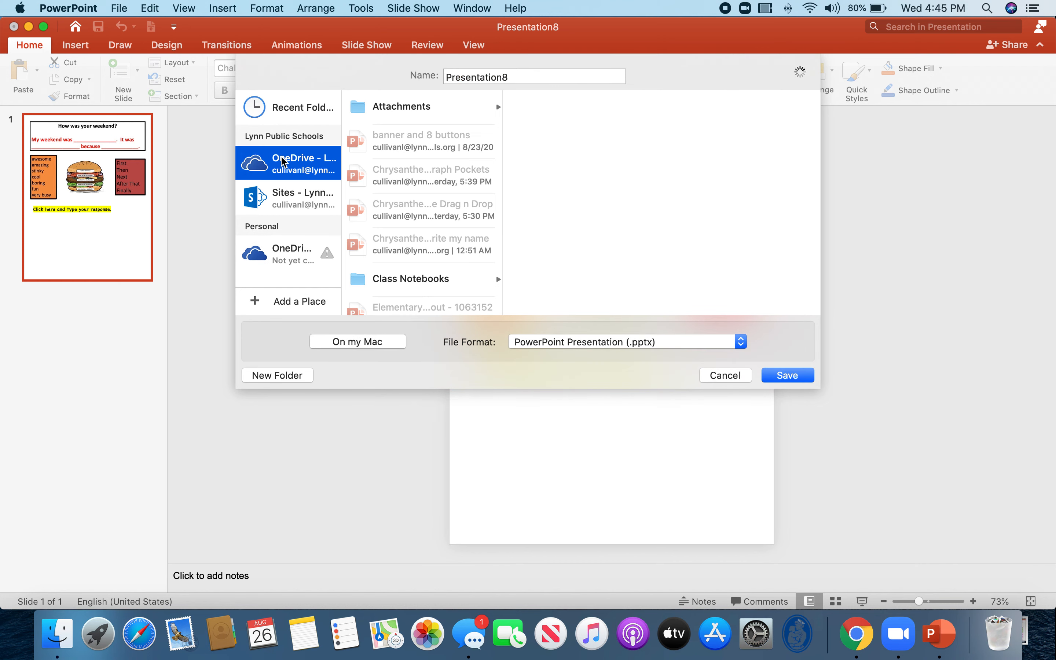
pyautogui.click(532, 76)
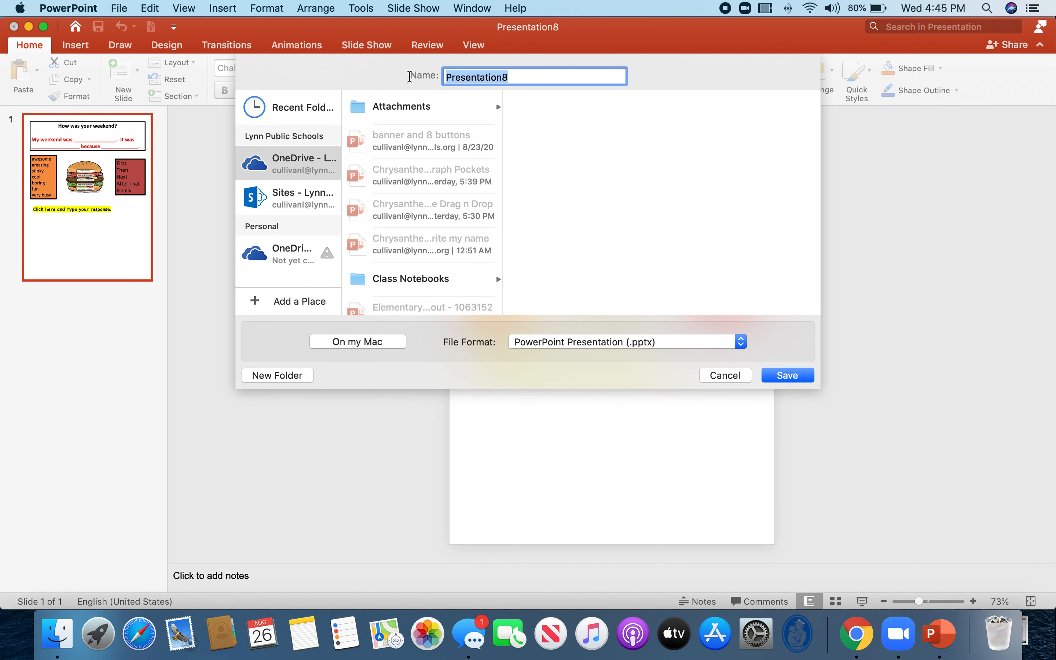
pyautogui.write('Weekend Journal')
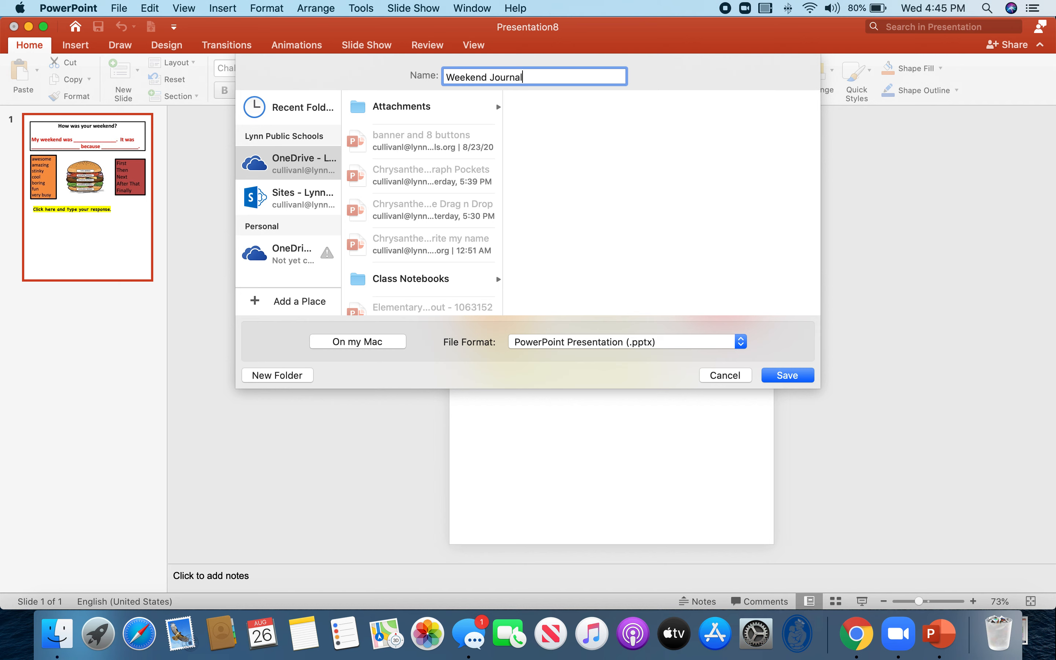
pyautogui.write('PRompt')
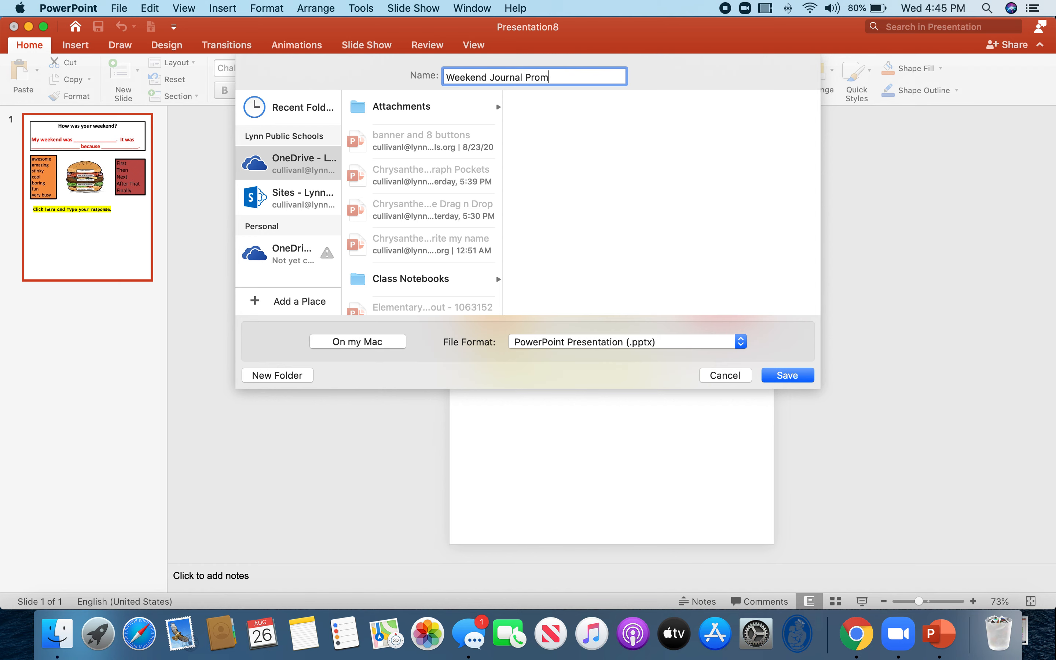
pyautogui.write('pt')
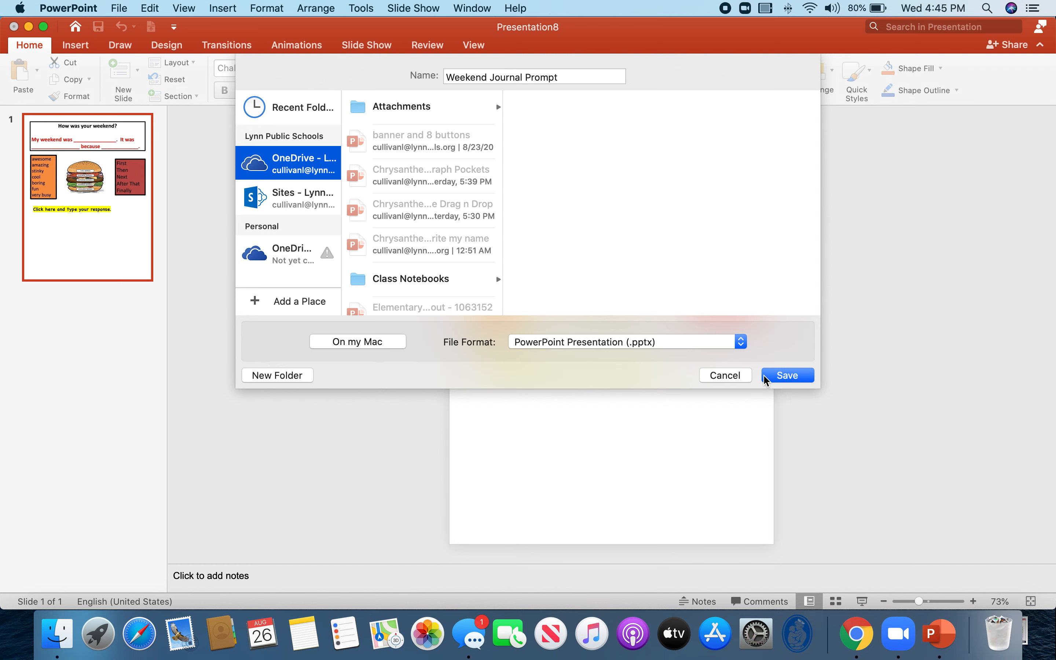
pyautogui.click(787, 376)
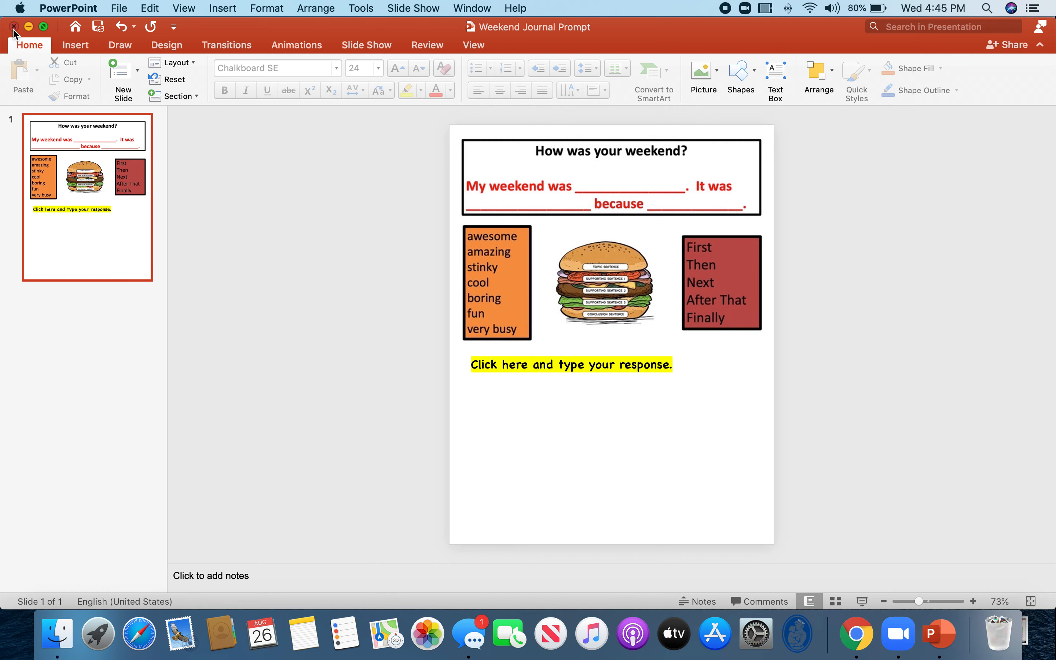
# Step: Close PowerPoint and open the Sandbox: Section 1 course from the Schoology home page
pyautogui.click(13, 27)
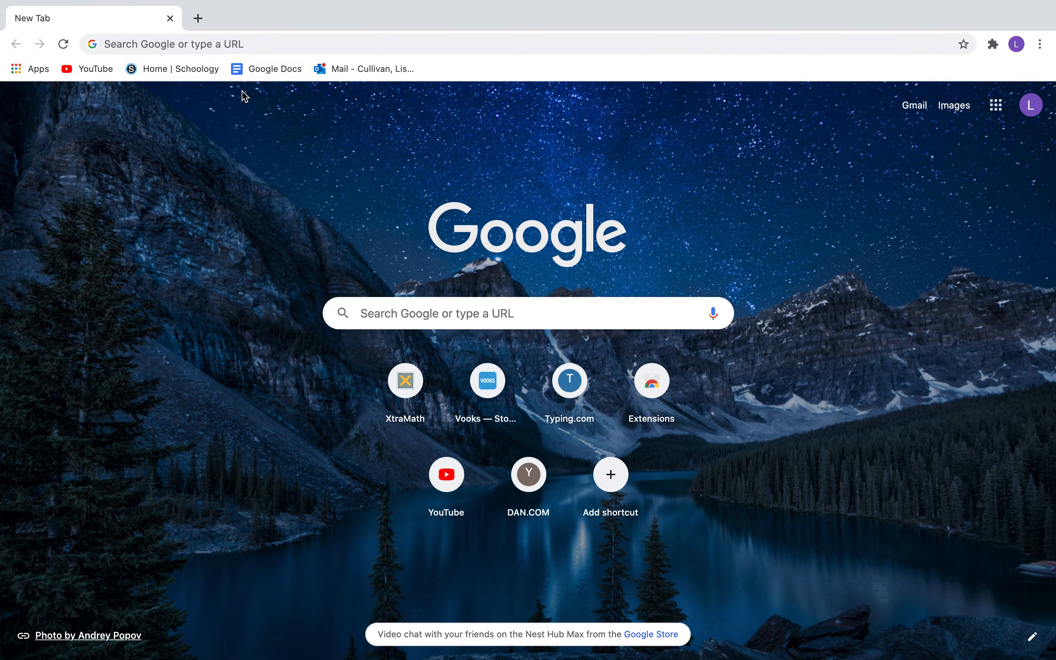
pyautogui.click(179, 69)
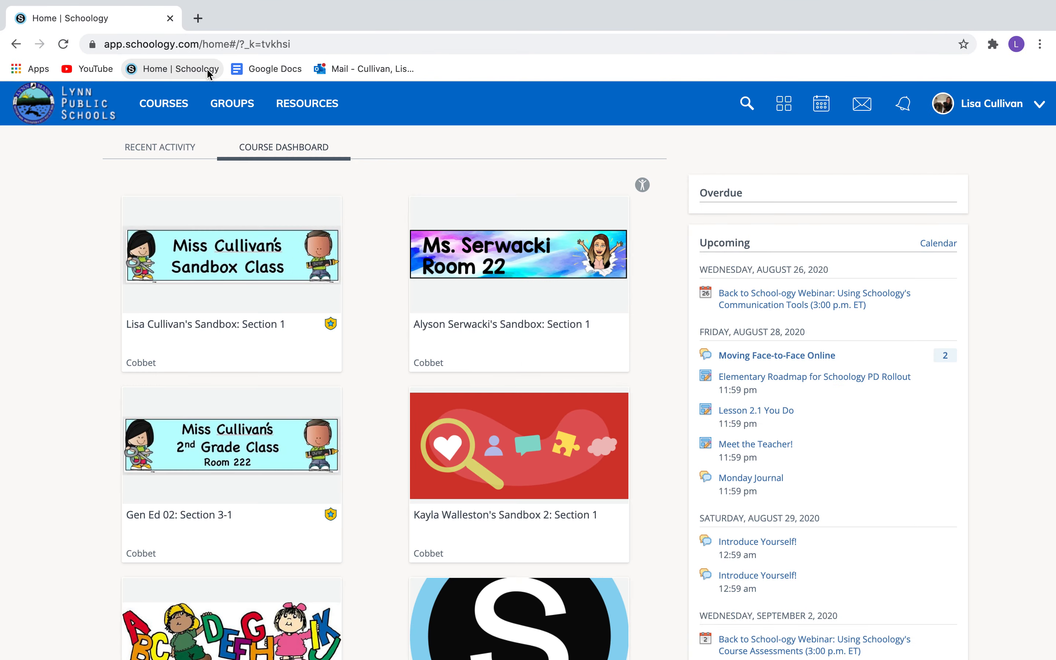
pyautogui.moveTo(231, 254)
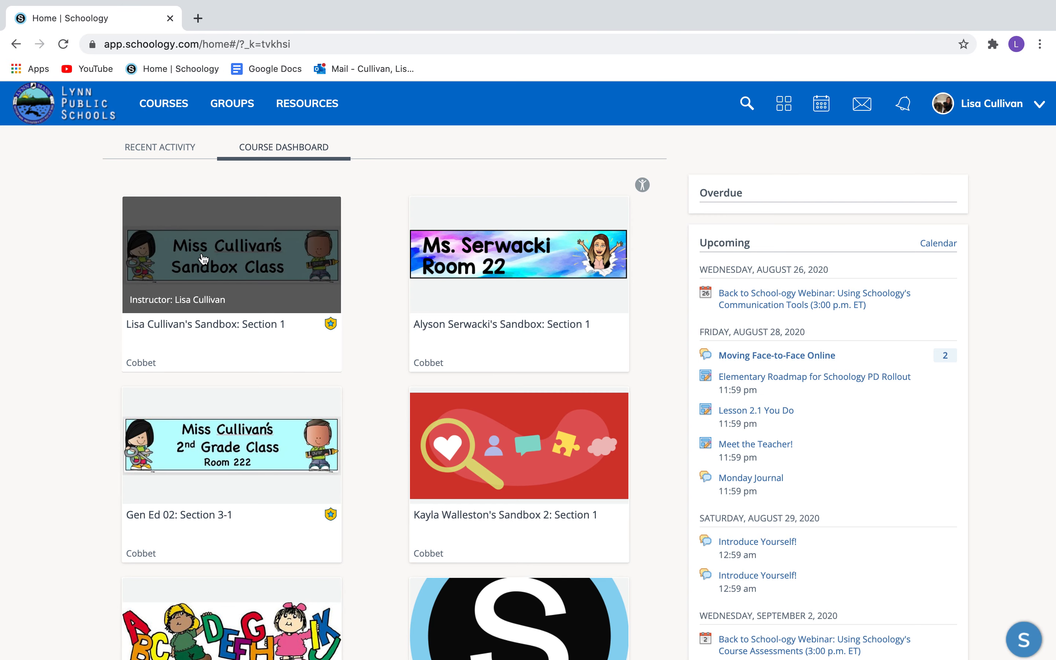
pyautogui.click(231, 254)
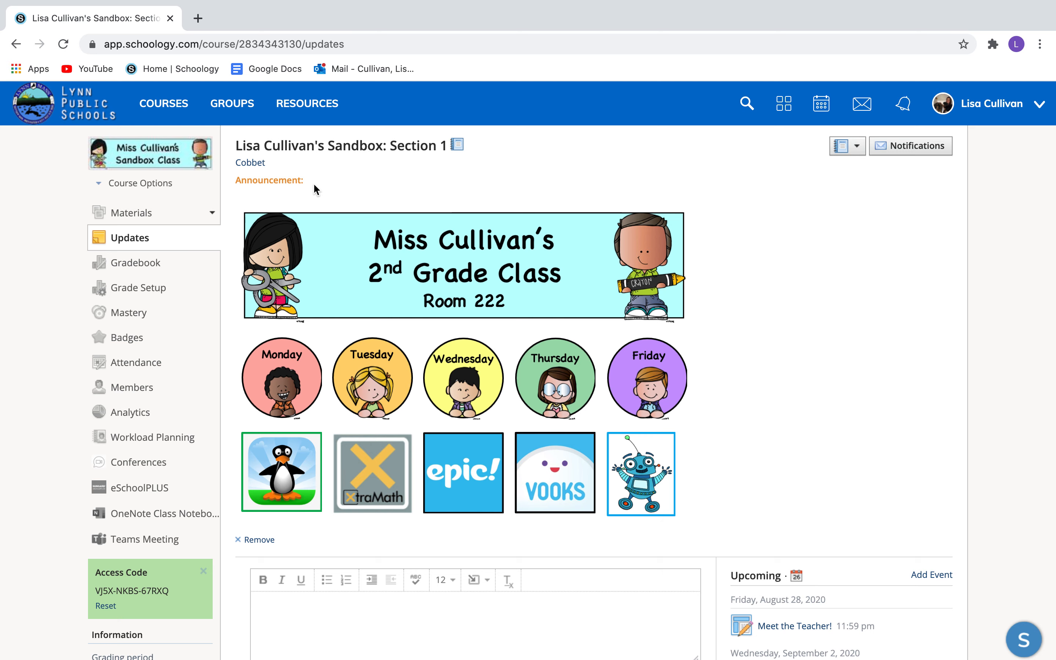
pyautogui.moveTo(132, 213)
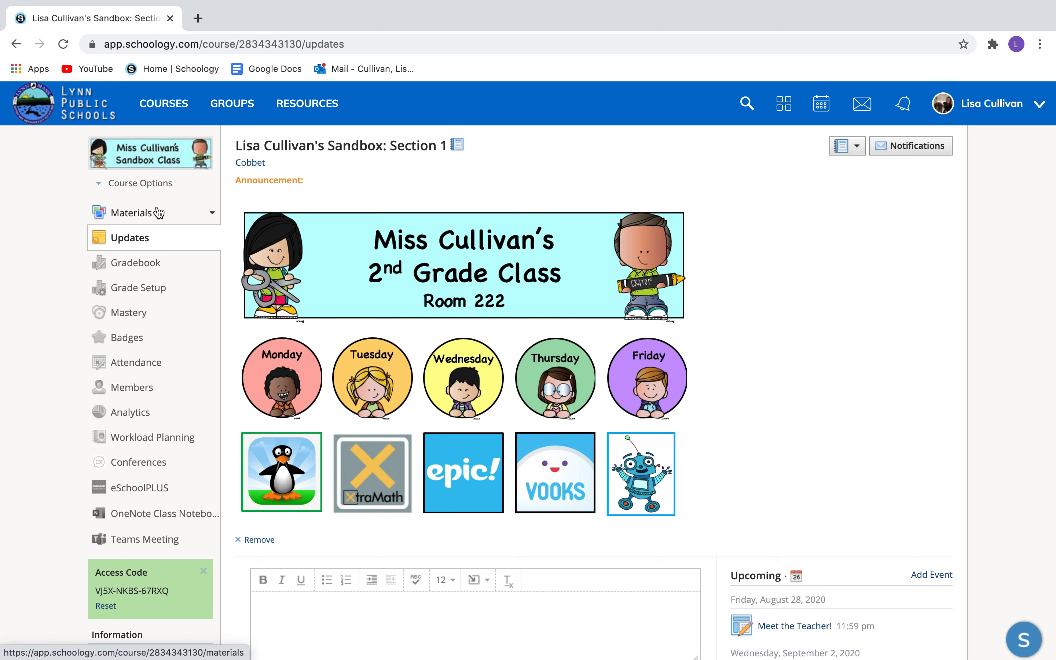
# Step: From Materials, add an assignment named Monday Journal Writing described "How was your weekend? Tell me all about it."
pyautogui.click(132, 213)
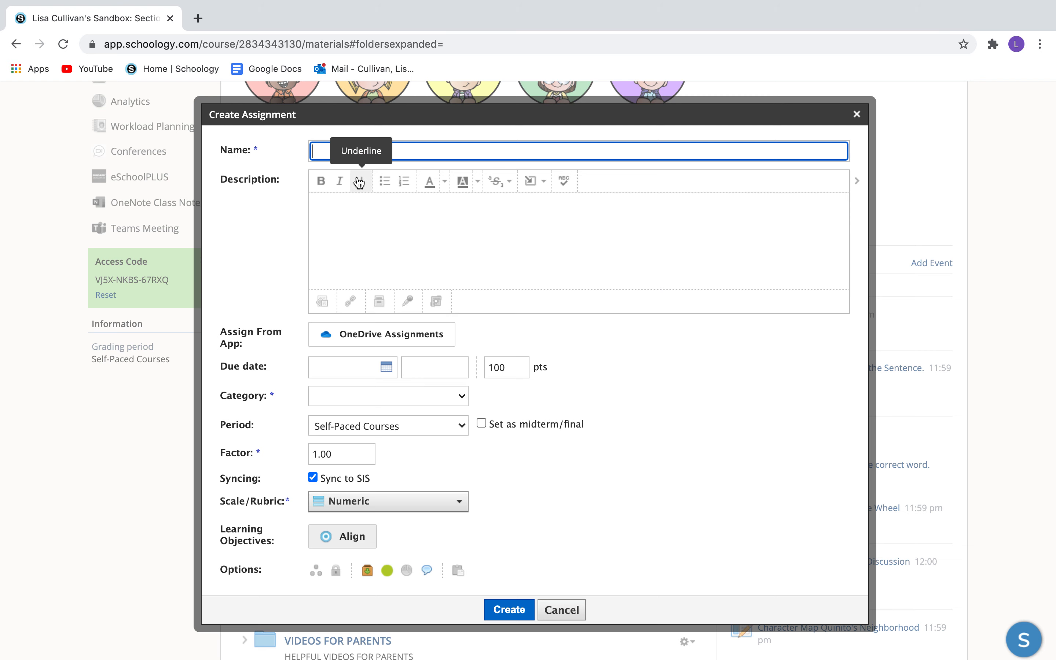
pyautogui.write('Mor')
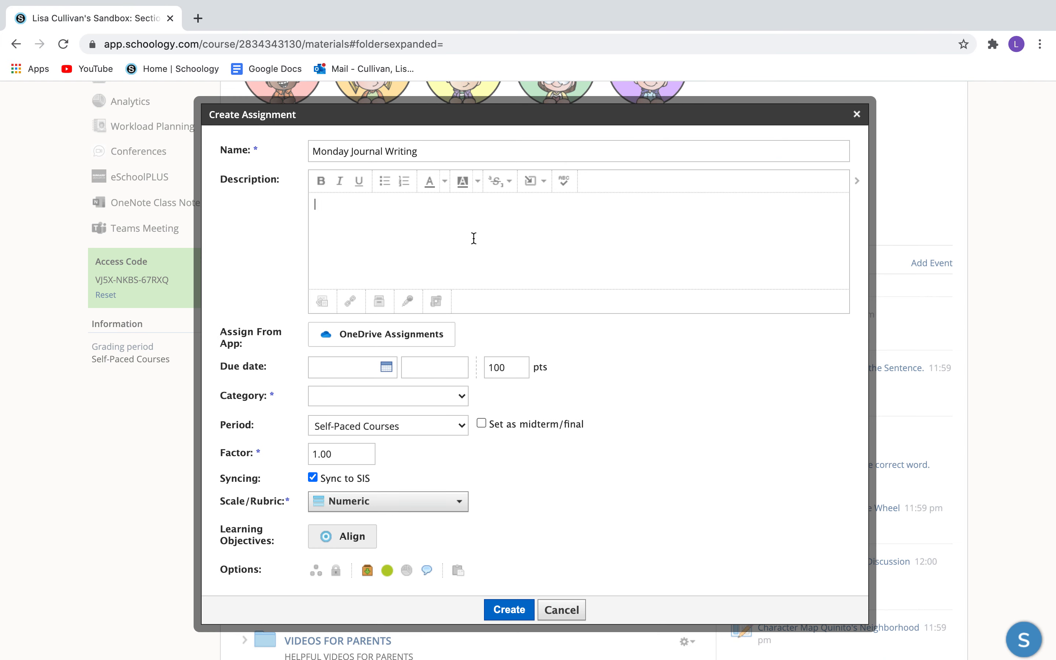
pyautogui.write('How was your wee')
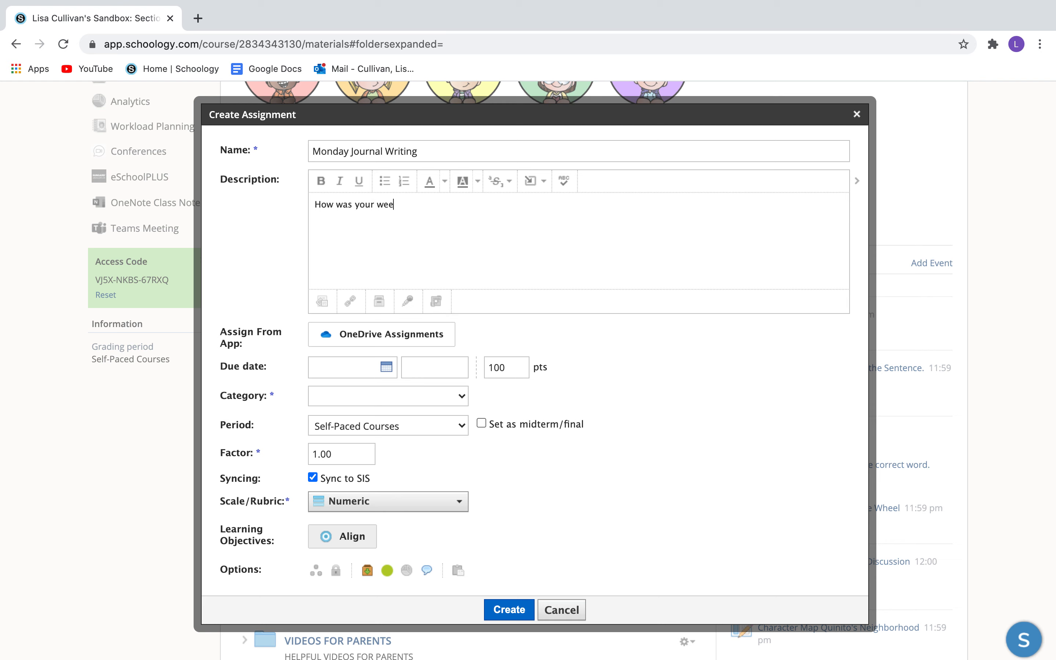
pyautogui.write('kend? T')
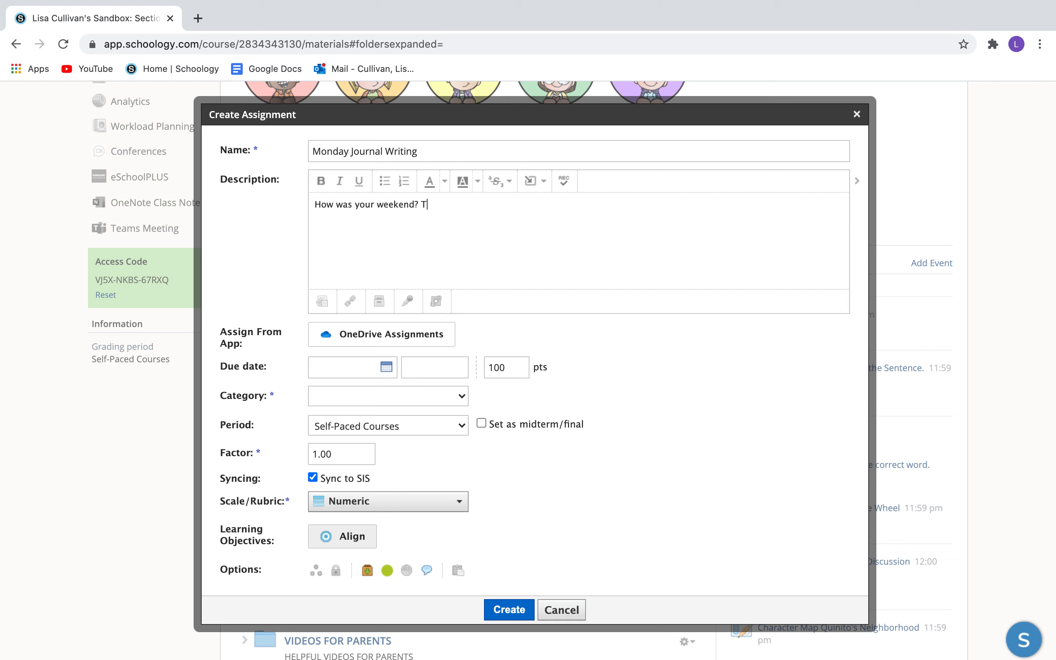
pyautogui.write('ell me all ab')
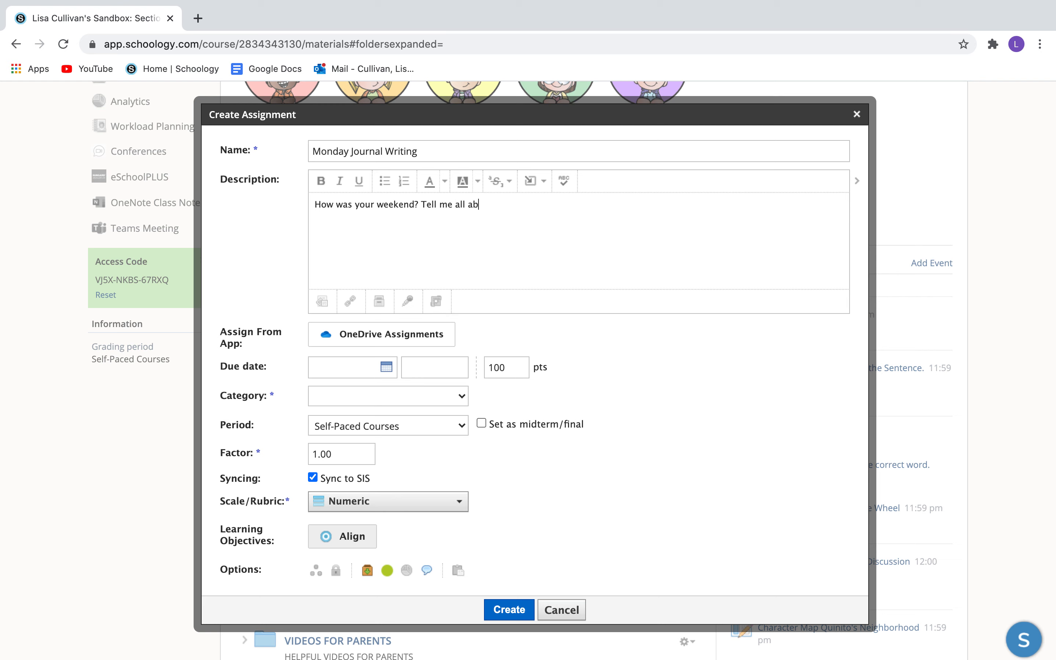
pyautogui.write('out it.')
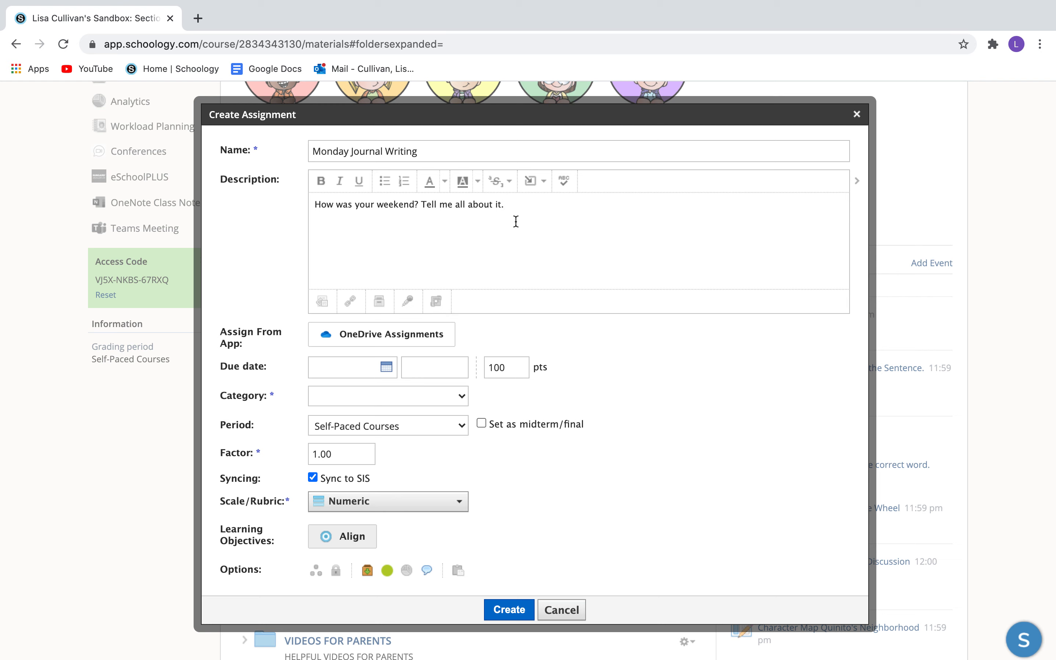
pyautogui.moveTo(409, 260)
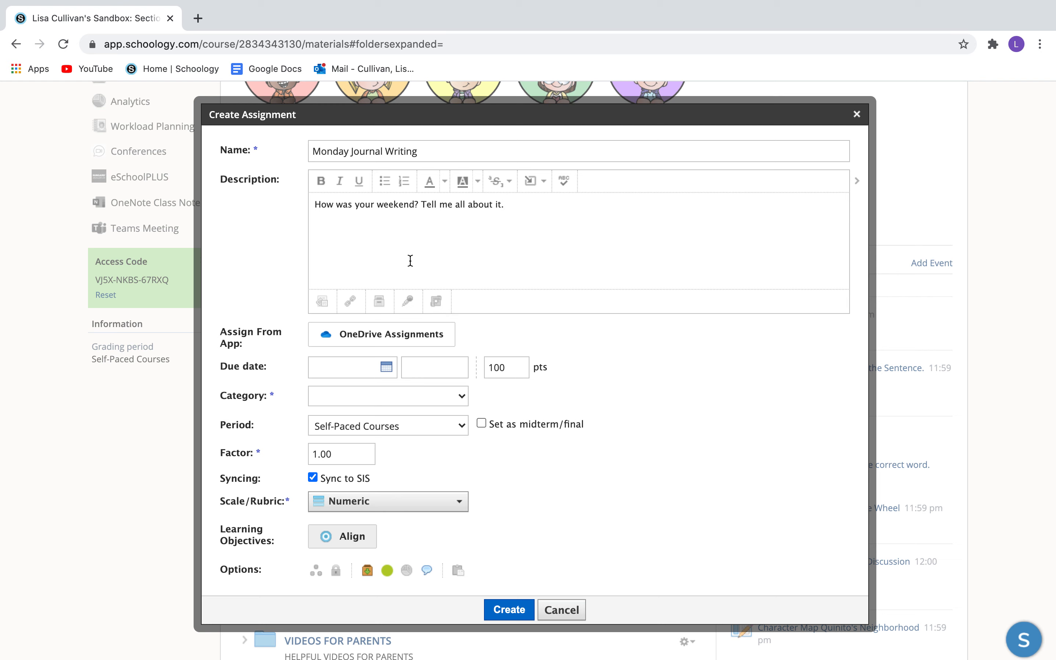
pyautogui.moveTo(407, 301)
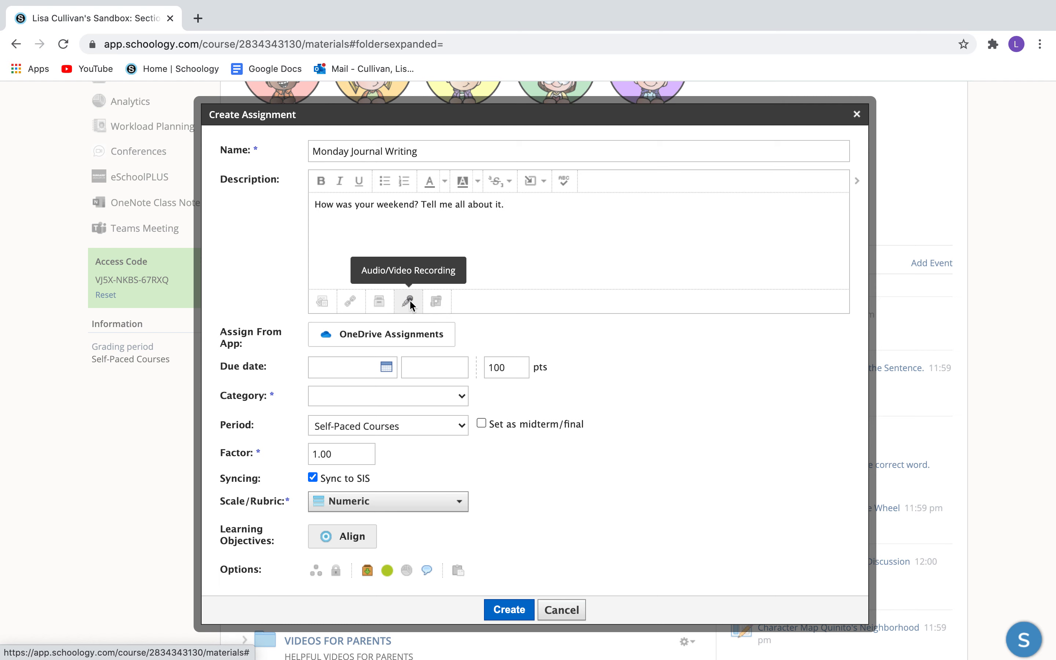
# Step: Add an Audio & Video recording to the assignment description, showing the webcam preview
pyautogui.click(408, 302)
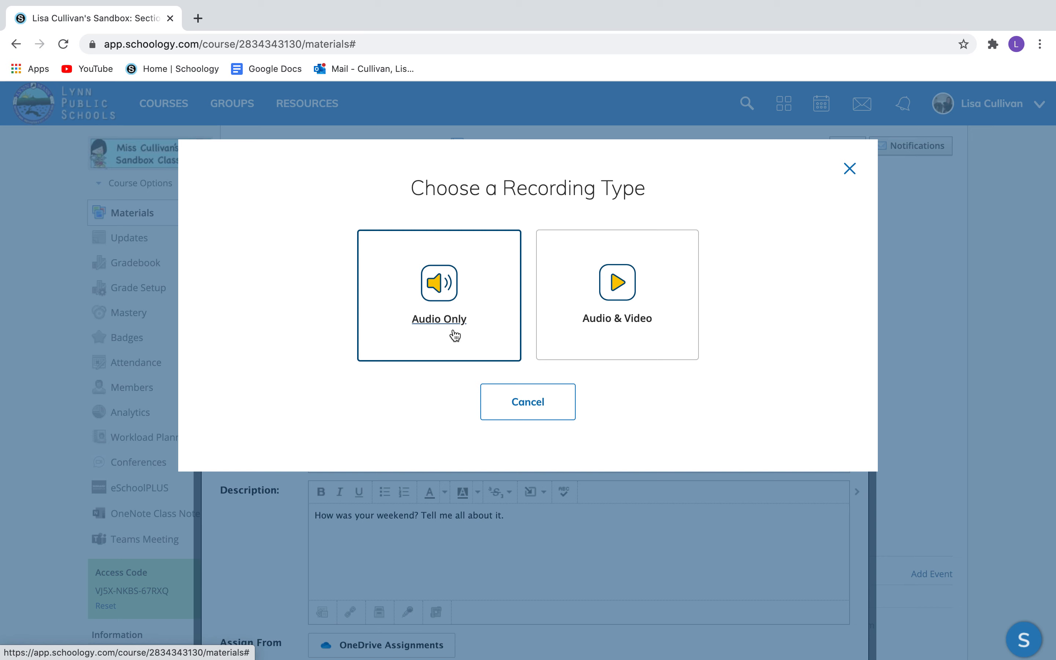
pyautogui.moveTo(454, 302)
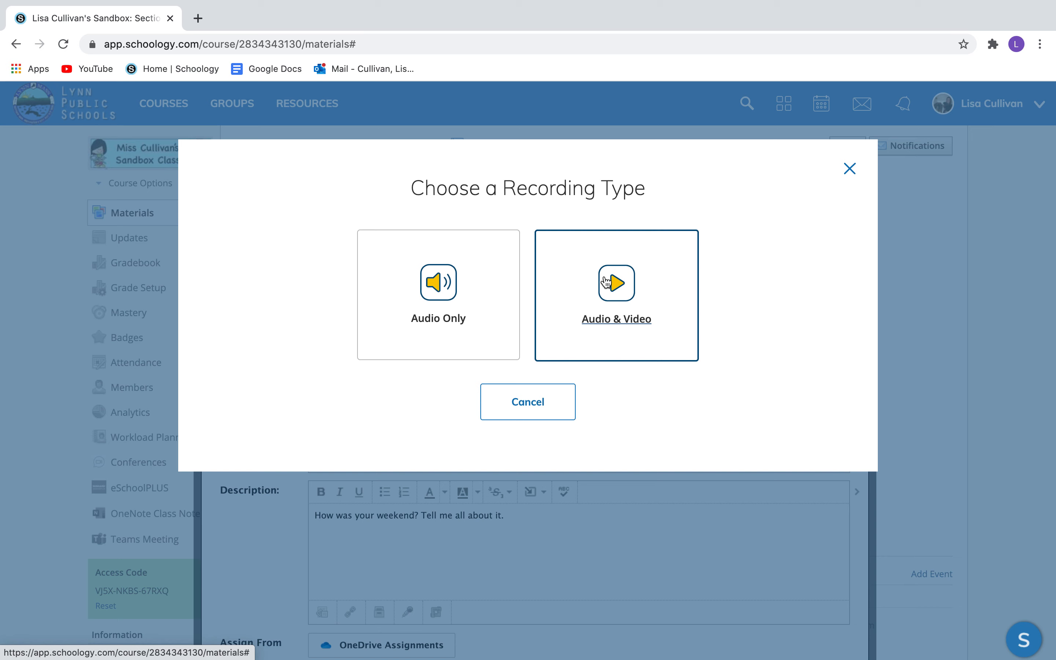
pyautogui.moveTo(658, 279)
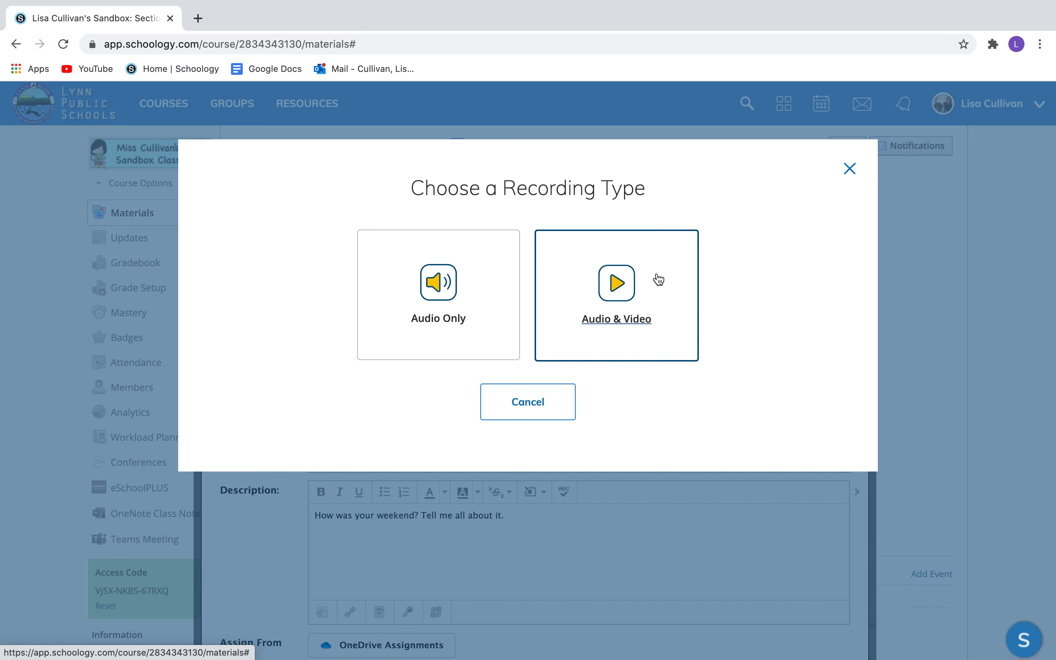
pyautogui.moveTo(626, 302)
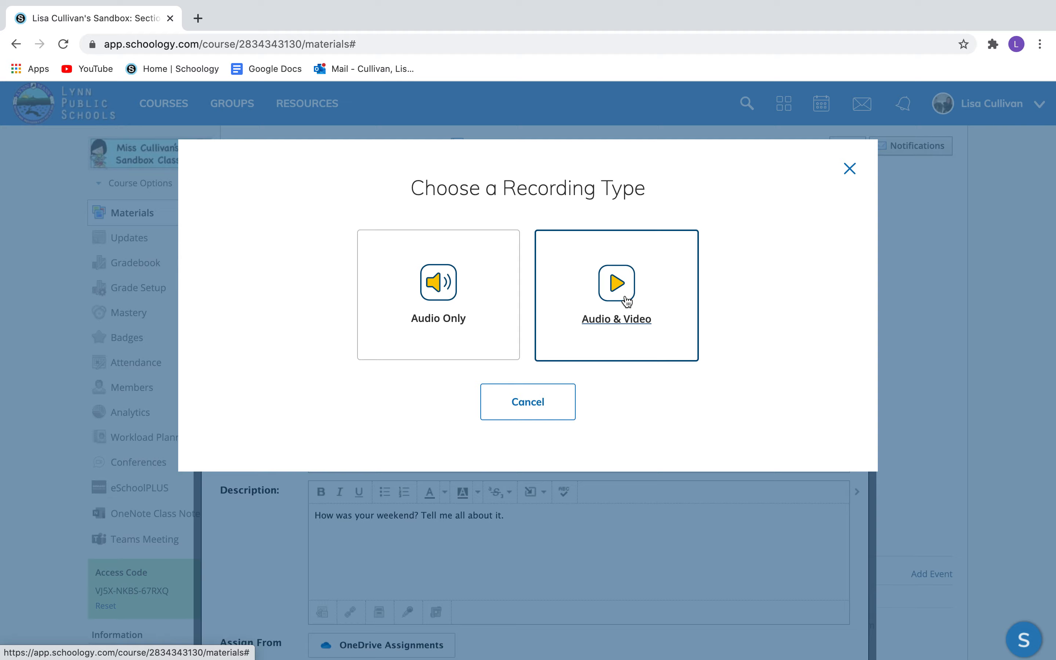
pyautogui.click(616, 295)
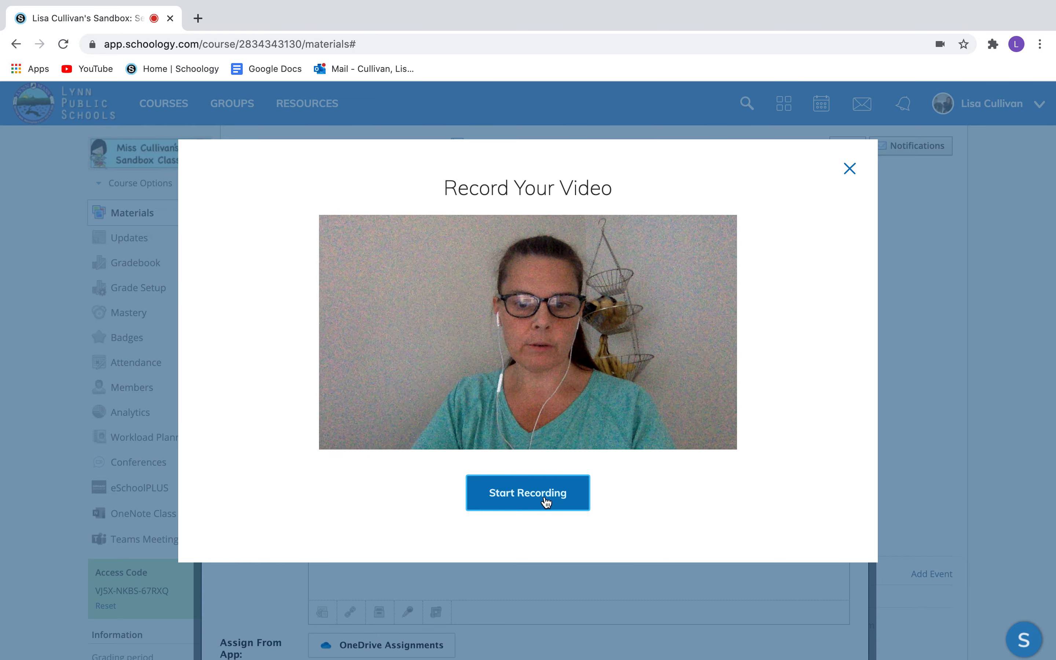
# Step: Record a short webcam video explaining the Monday Journal Writing assignment
pyautogui.click(527, 492)
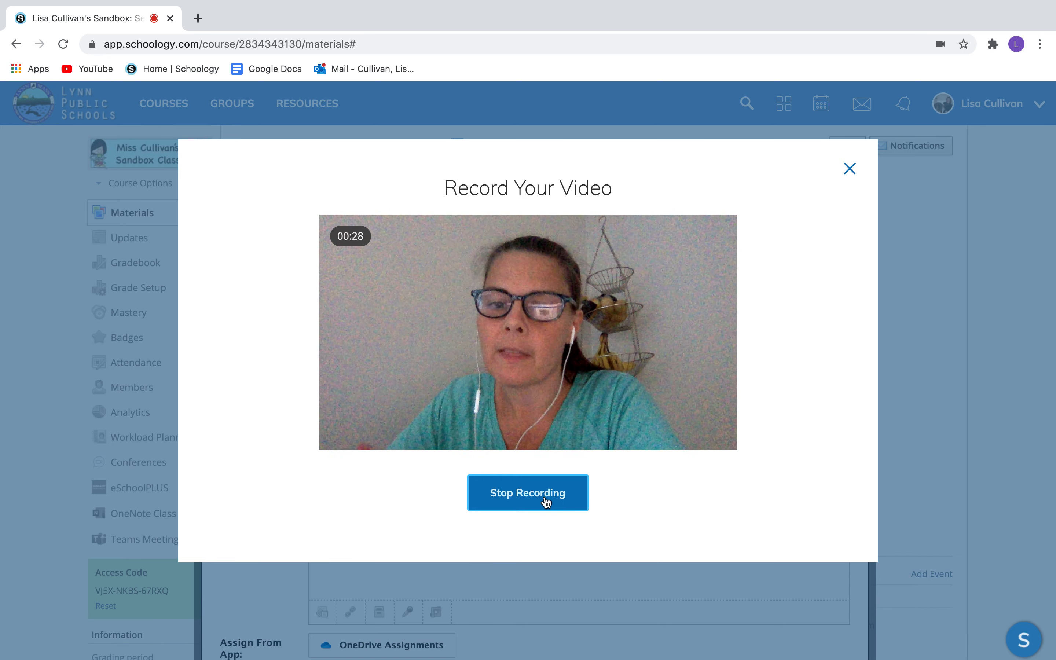
pyautogui.click(527, 492)
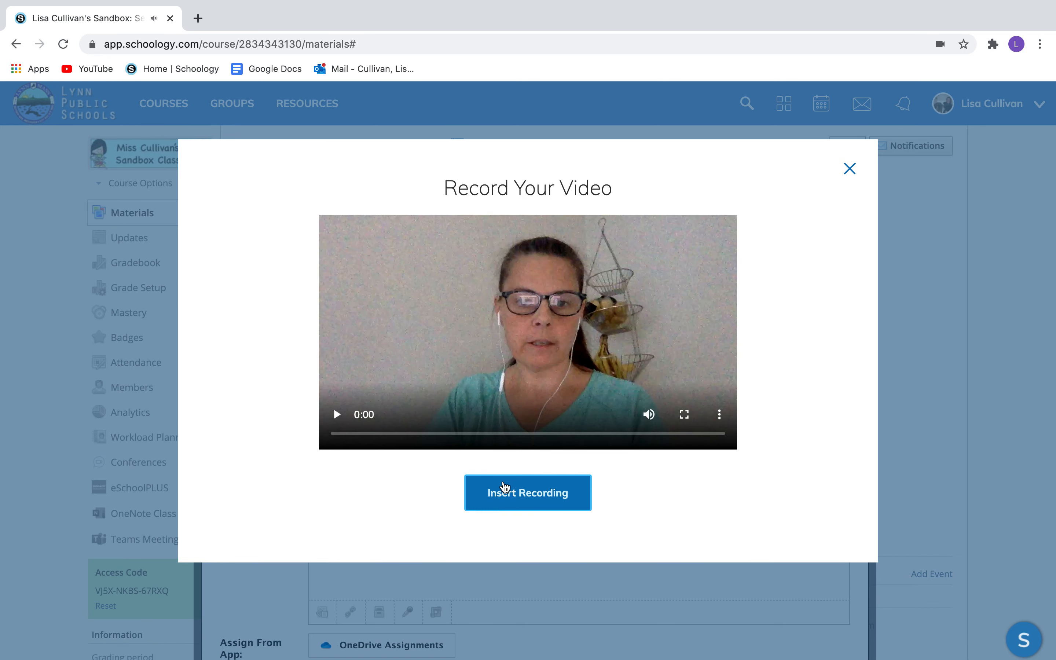
# Step: Insert the recorded video and attach the Monday Journal Writing presentation from OneDrive
pyautogui.click(527, 492)
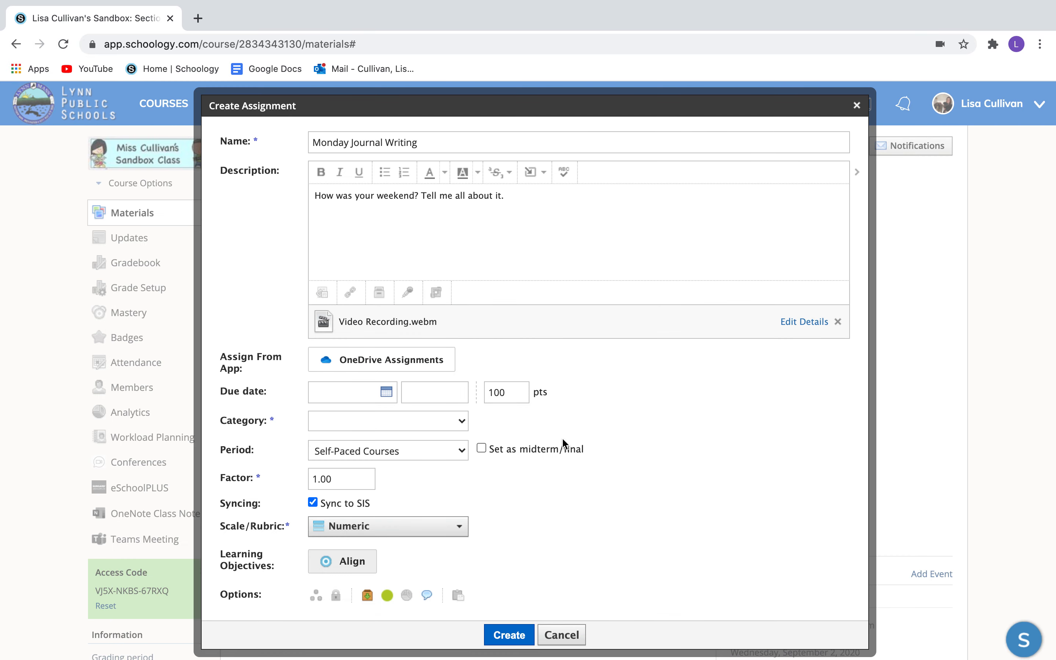
pyautogui.moveTo(463, 329)
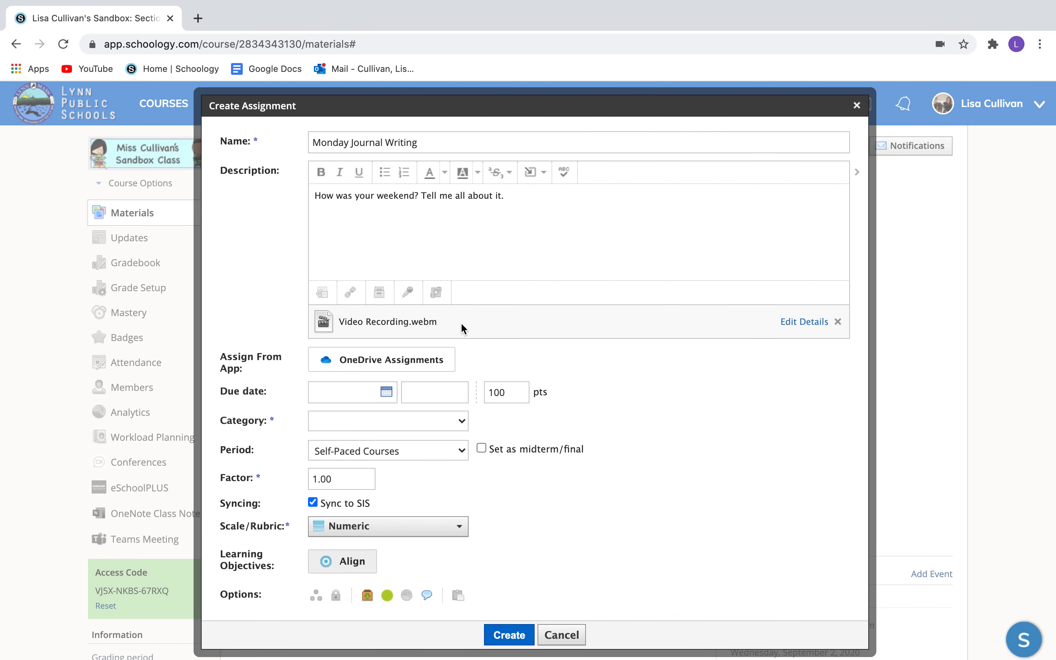
pyautogui.moveTo(405, 374)
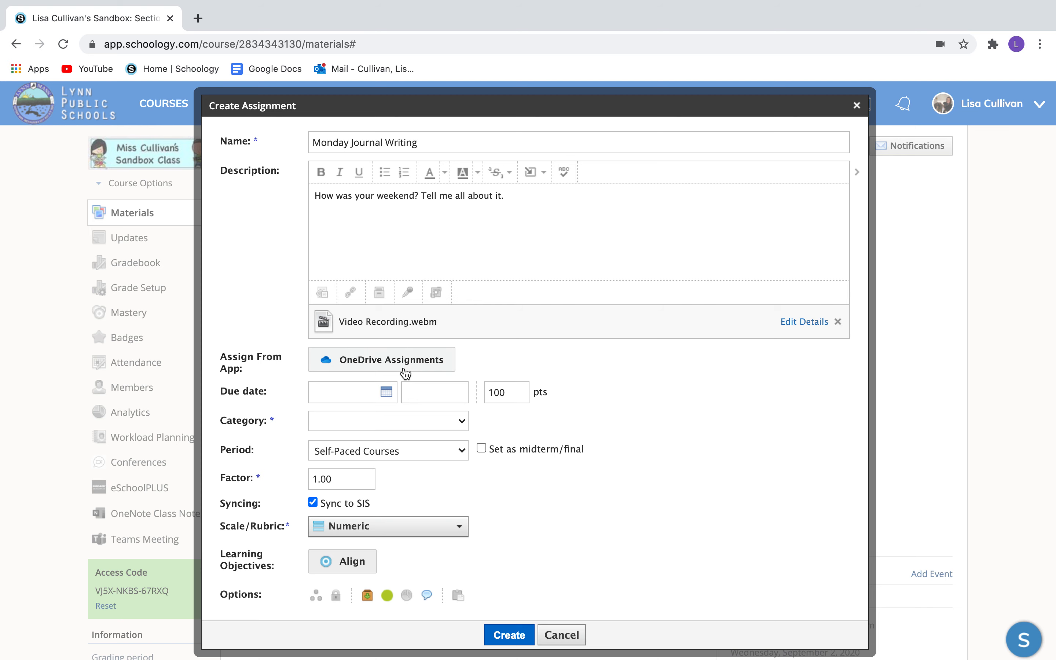
pyautogui.click(381, 358)
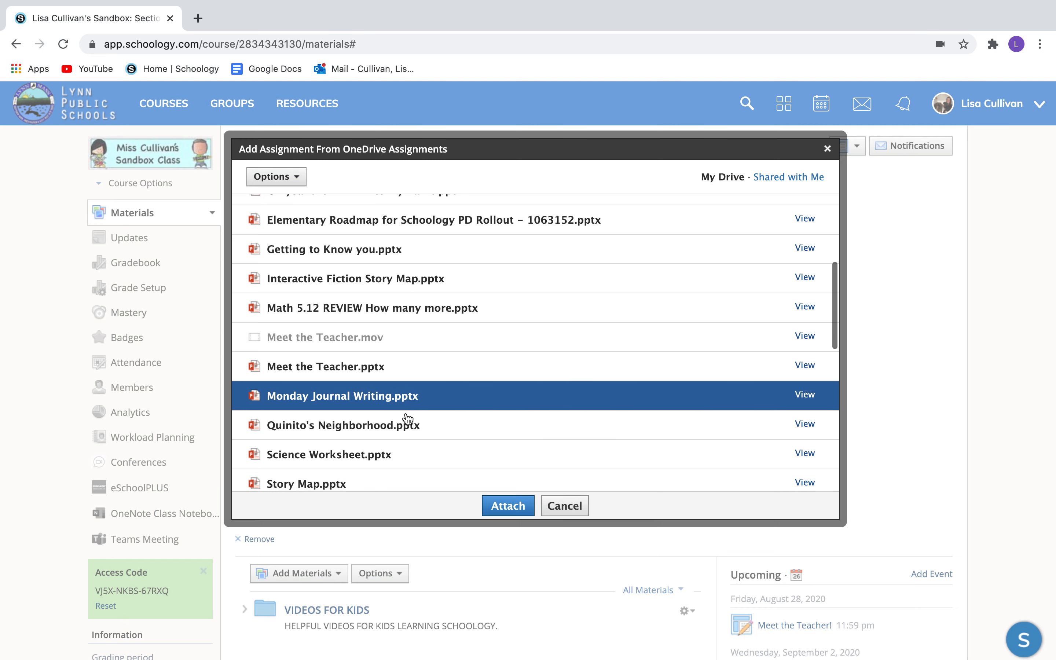
pyautogui.scroll(-3)
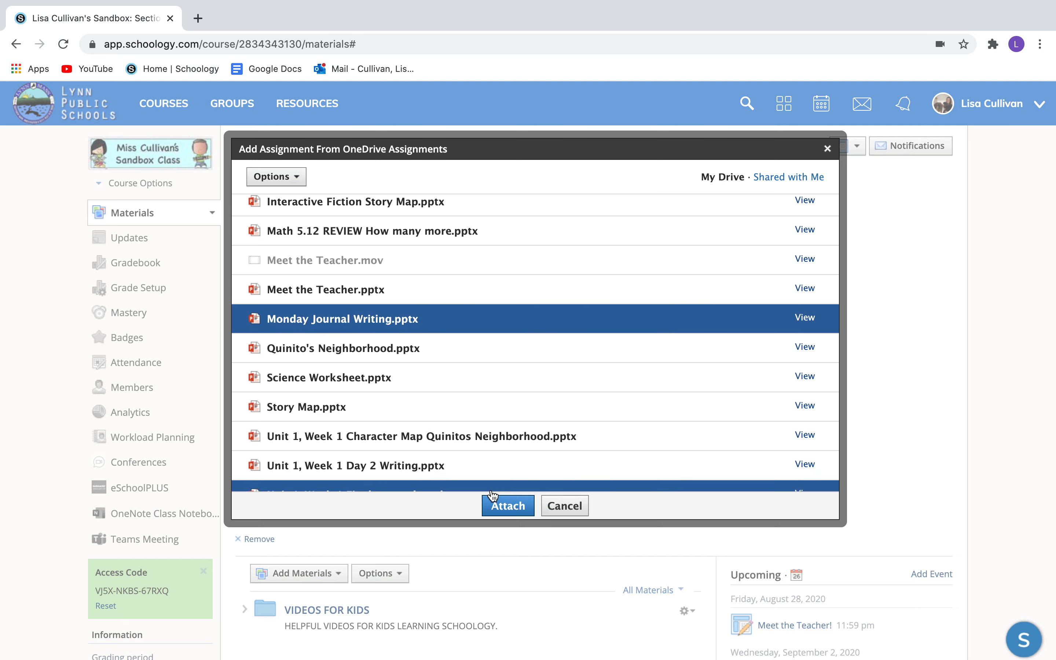
pyautogui.click(507, 505)
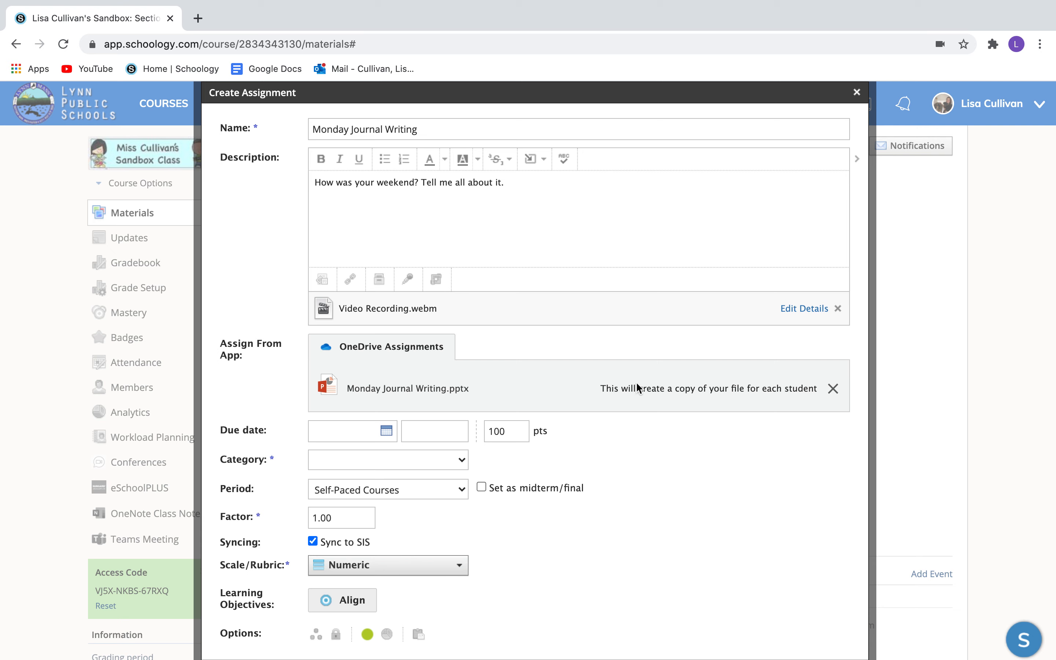
pyautogui.moveTo(764, 404)
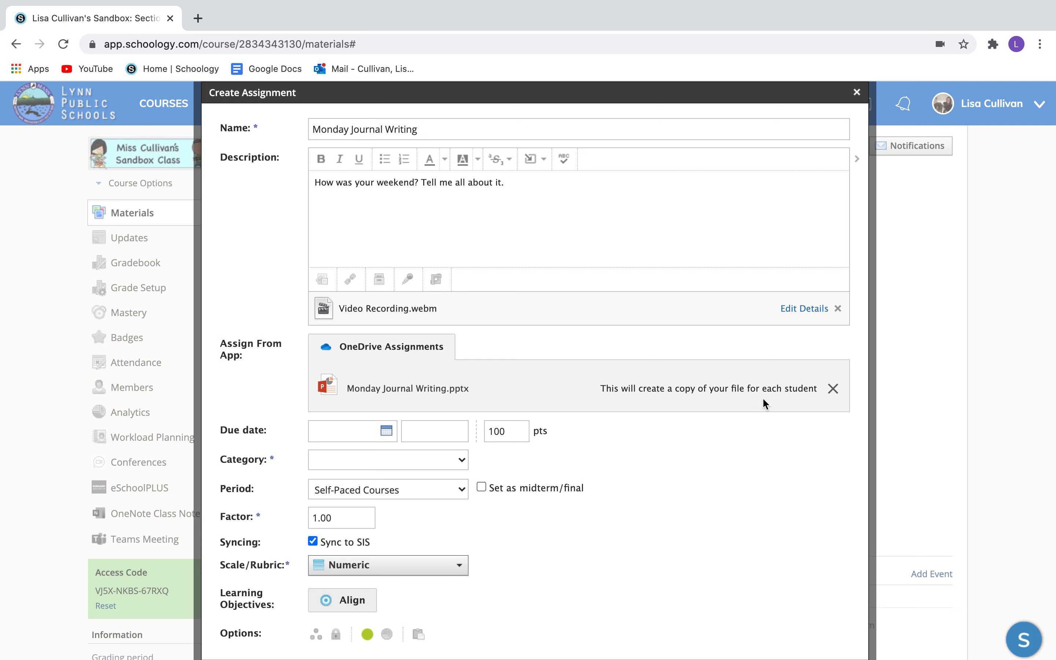
# Step: Set the due date to August 27 and the category to Writing
pyautogui.click(384, 430)
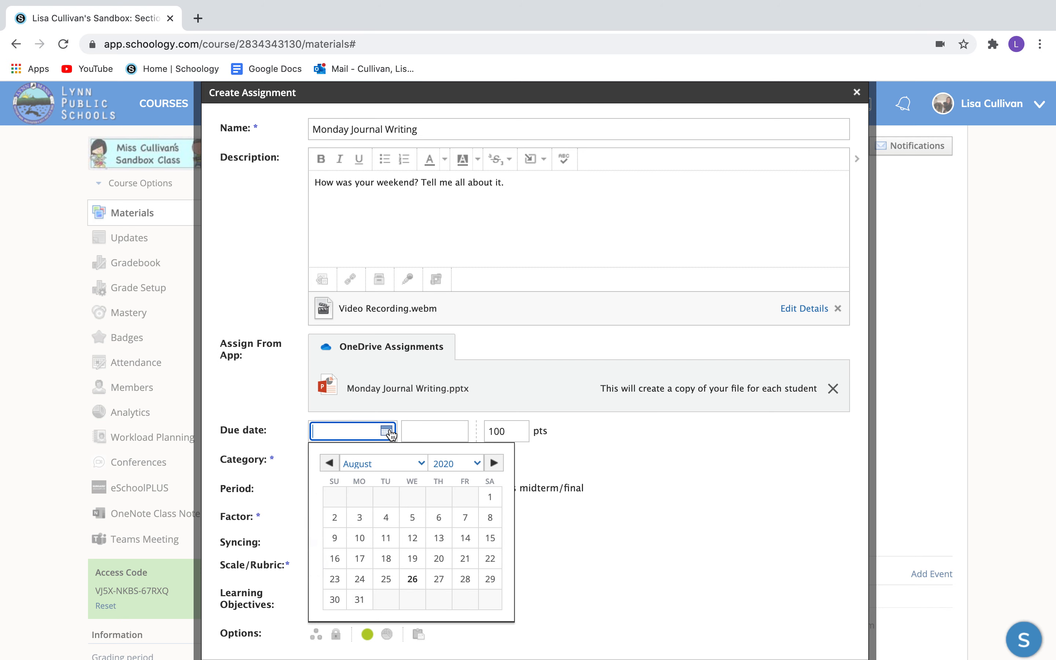
pyautogui.click(438, 579)
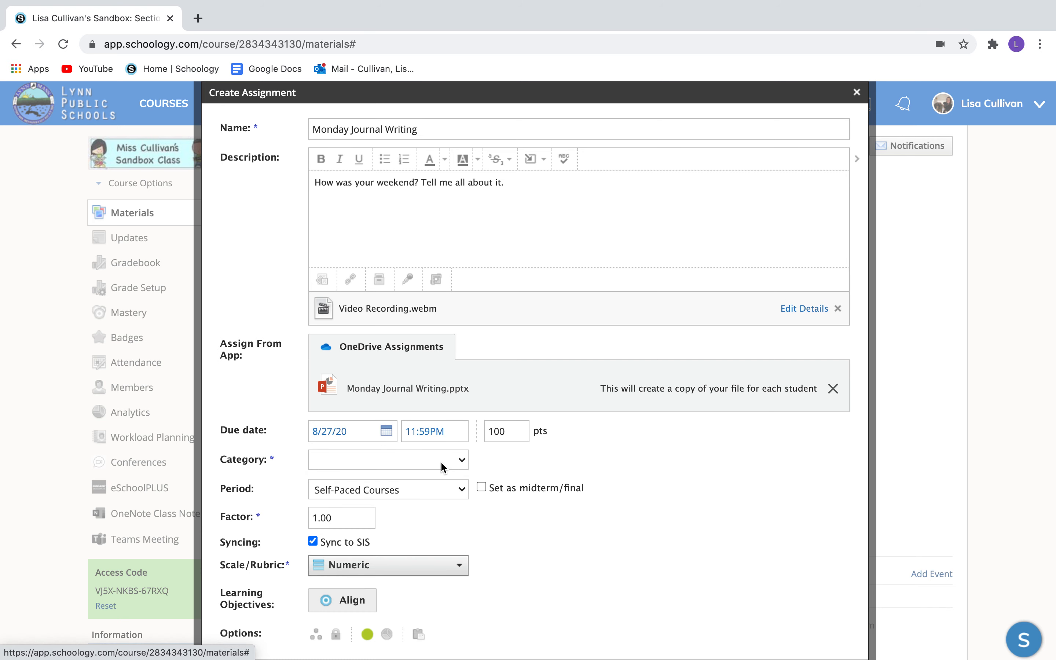
pyautogui.click(387, 460)
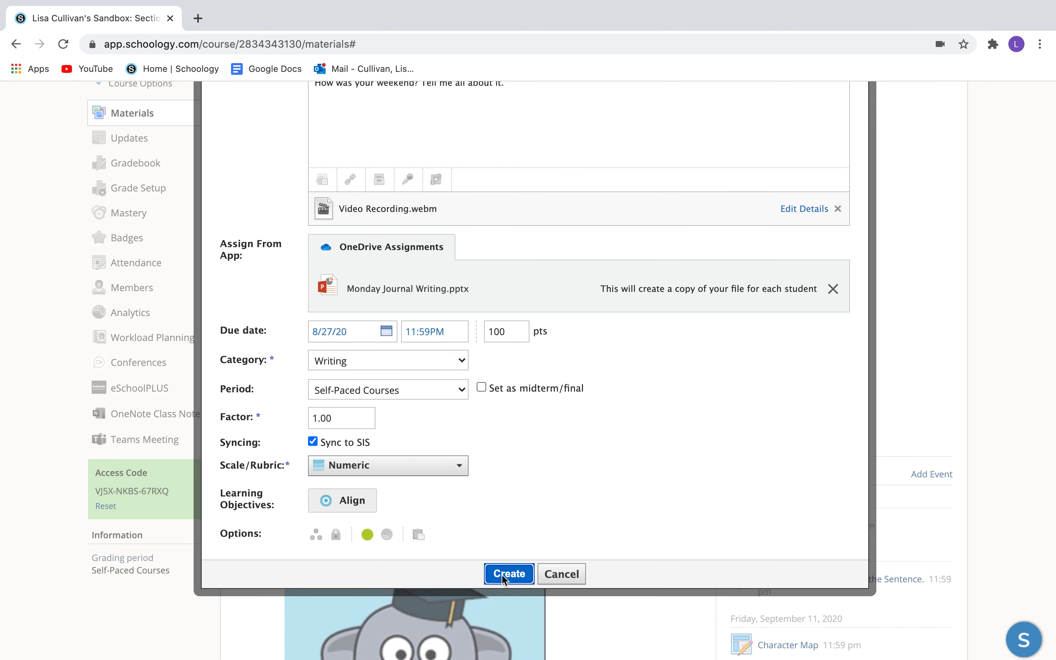
# Step: Create the assignment, then open Monday Journal Writing and its attached .pptx slide deck
pyautogui.click(508, 574)
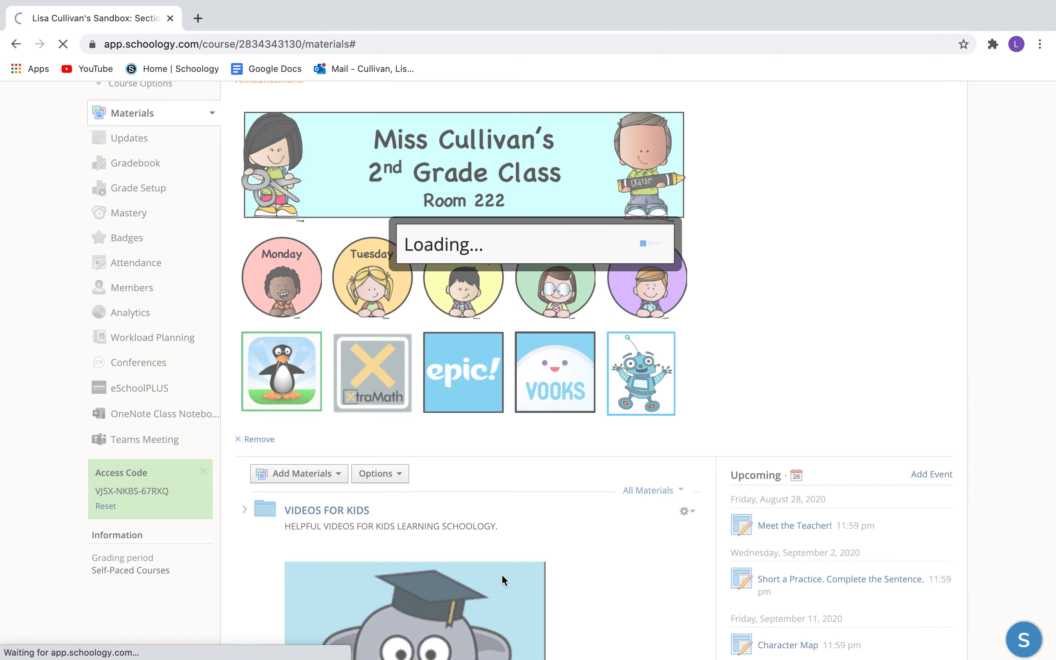
pyautogui.scroll(-3)
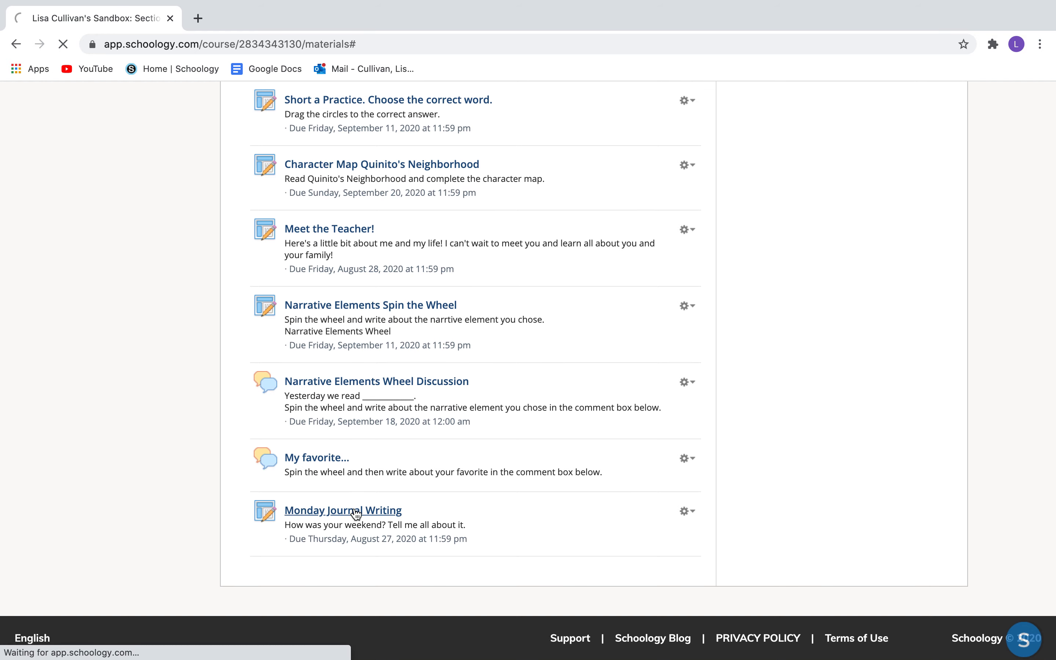
pyautogui.click(342, 509)
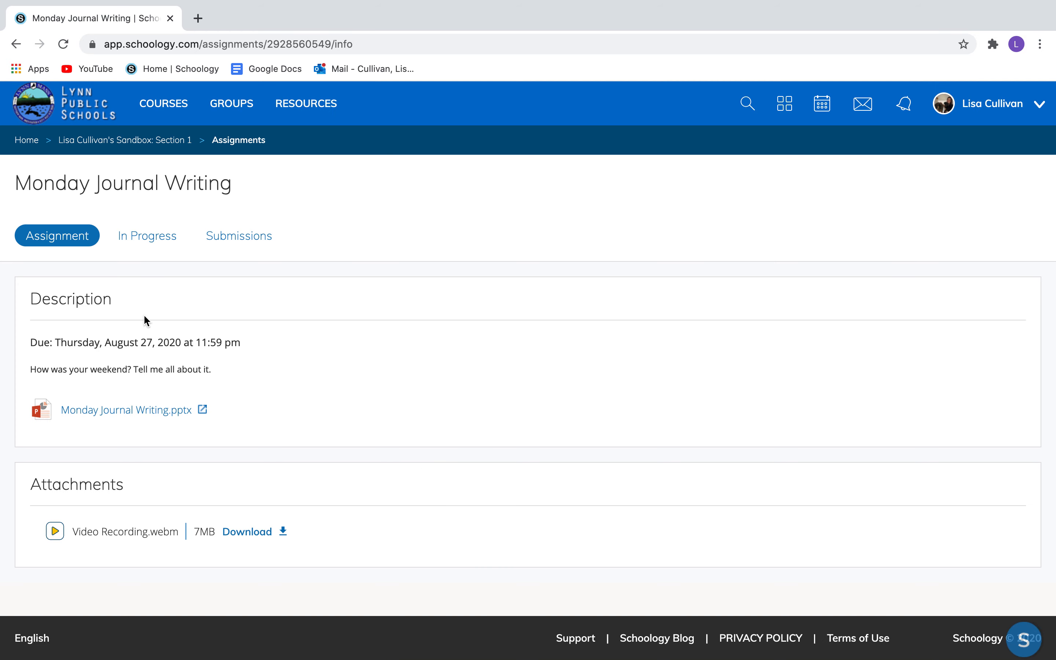
pyautogui.click(127, 409)
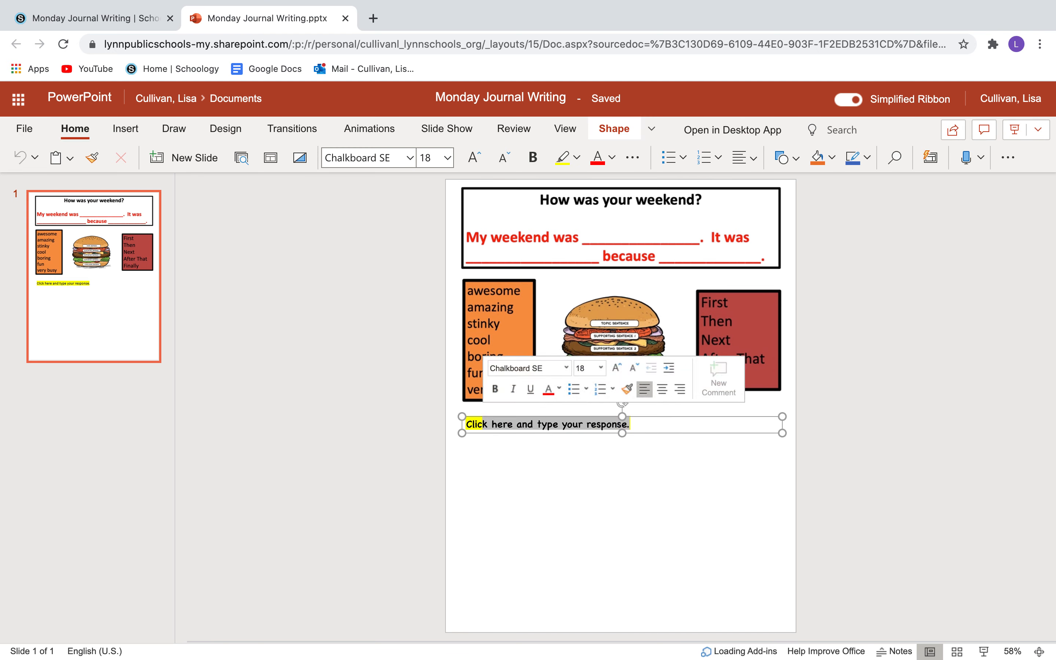
# Step: Make the journal response line read "My weekend was awesome."
pyautogui.write('My weekend was')
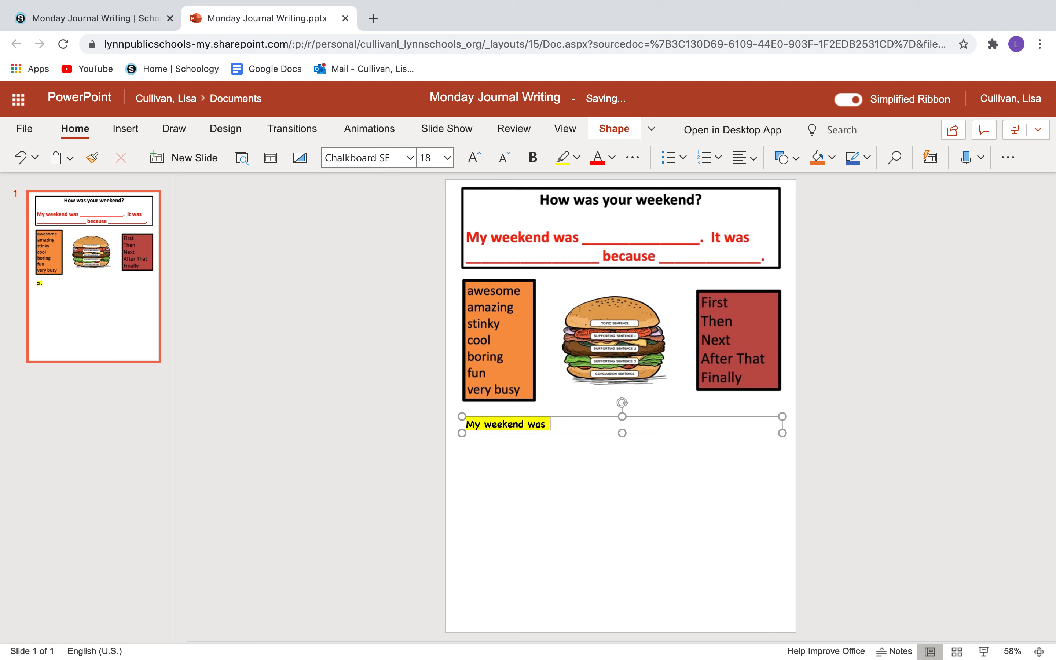
pyautogui.write('awesome.')
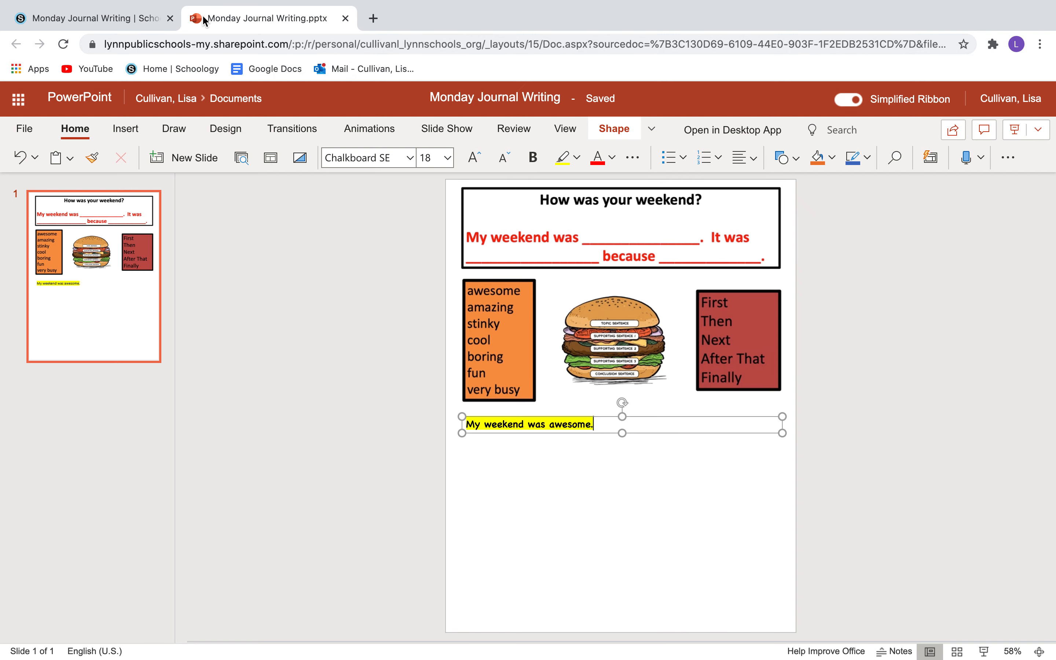
# Step: Return to Schoology and open another teacher's sandbox course from the groups list
pyautogui.click(94, 18)
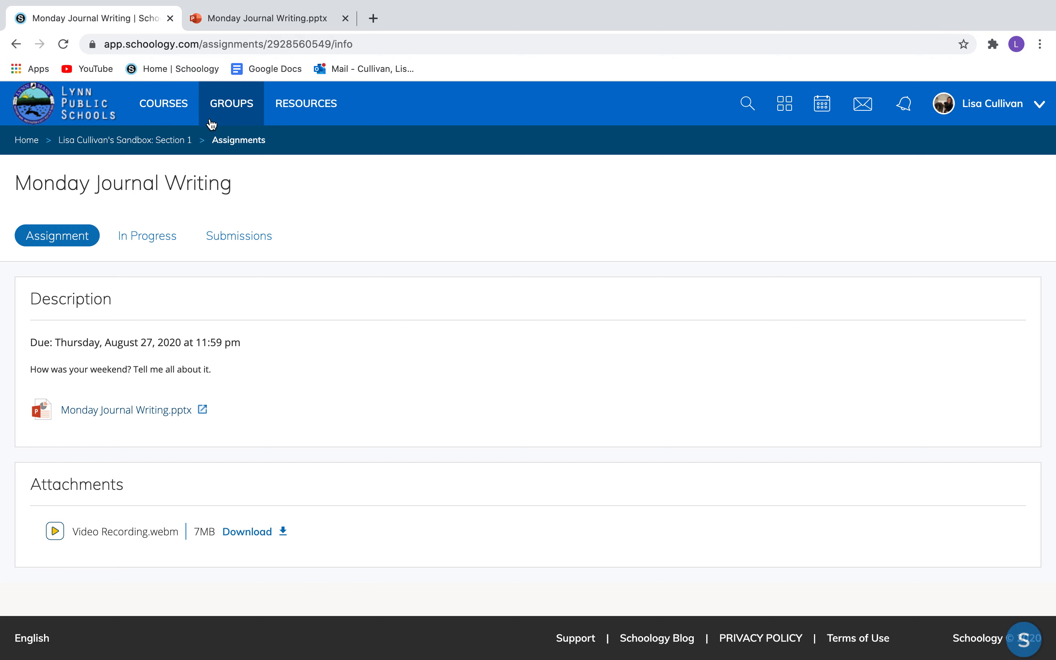
pyautogui.click(231, 103)
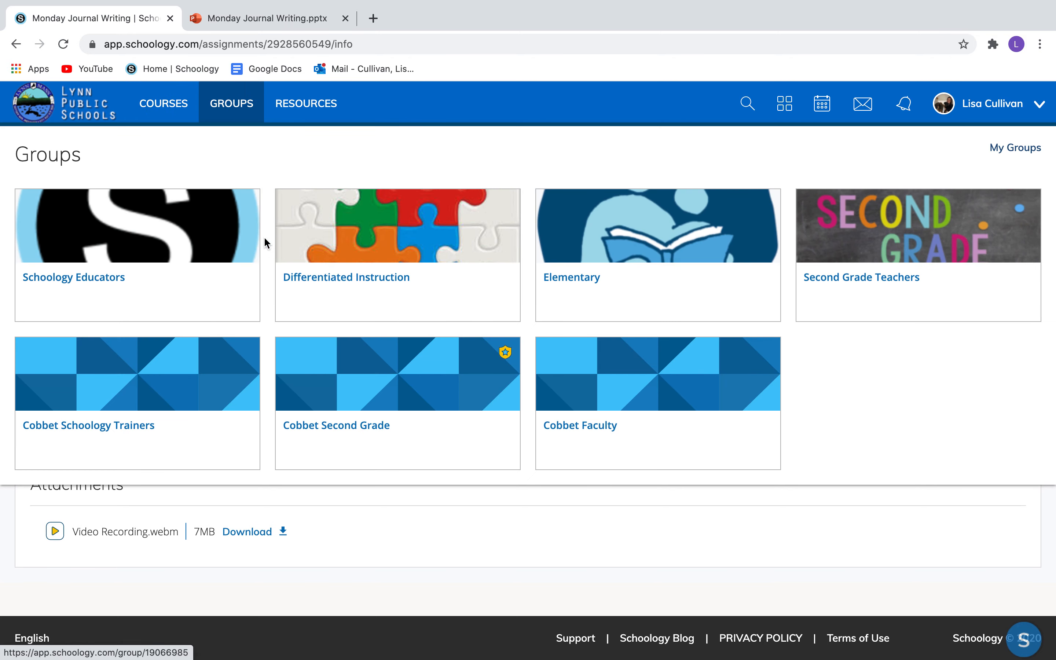
pyautogui.click(162, 103)
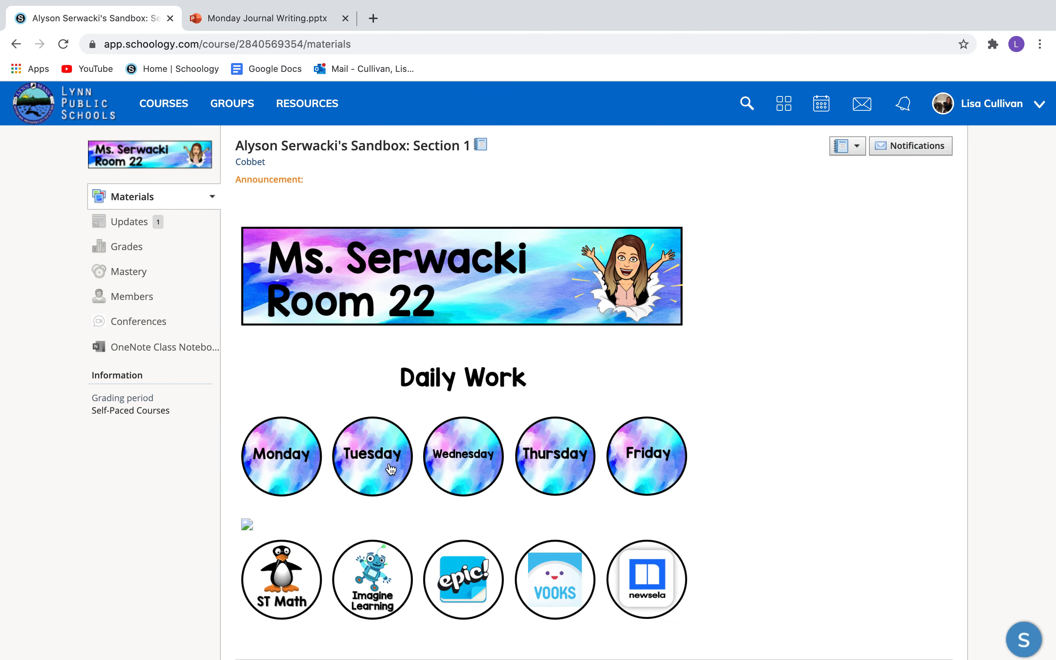
# Step: Open Tuesday > ELA > Monday Journal Writing and view My Document for the assignment
pyautogui.click(372, 455)
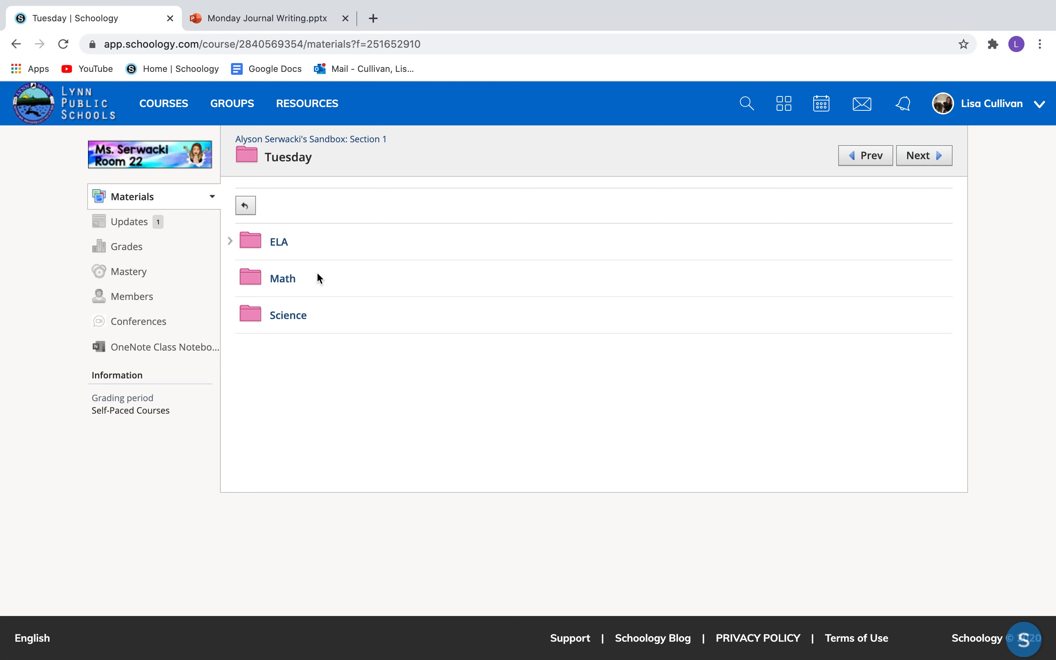
pyautogui.click(277, 242)
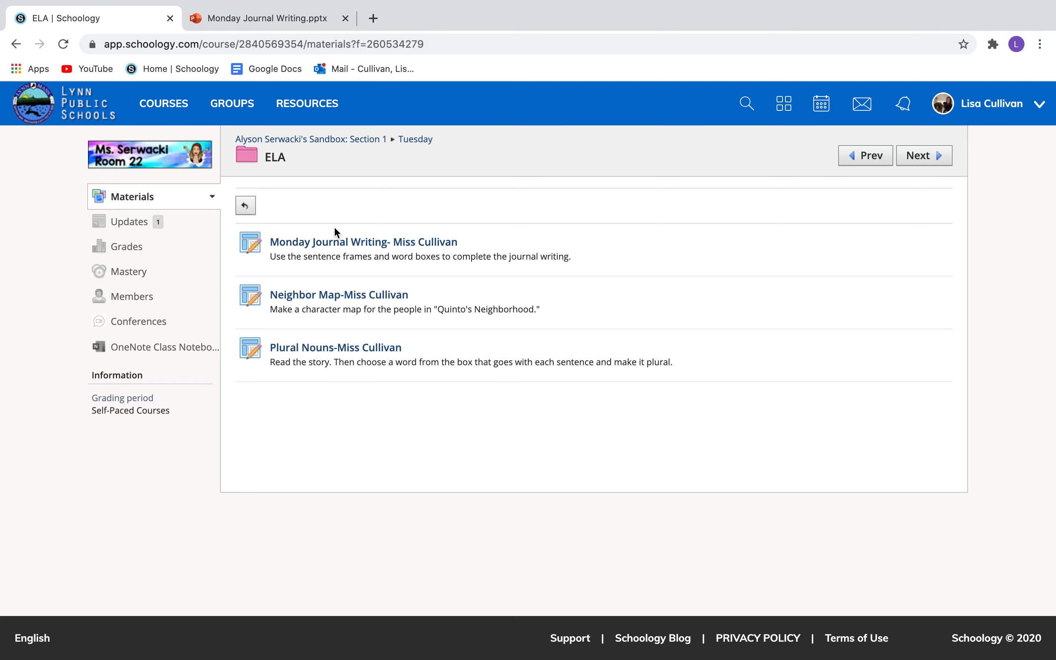
pyautogui.click(362, 242)
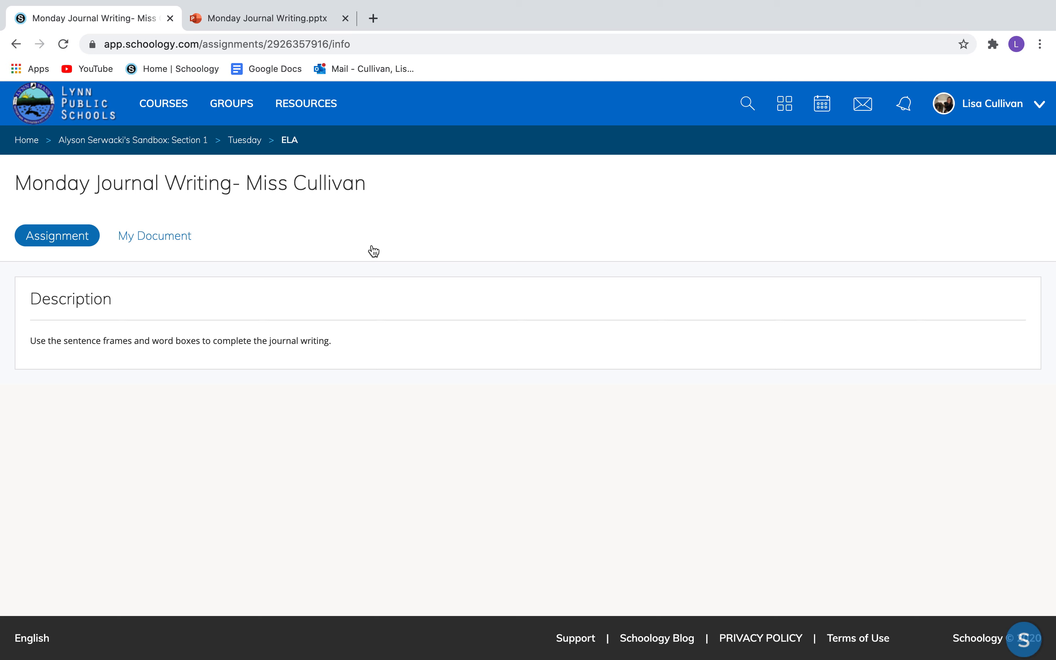
pyautogui.moveTo(268, 353)
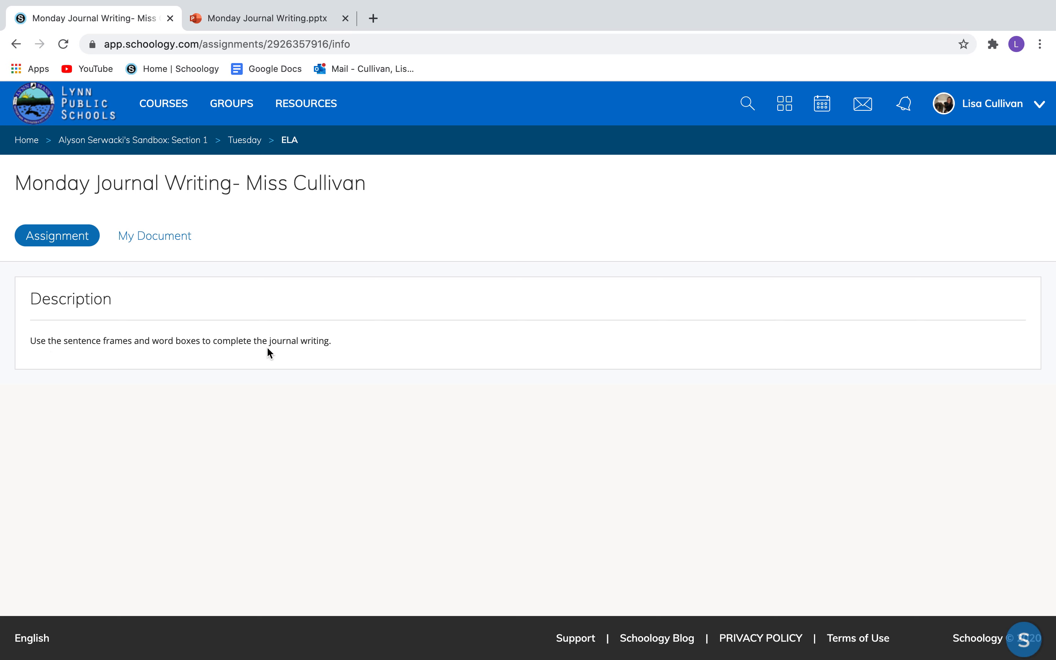
pyautogui.click(154, 235)
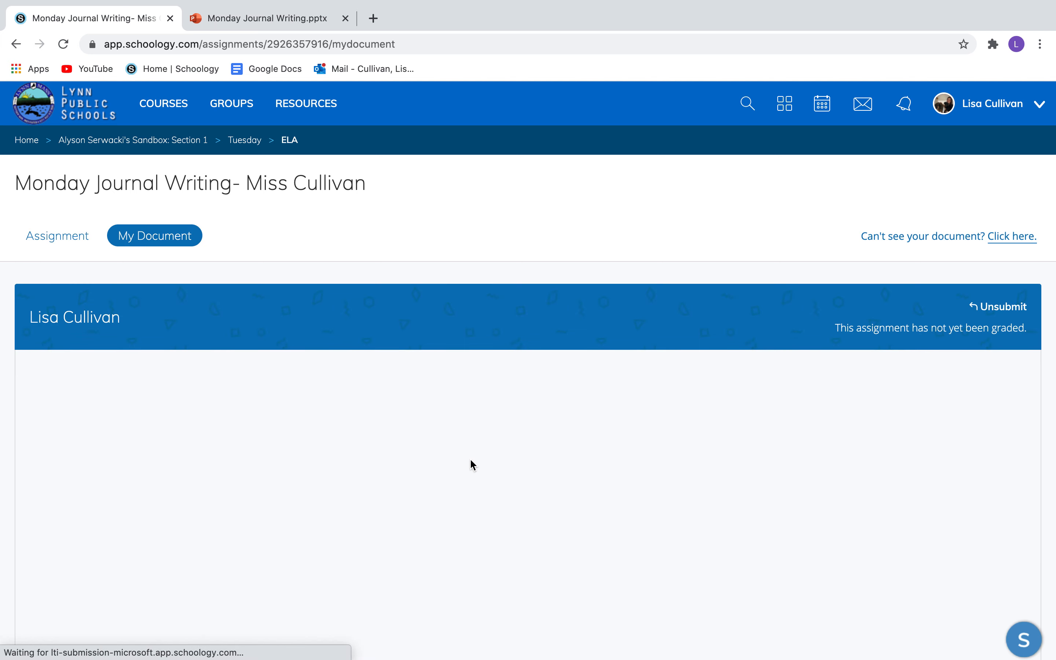
# Step: Unsubmit the journal document and reopen the completed slide for editing in PowerPoint online
pyautogui.scroll(-3)
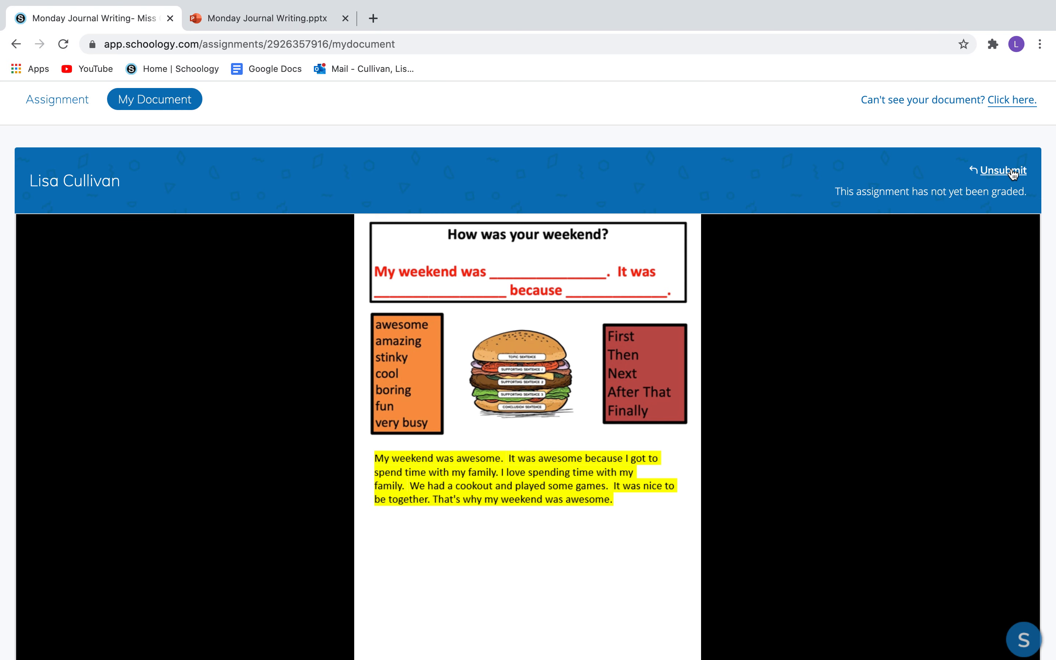
pyautogui.click(1002, 169)
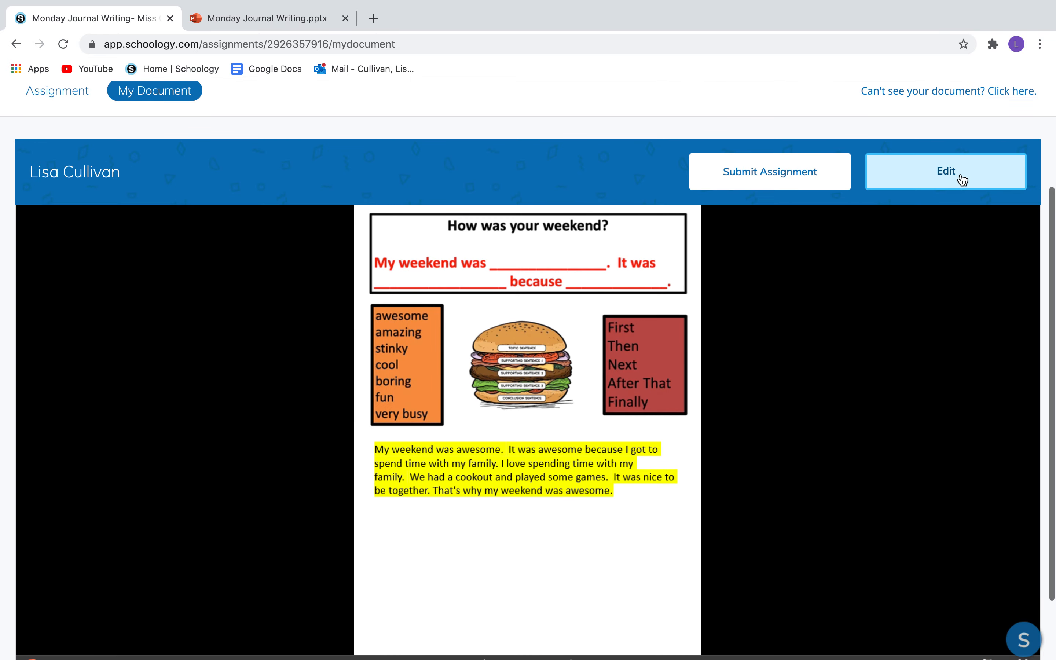
pyautogui.click(944, 171)
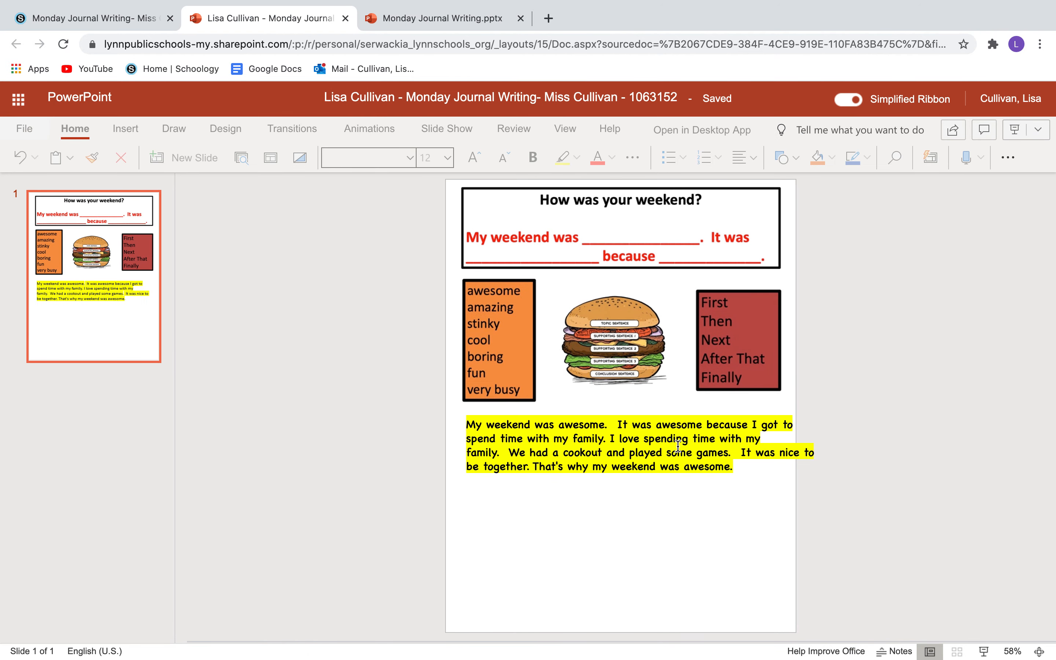
pyautogui.moveTo(605, 173)
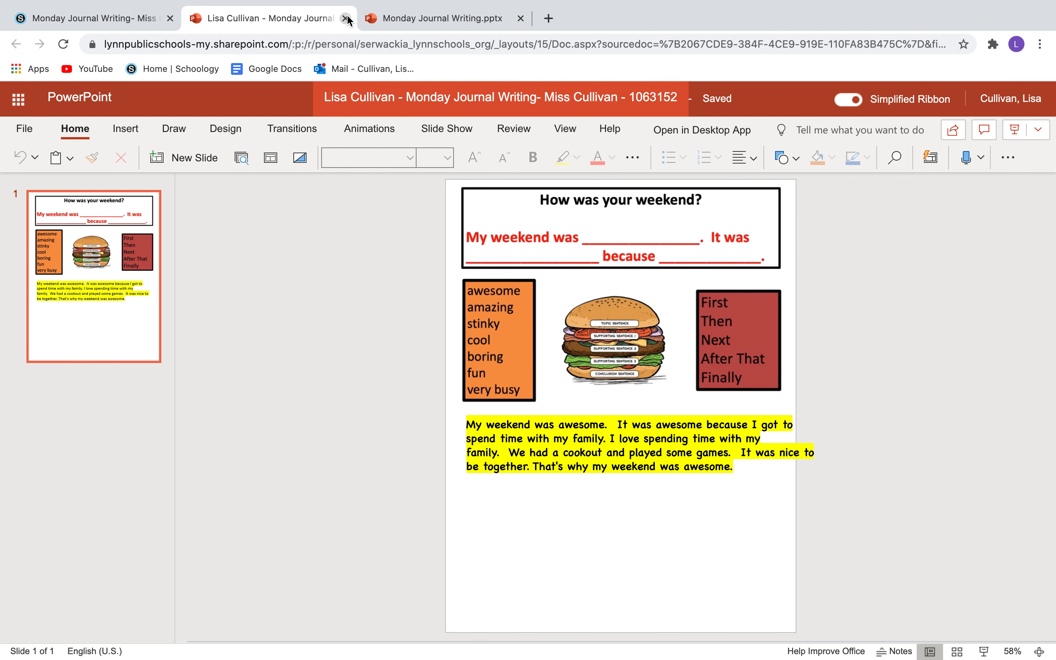
# Step: Close the editing tab and resubmit the journal assignment, confirming with Yes, submit and Done
pyautogui.click(347, 18)
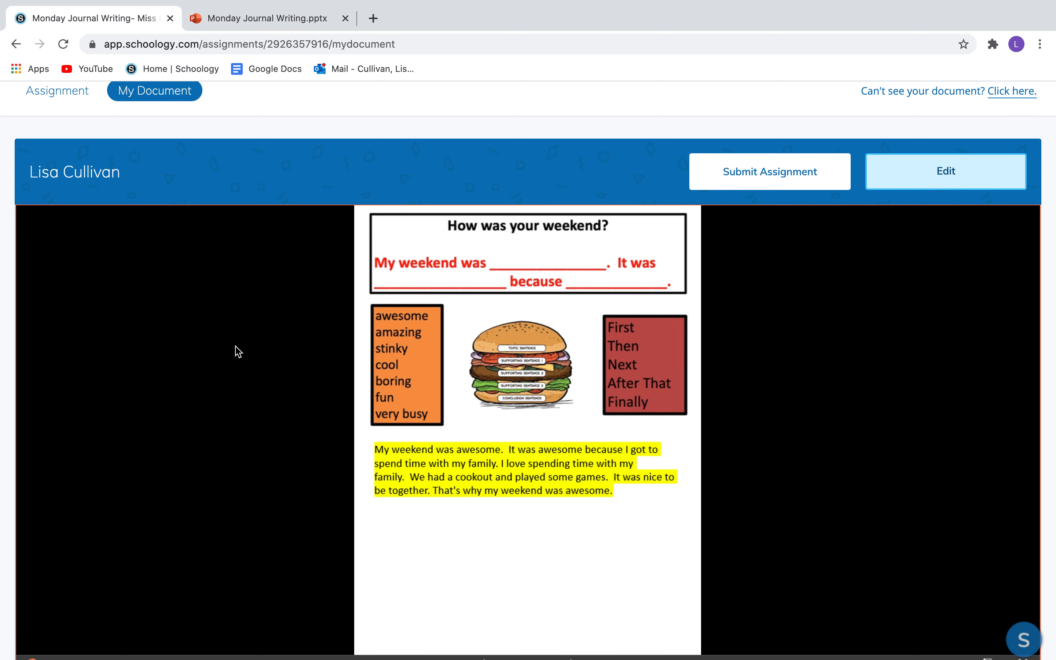
pyautogui.moveTo(800, 179)
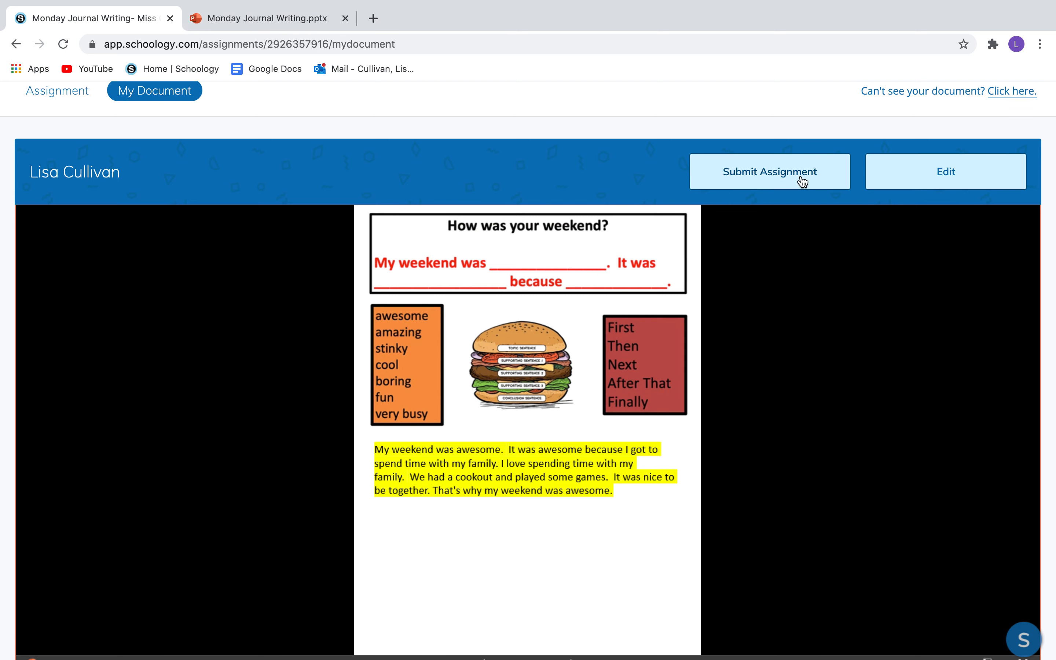
pyautogui.click(770, 171)
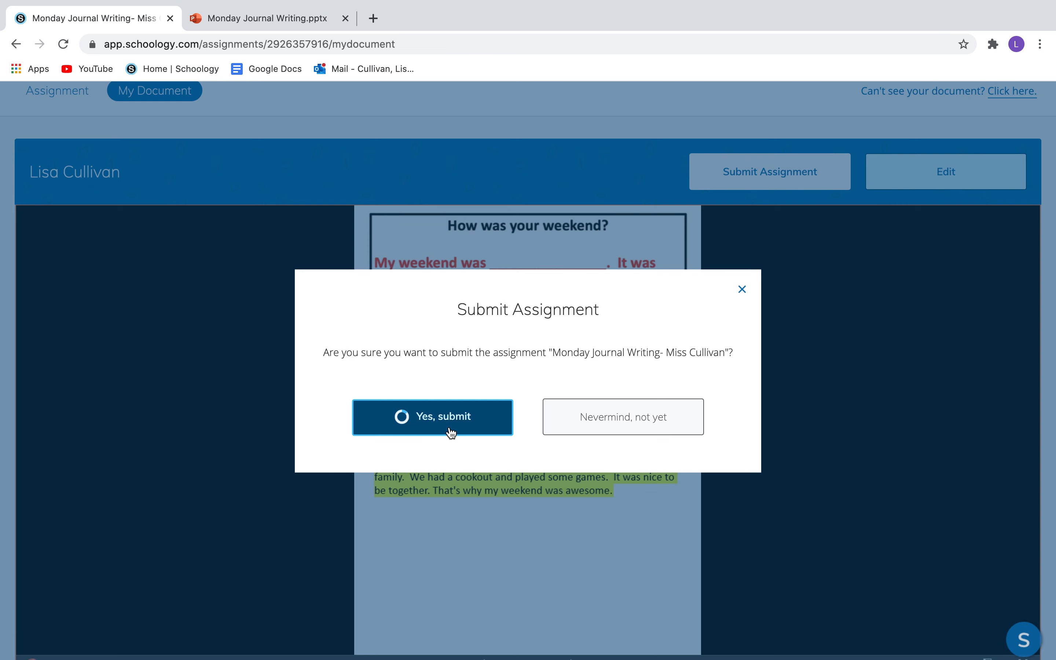
pyautogui.click(433, 416)
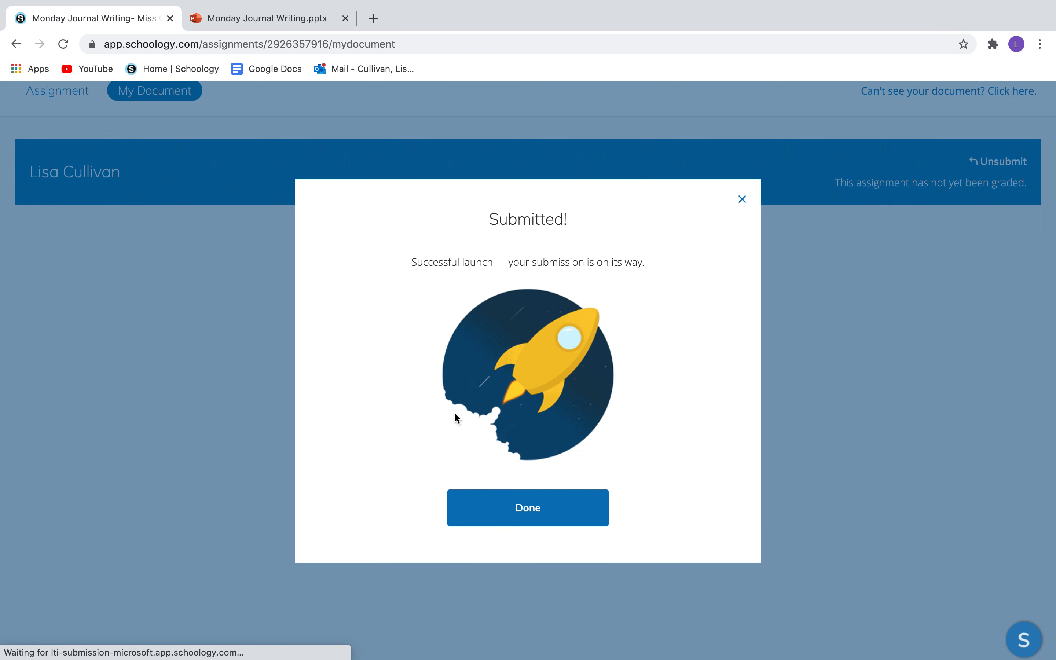
pyautogui.click(527, 507)
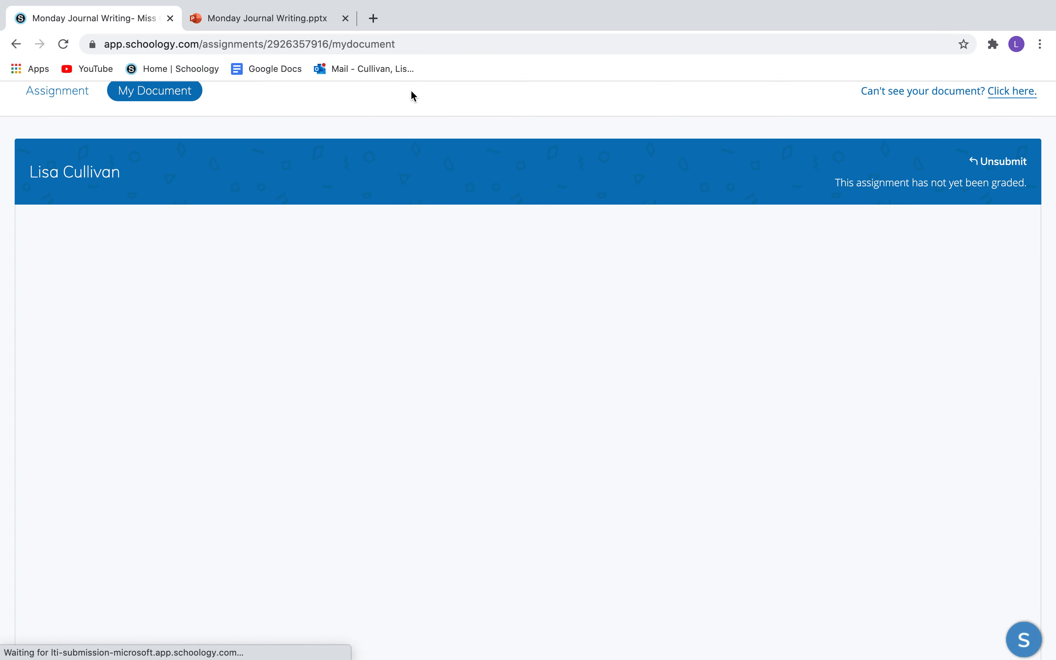
# Step: Close the remaining original .pptx slide deck tab, leaving the submitted slide in the student view
pyautogui.click(268, 18)
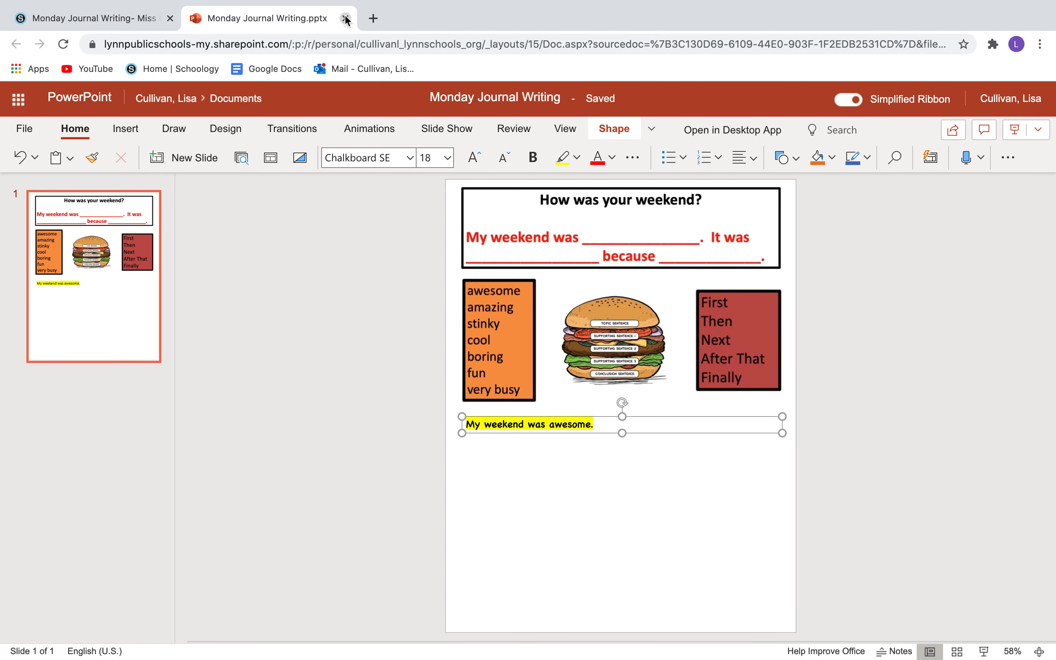
pyautogui.click(346, 18)
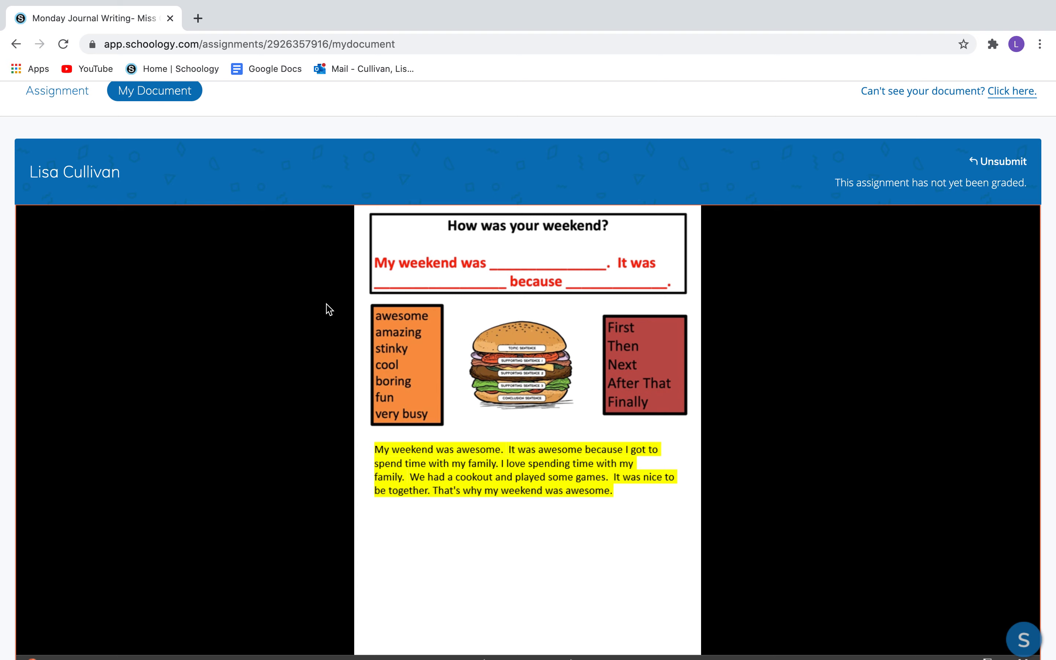
pyautogui.moveTo(816, 5)
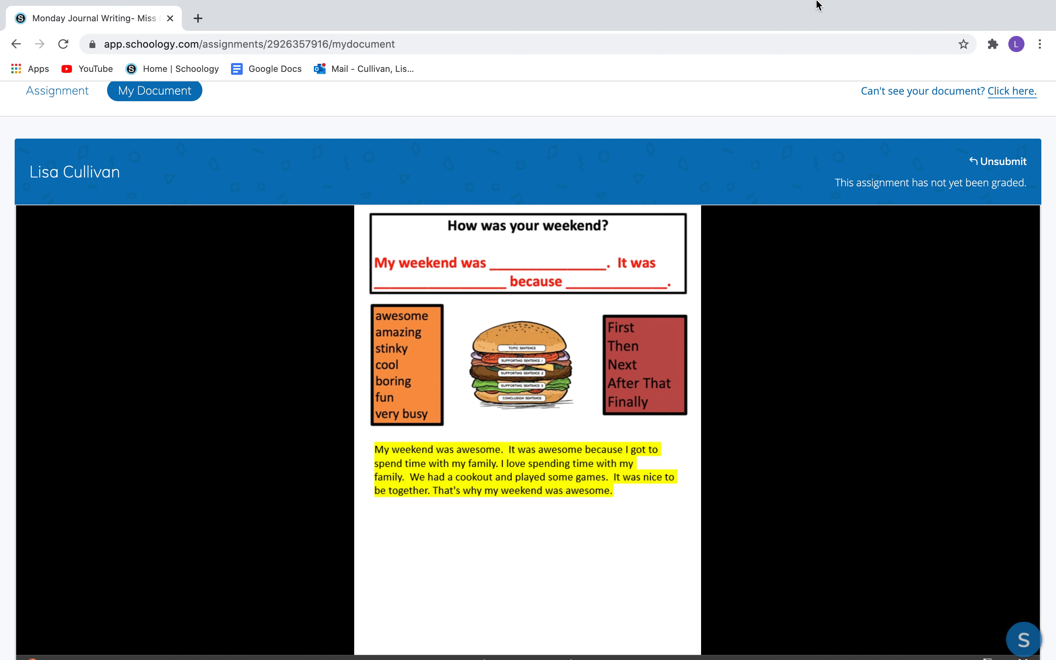